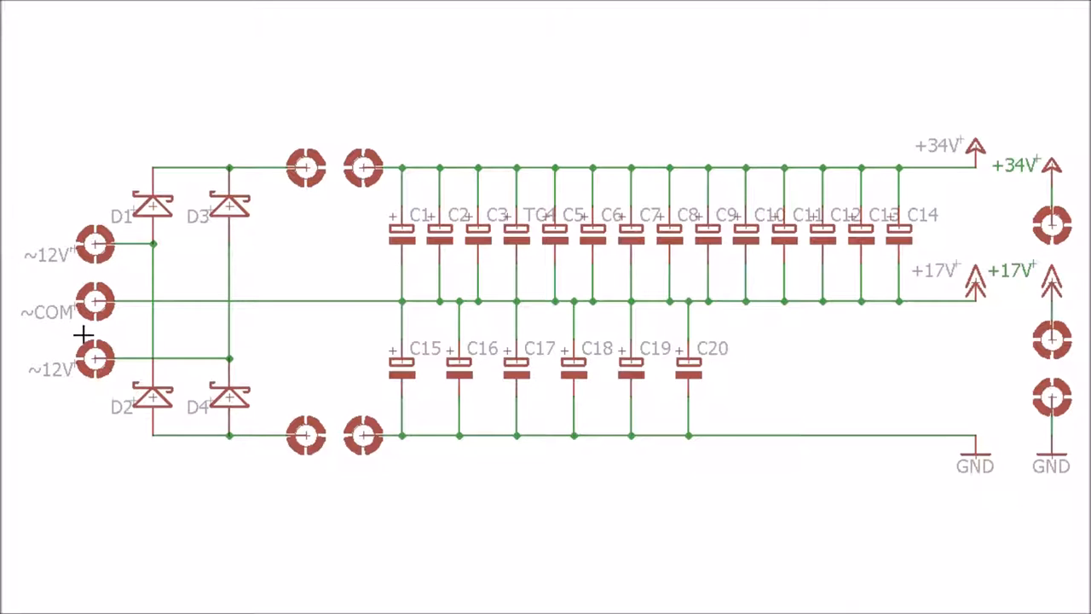
mouse_move(109, 341)
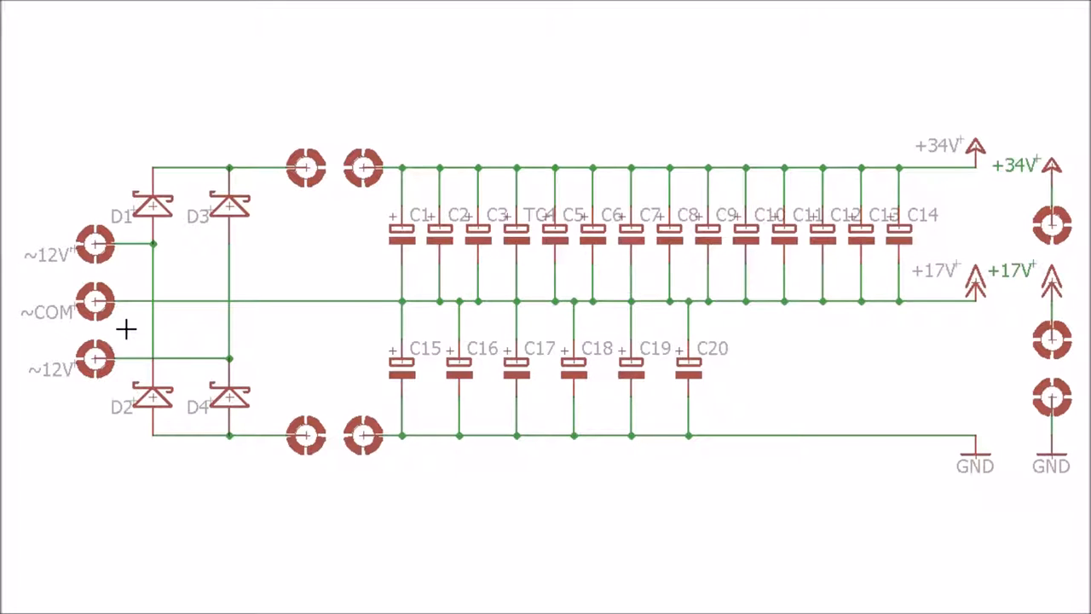
mouse_move(120, 282)
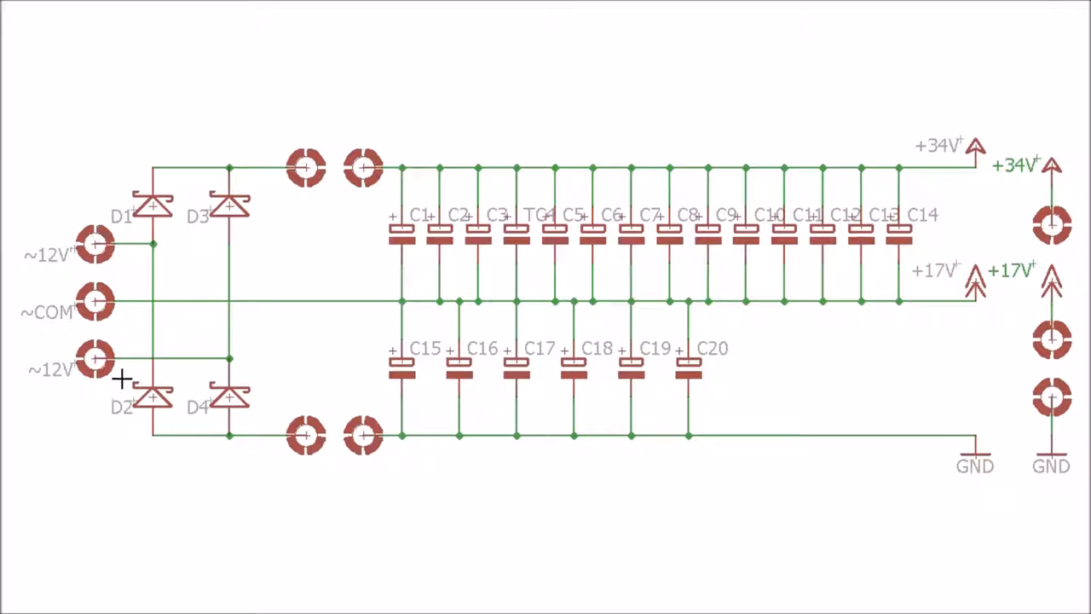
mouse_move(145, 358)
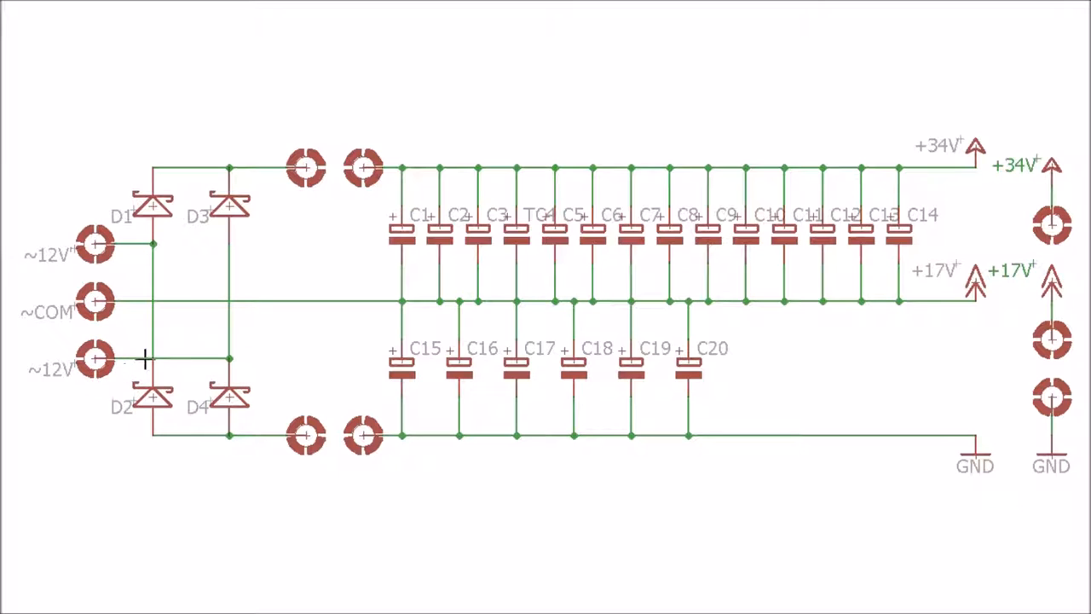
mouse_move(107, 341)
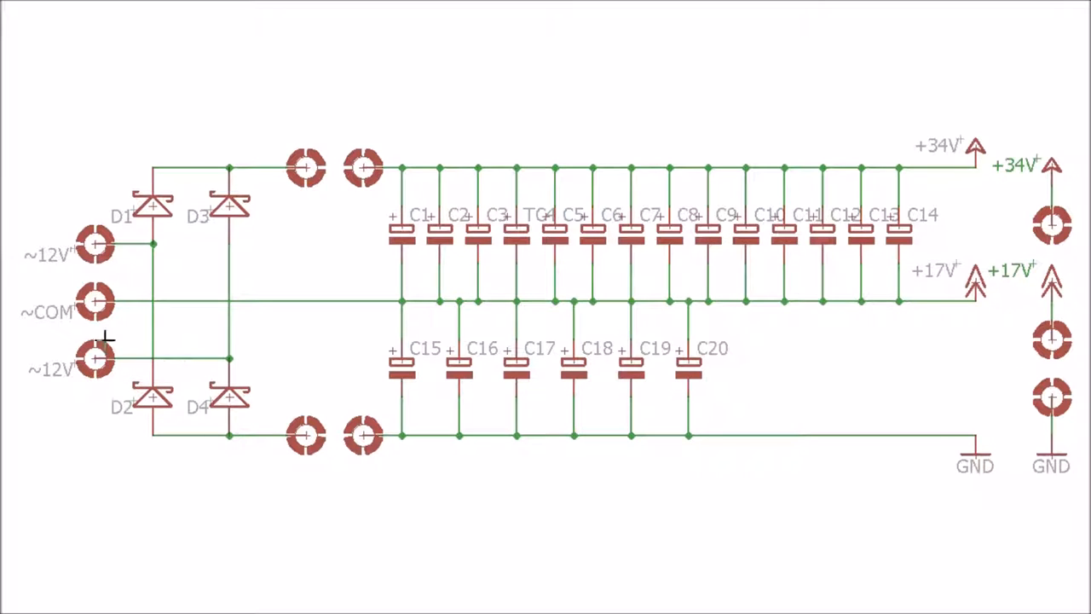
mouse_move(215, 305)
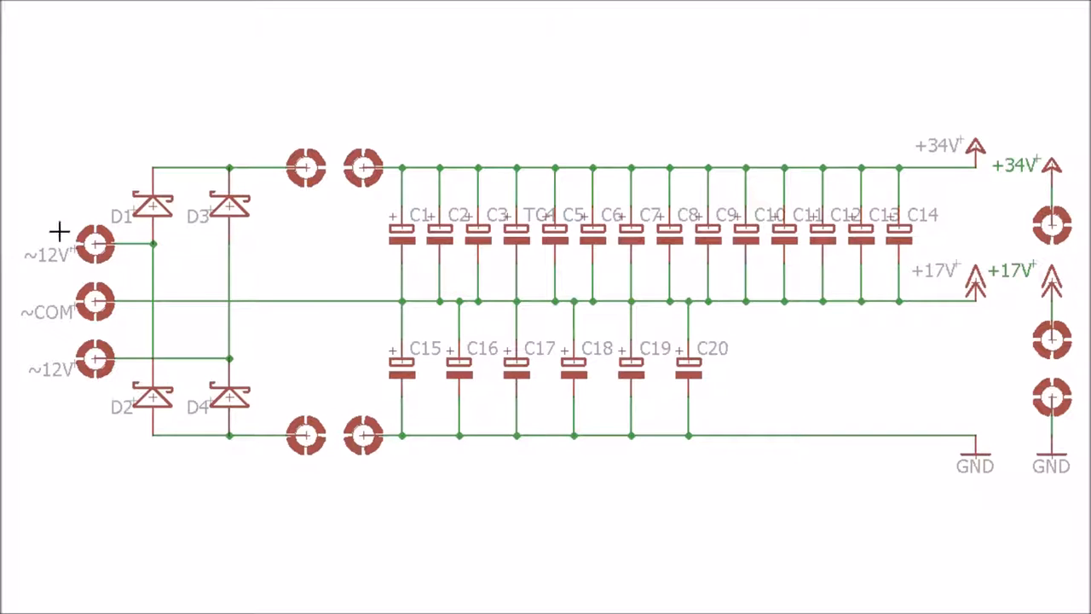
mouse_move(64, 375)
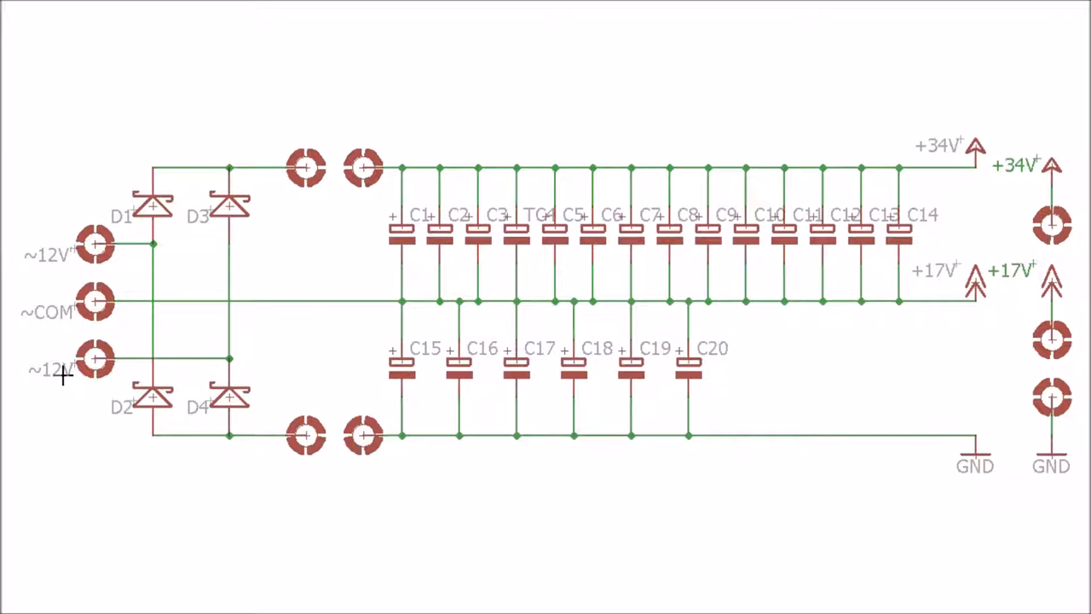
mouse_move(89, 359)
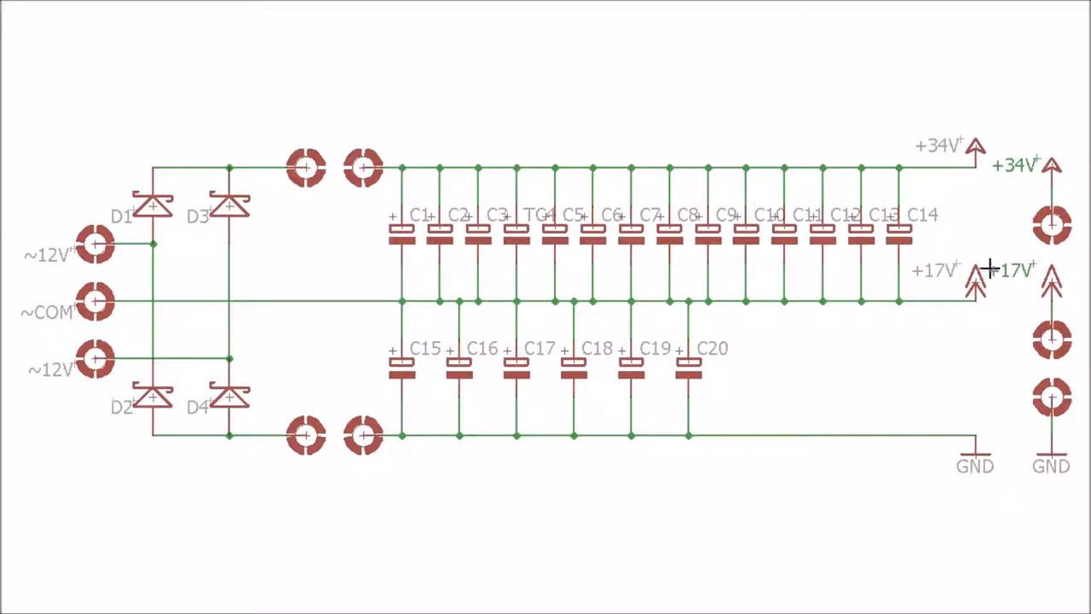
mouse_move(972, 136)
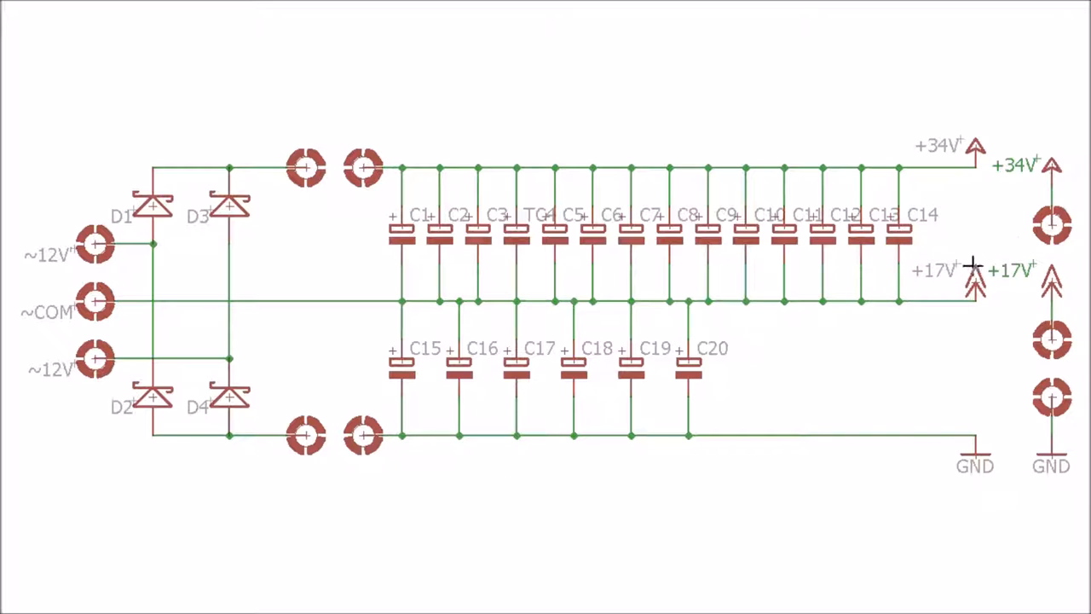
mouse_move(233, 132)
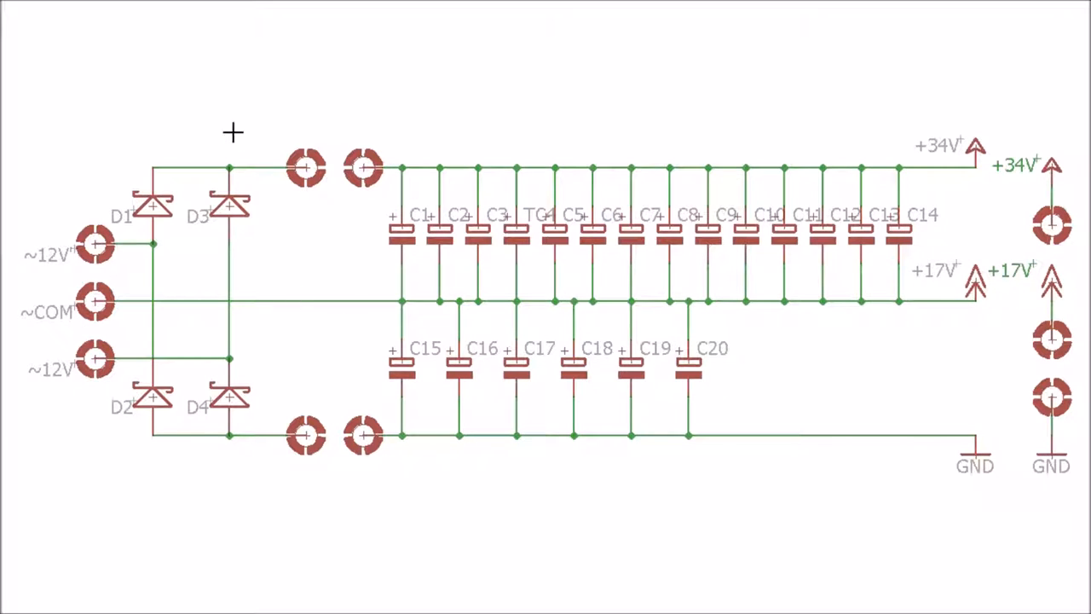
mouse_move(104, 218)
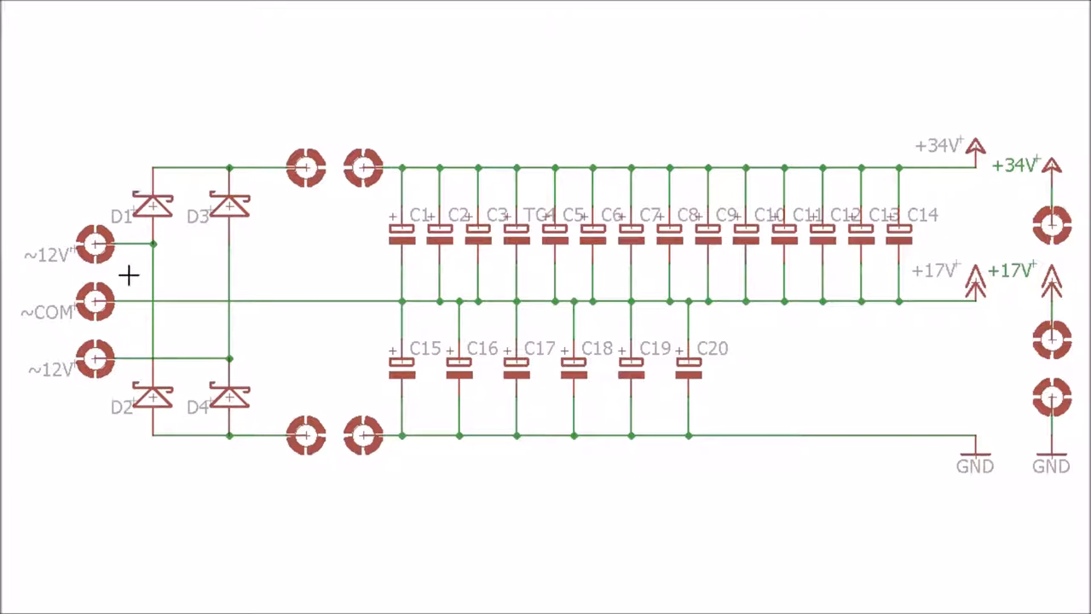
mouse_move(220, 409)
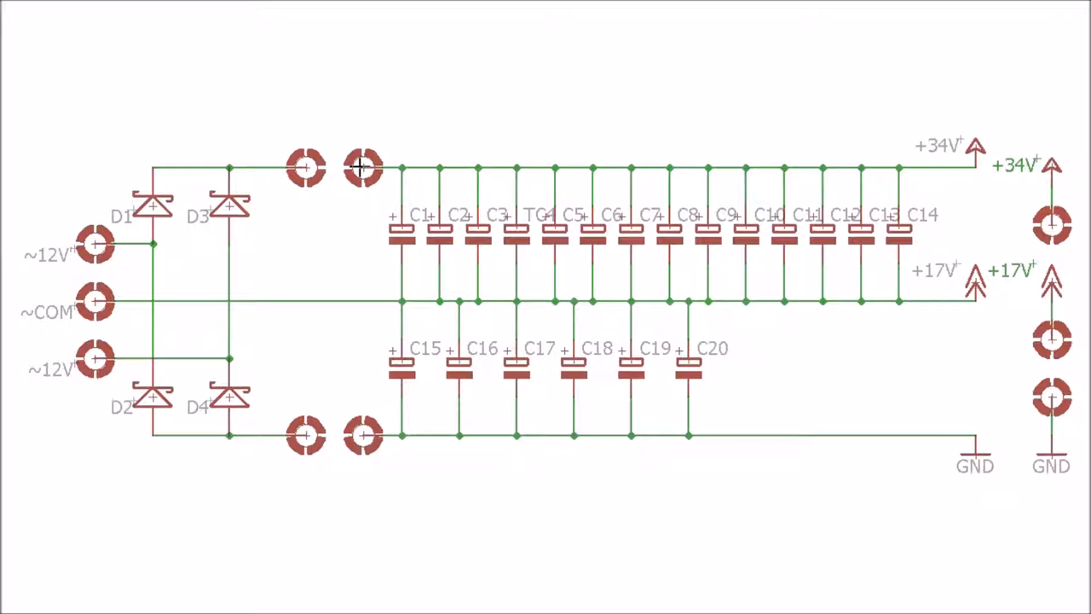
mouse_move(107, 404)
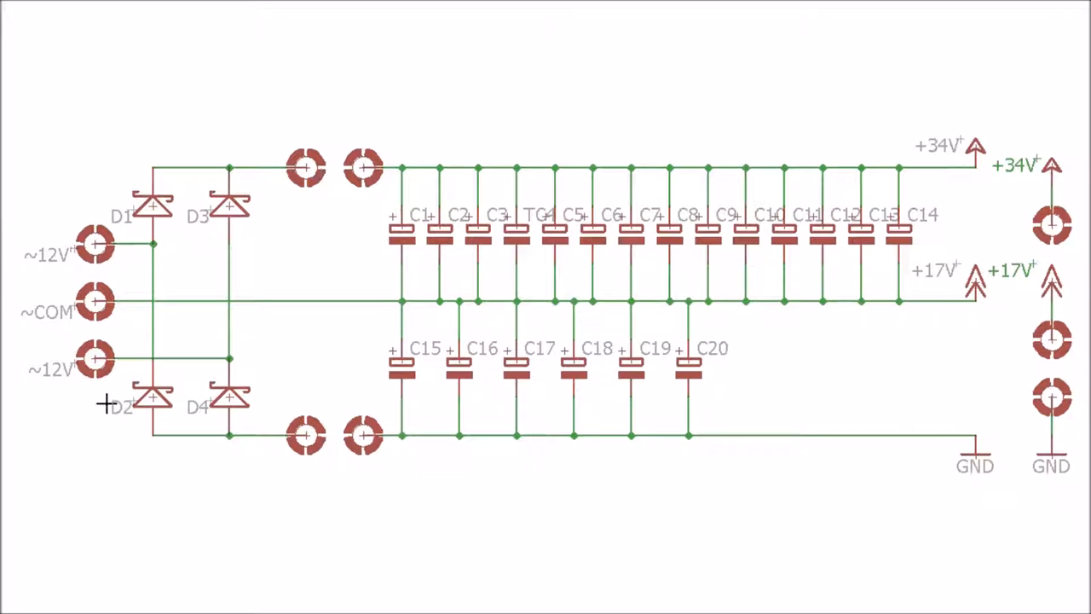
mouse_move(341, 171)
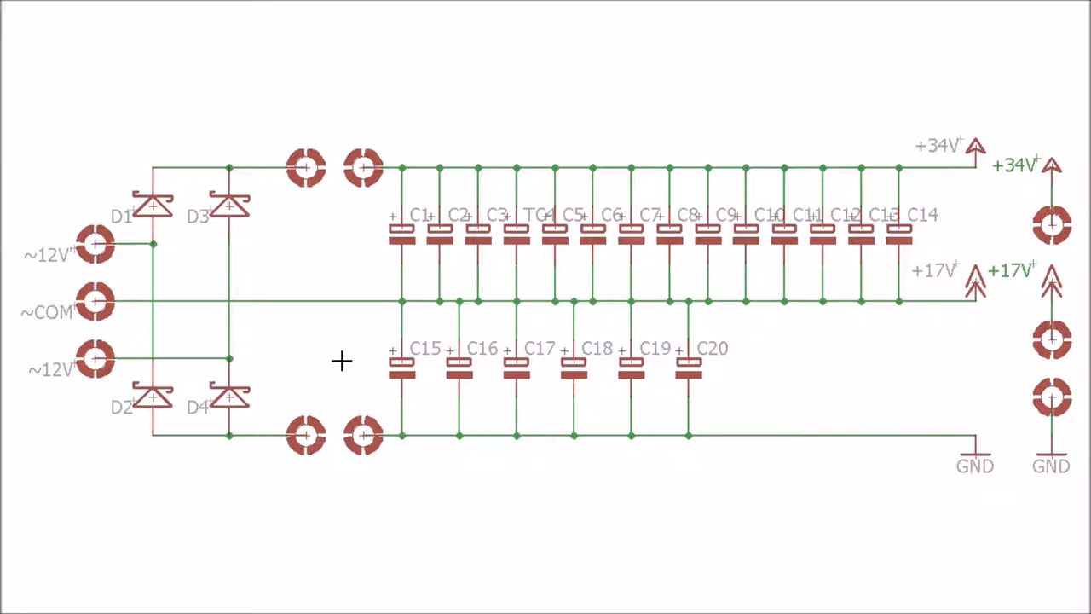
mouse_move(305, 158)
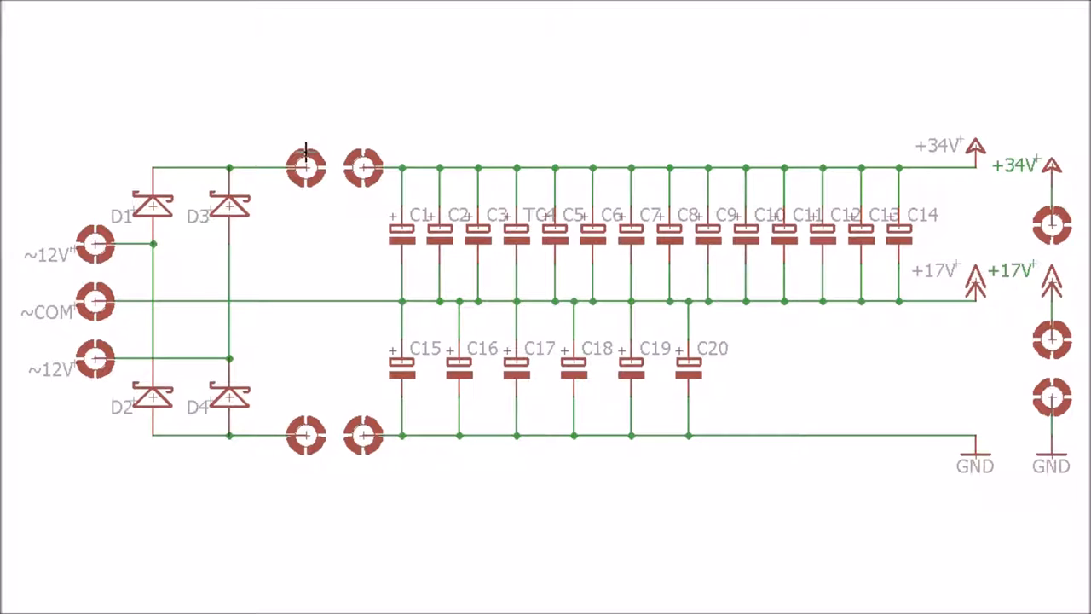
mouse_move(96, 248)
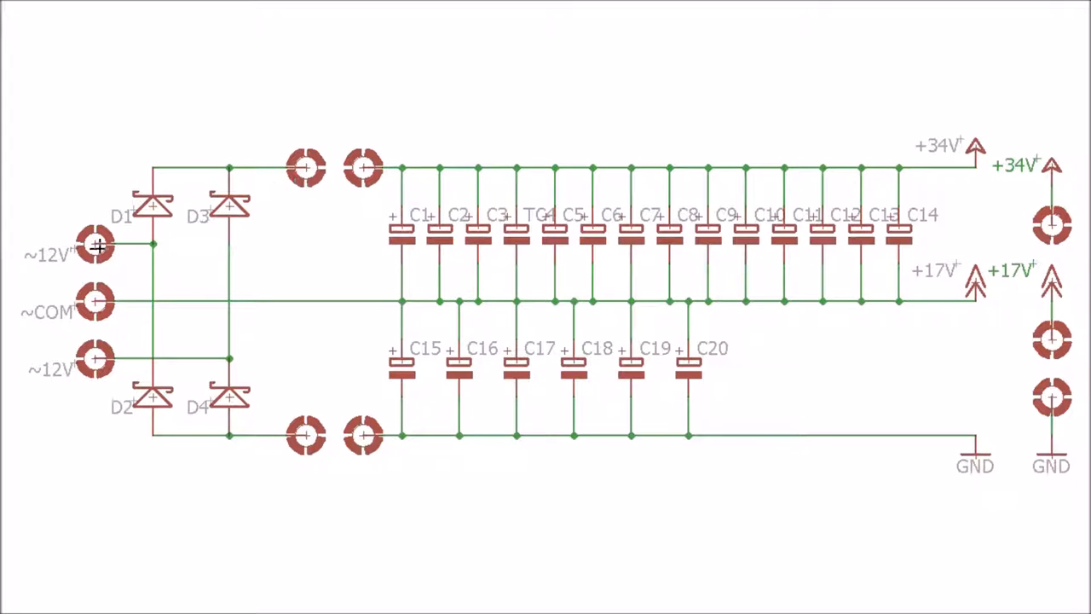
mouse_move(62, 331)
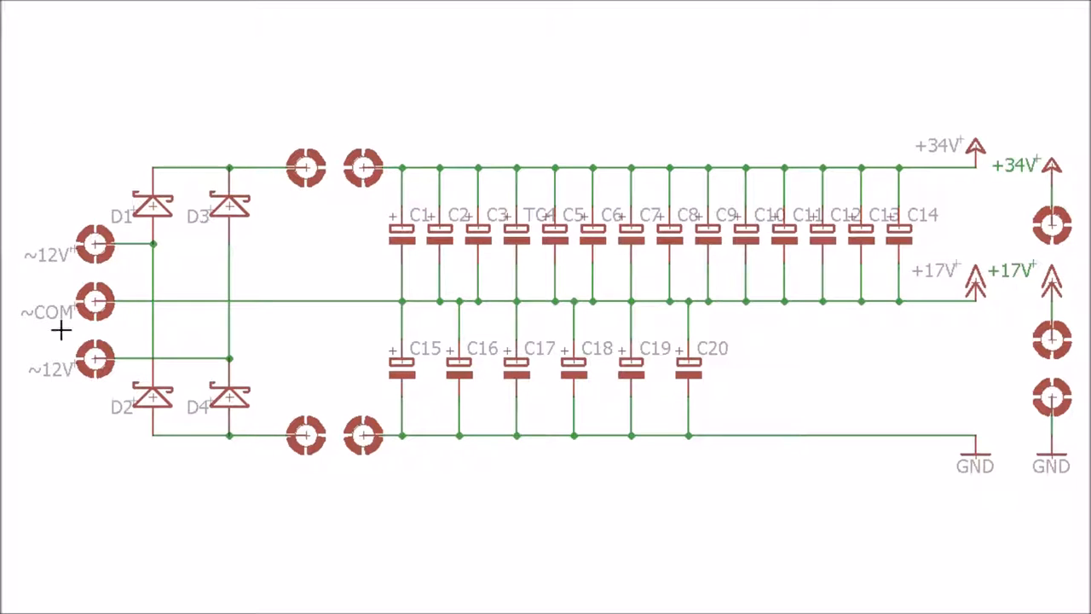
mouse_move(64, 237)
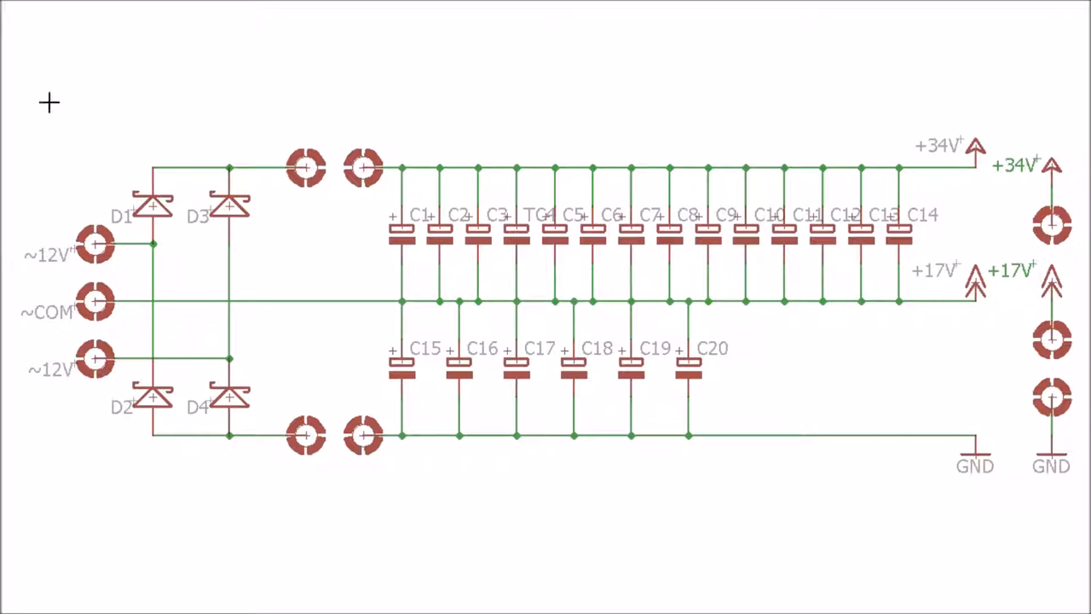
mouse_move(123, 236)
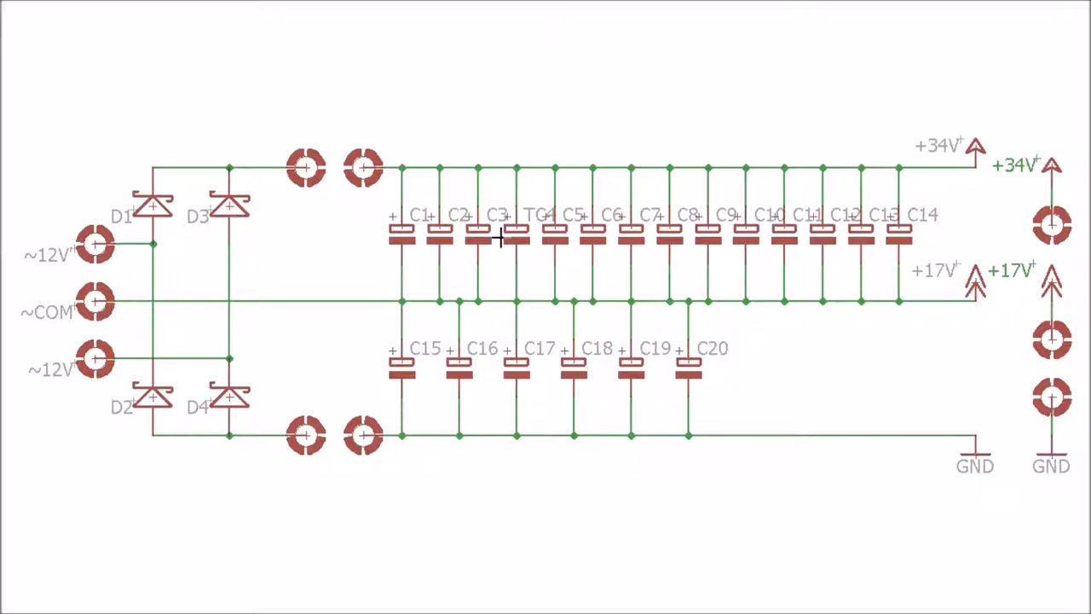
mouse_move(469, 202)
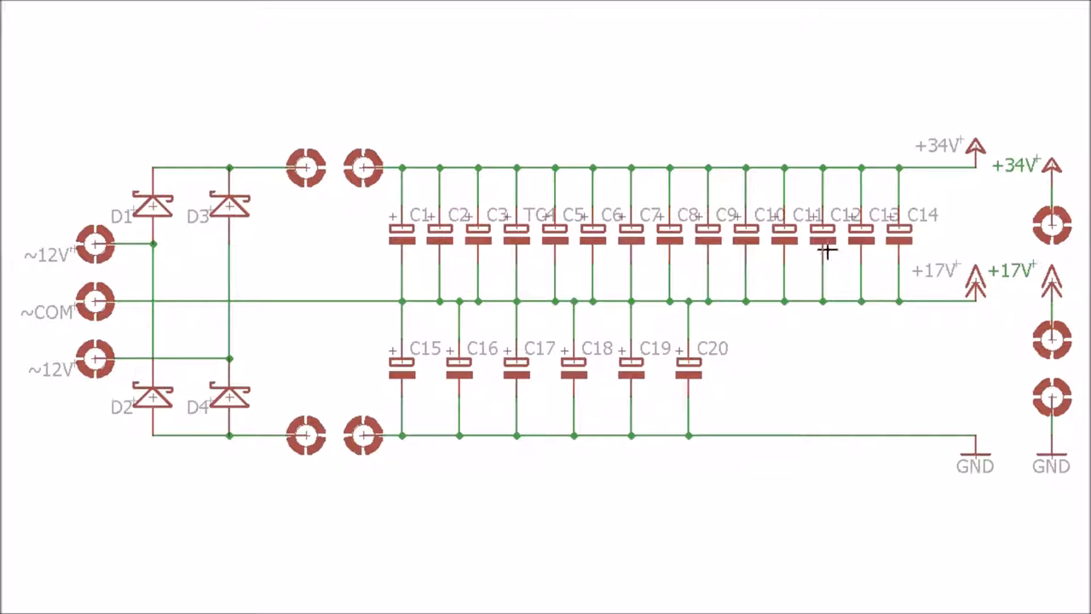
mouse_move(925, 234)
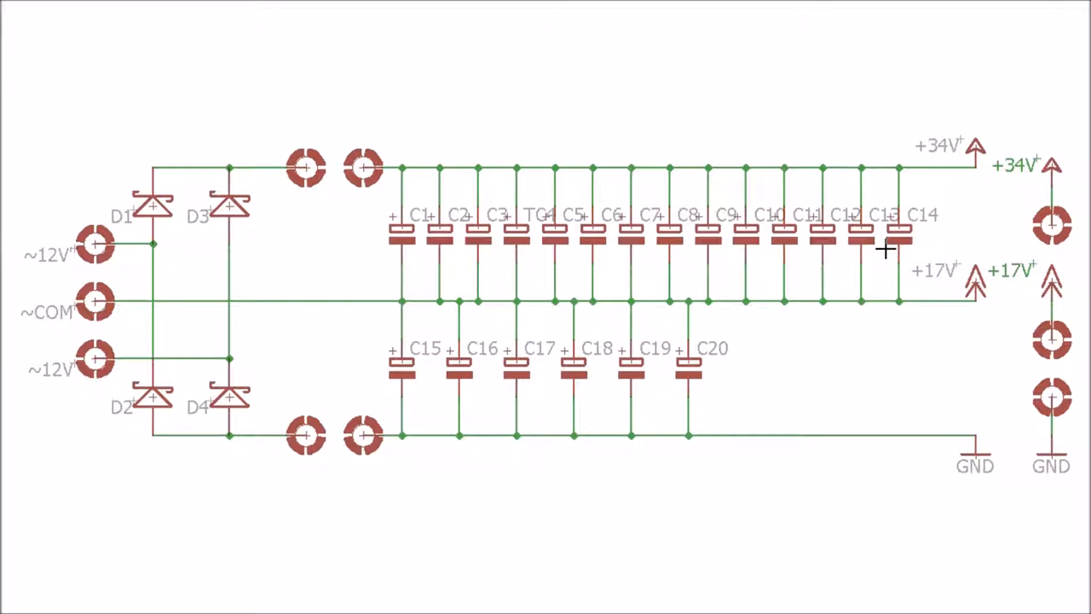
mouse_move(1040, 236)
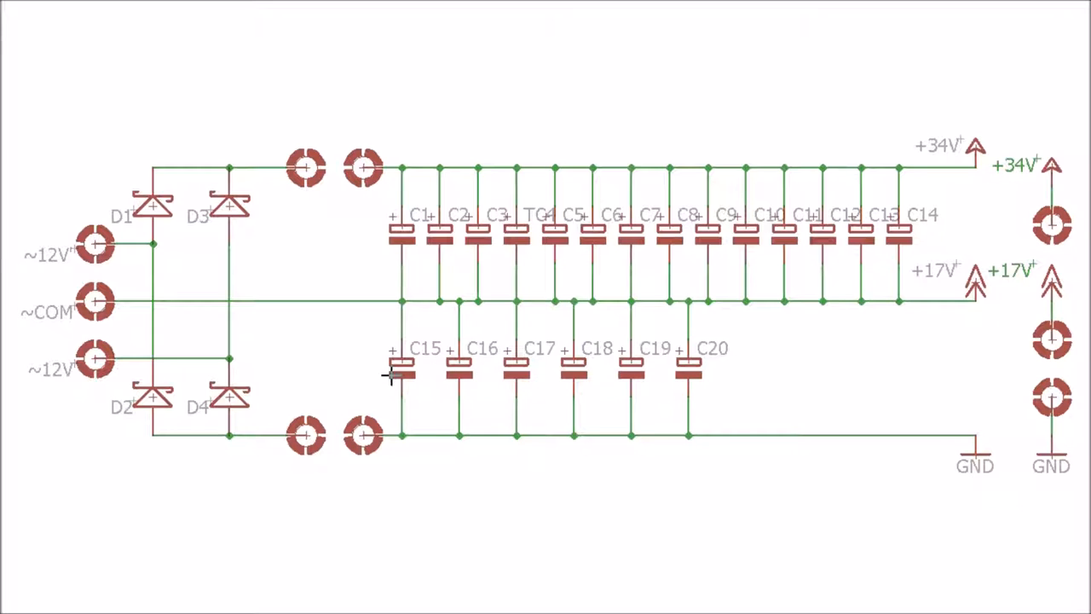
mouse_move(903, 222)
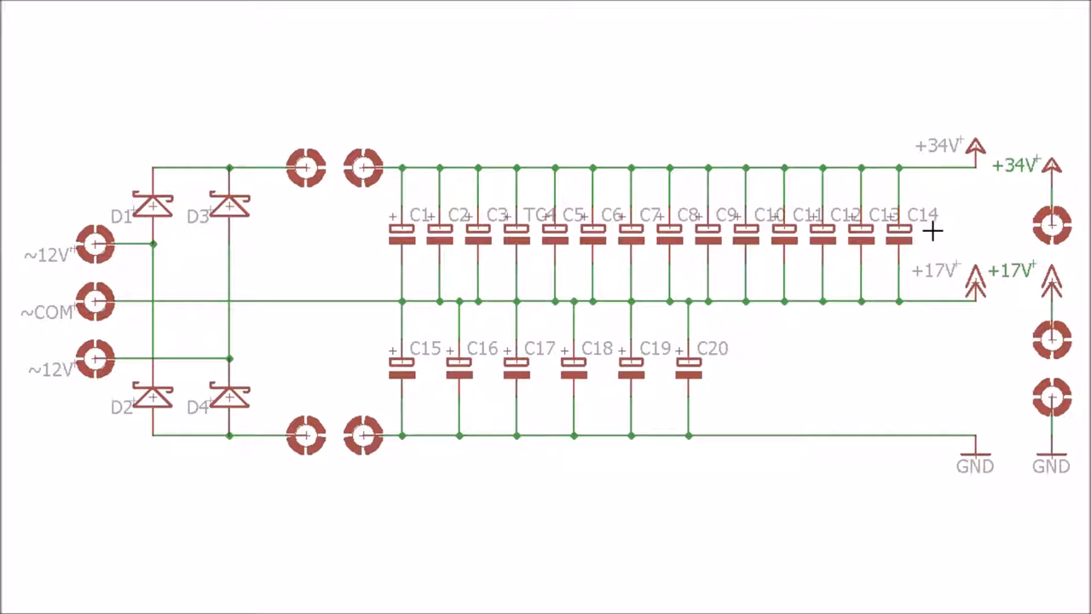
mouse_move(844, 226)
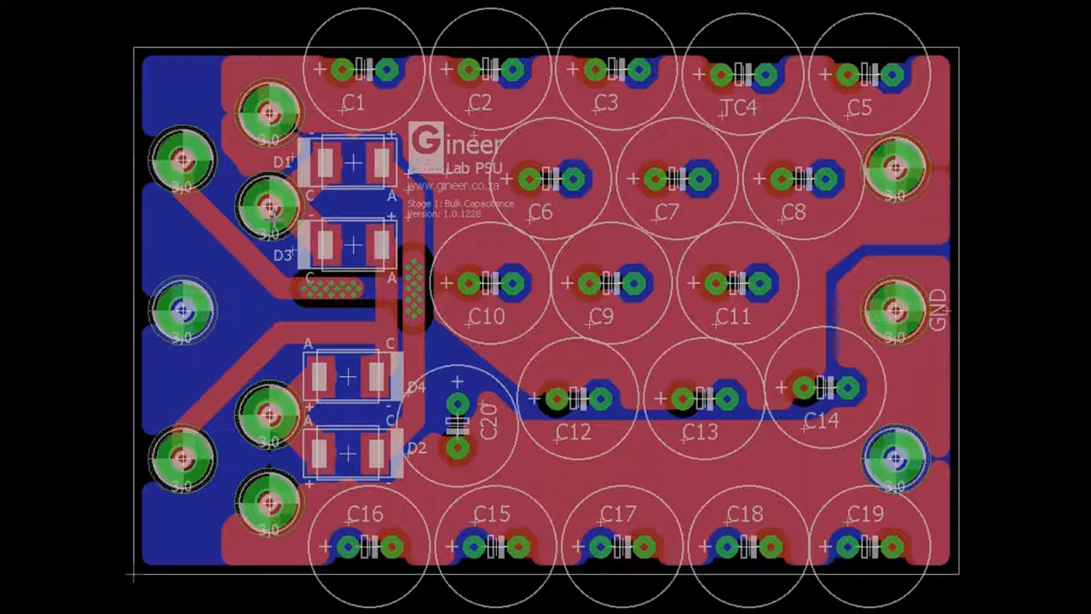
mouse_move(793, 288)
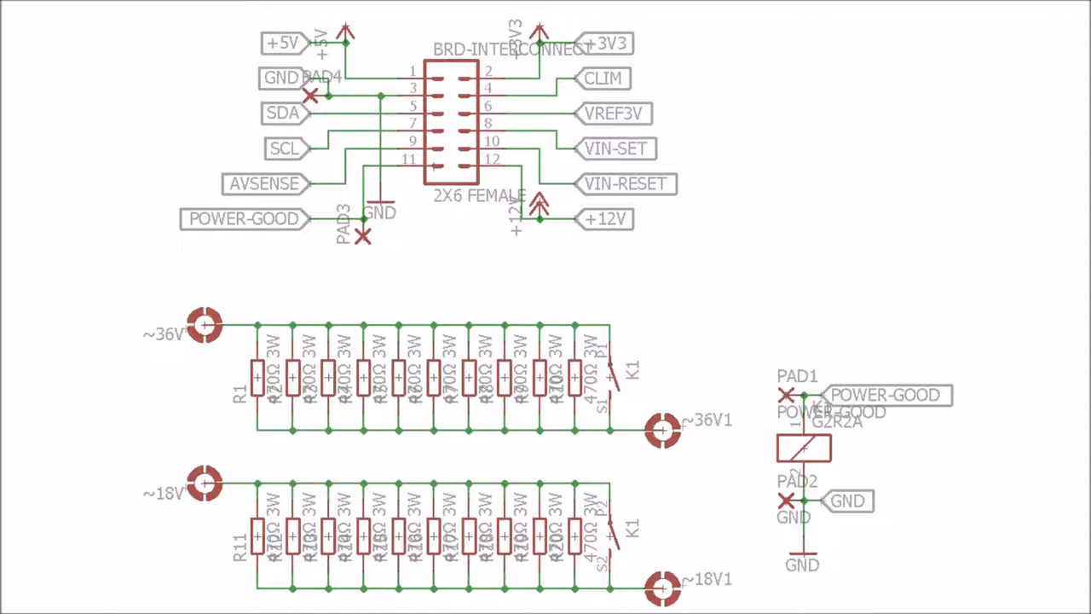
mouse_move(428, 98)
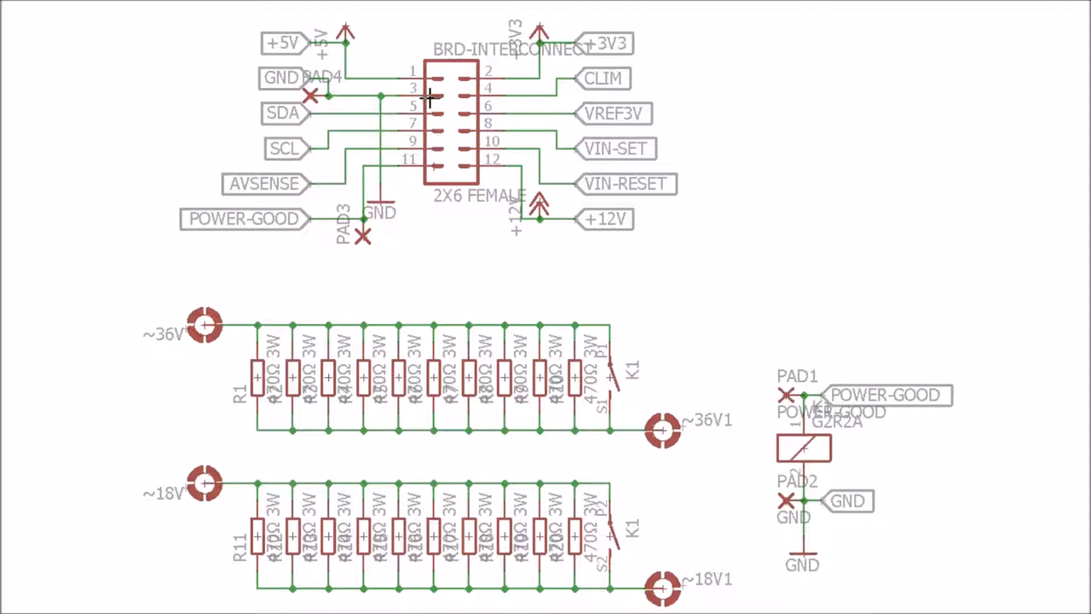
mouse_move(200, 348)
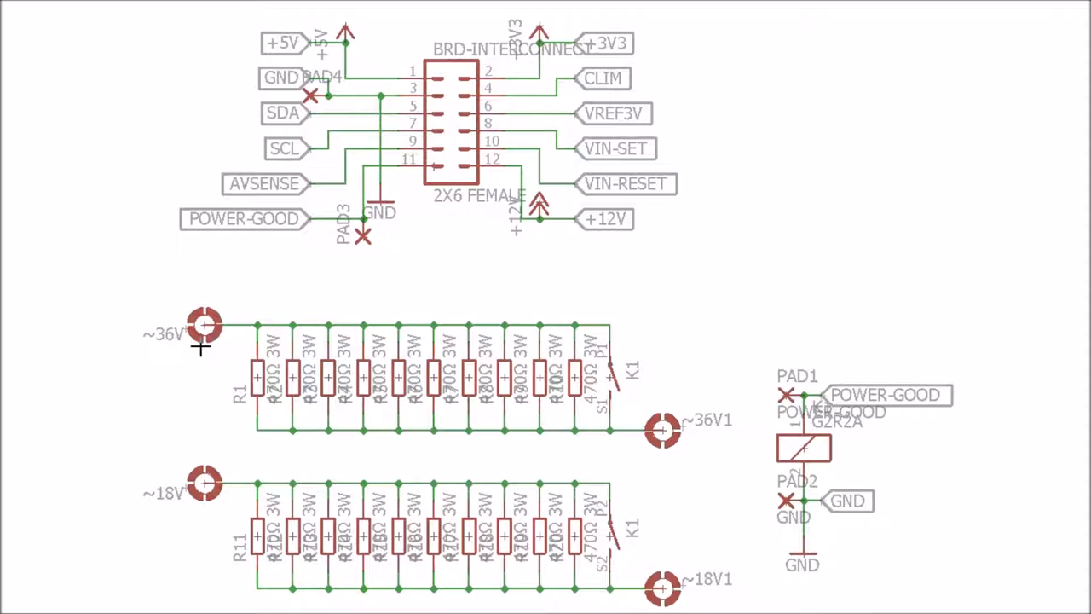
mouse_move(203, 481)
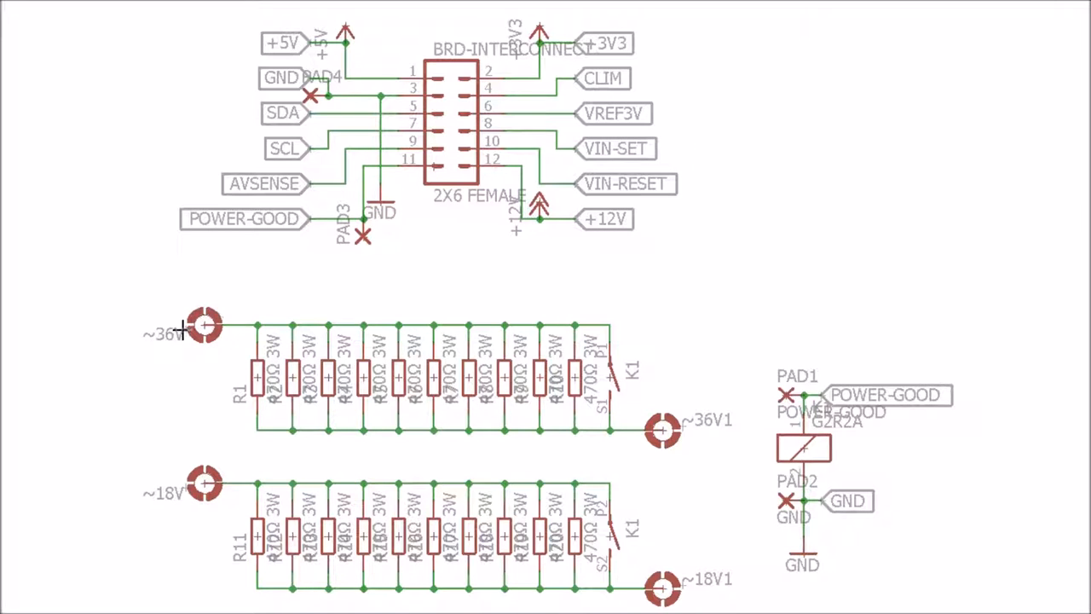
mouse_move(150, 305)
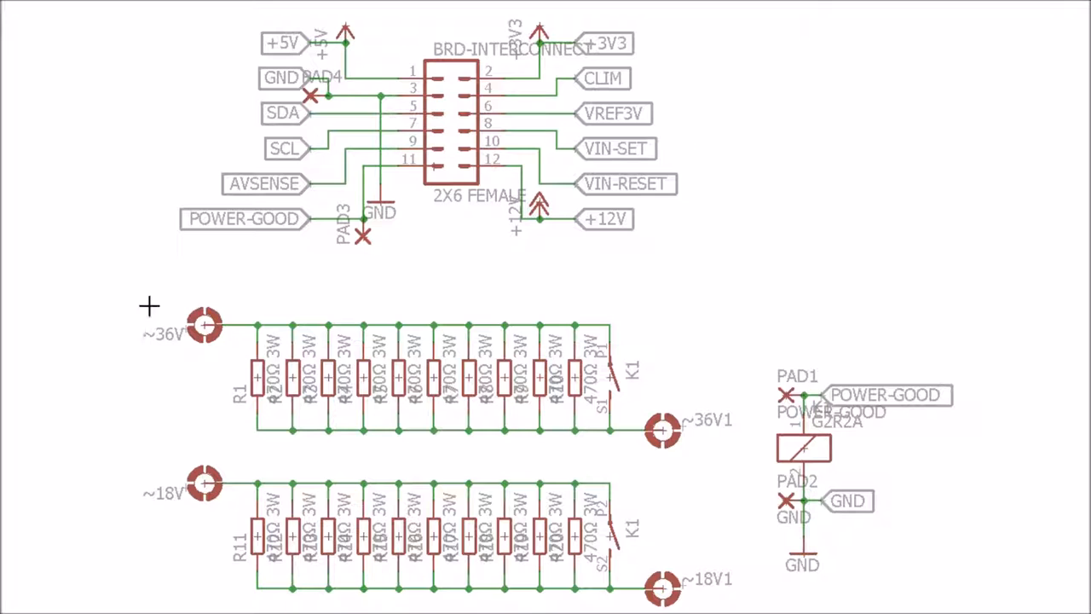
mouse_move(489, 335)
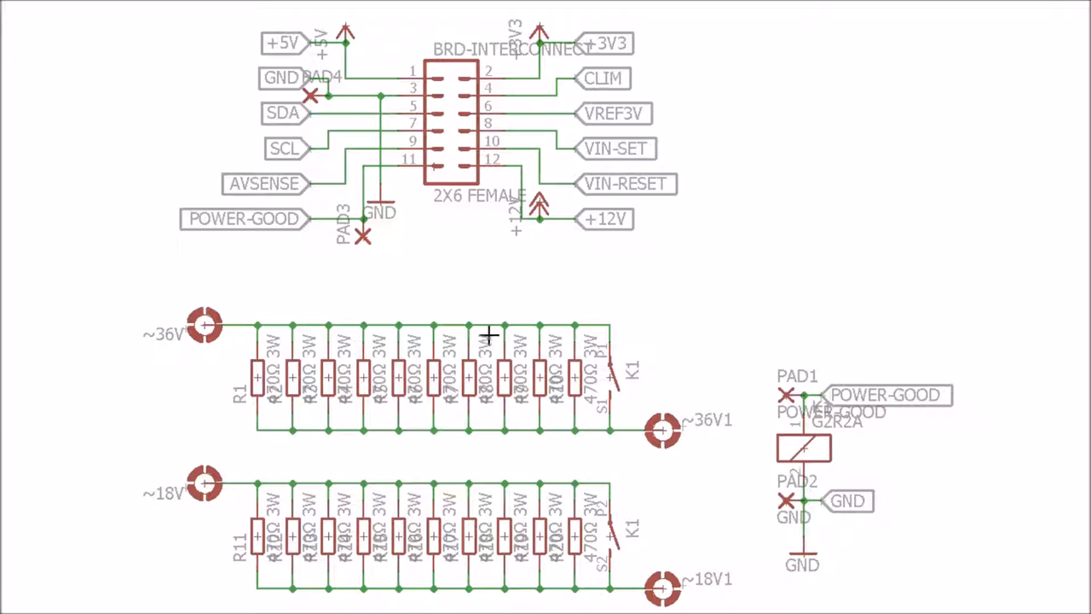
mouse_move(488, 432)
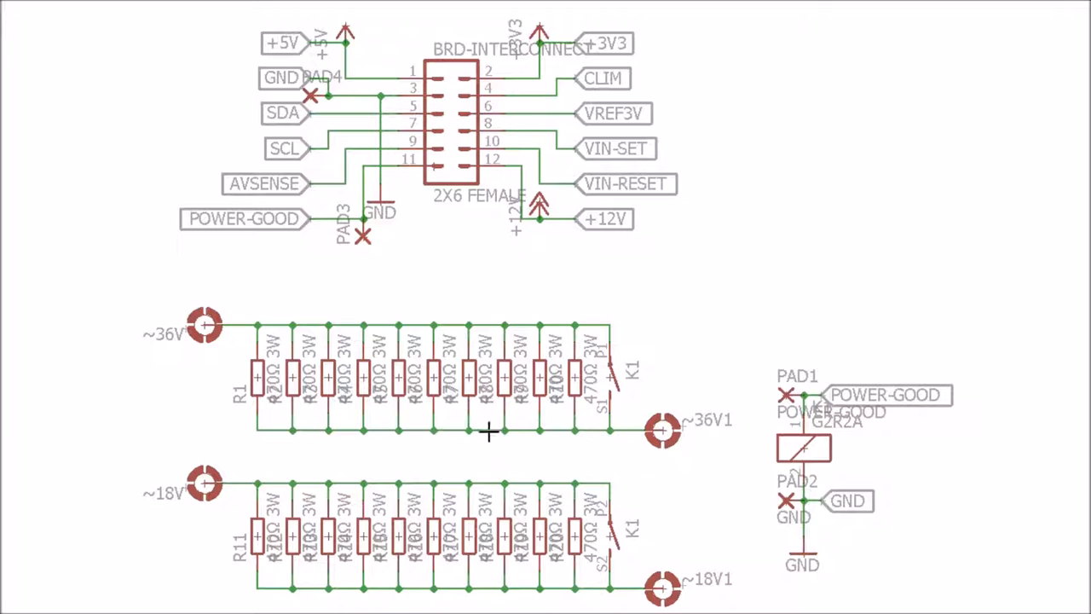
mouse_move(358, 419)
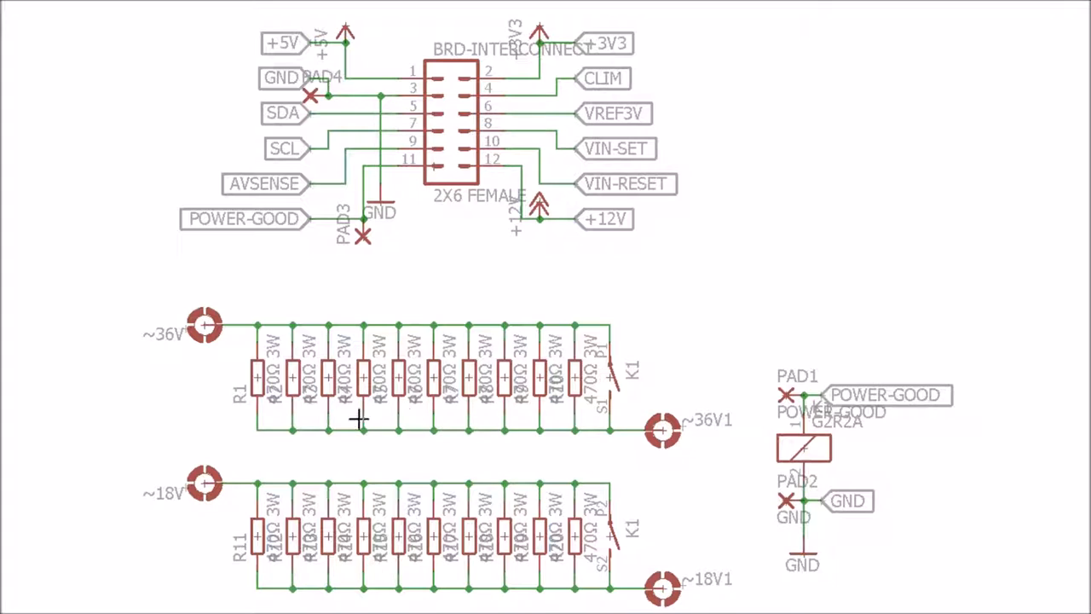
mouse_move(612, 416)
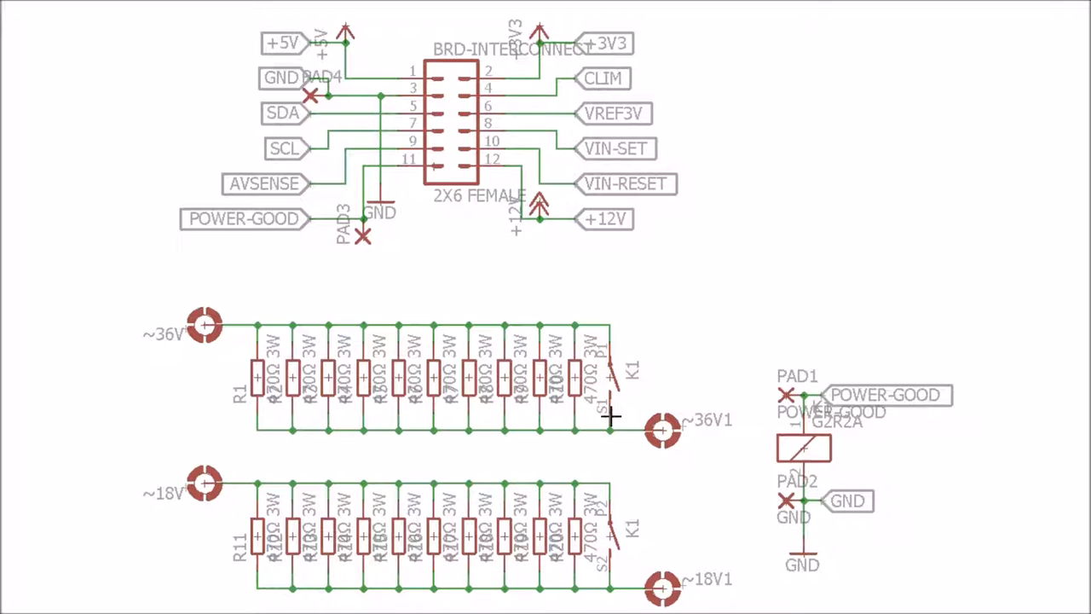
mouse_move(452, 392)
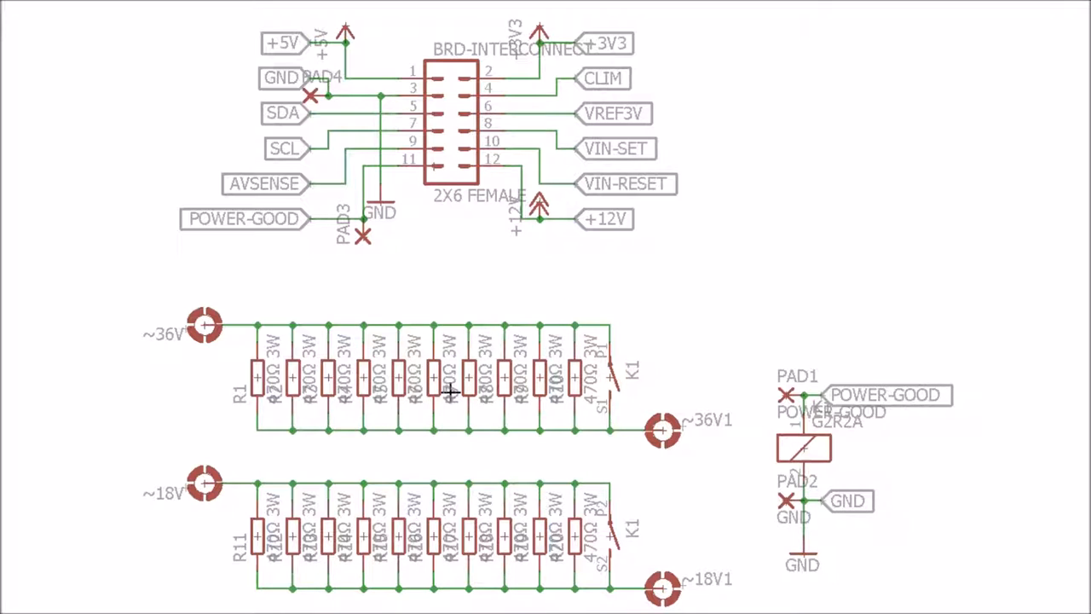
mouse_move(610, 388)
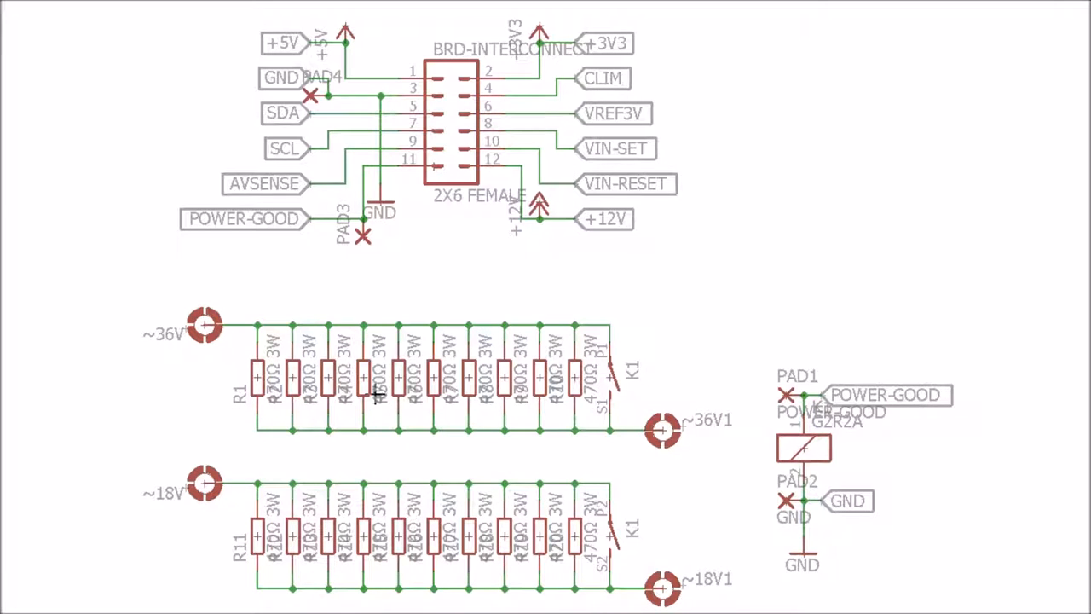
mouse_move(435, 352)
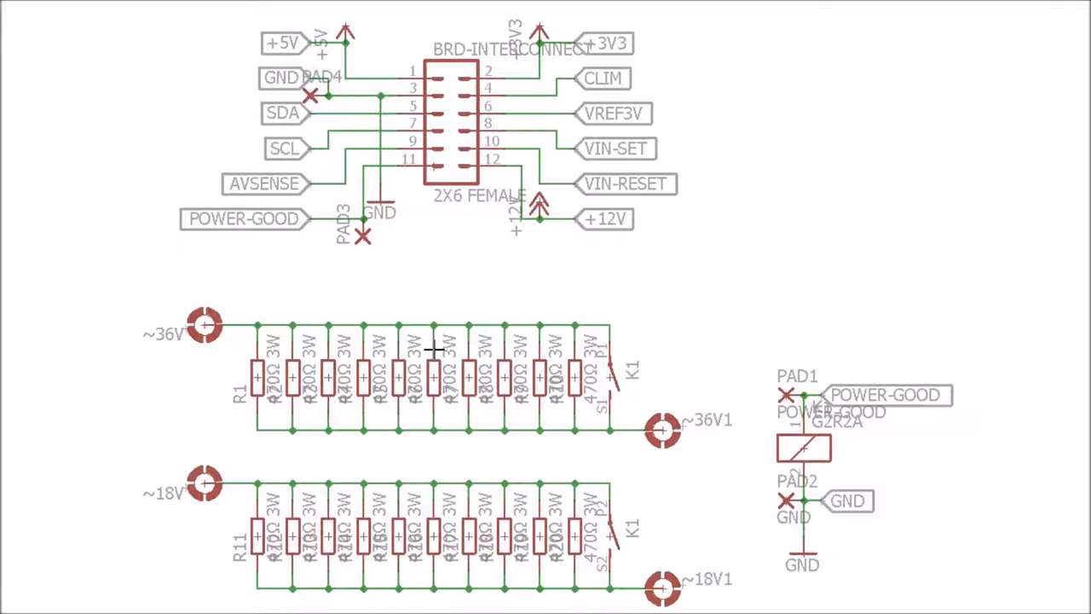
mouse_move(380, 360)
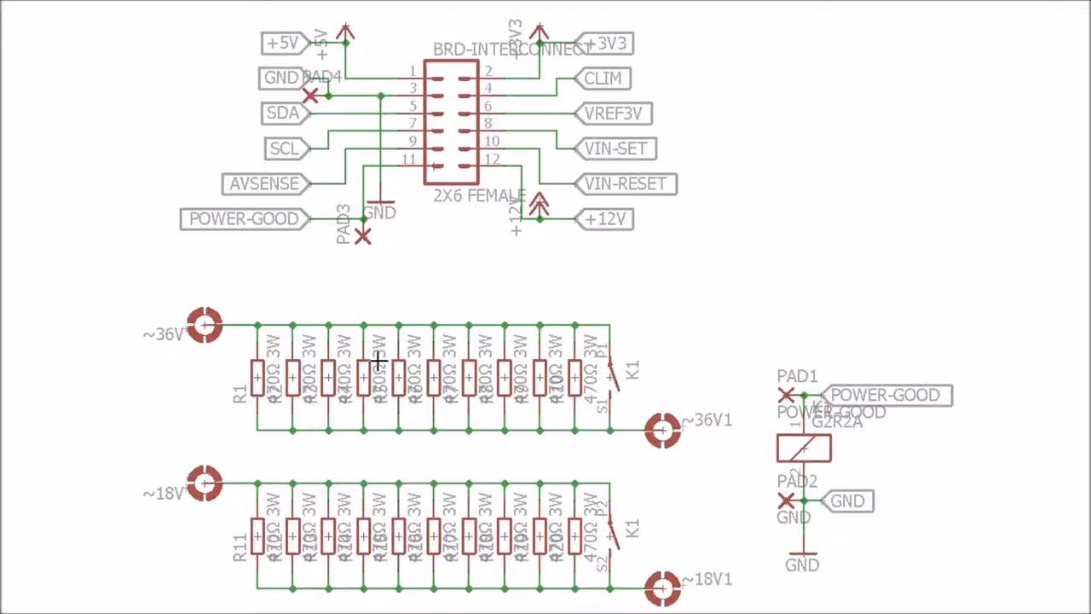
mouse_move(471, 349)
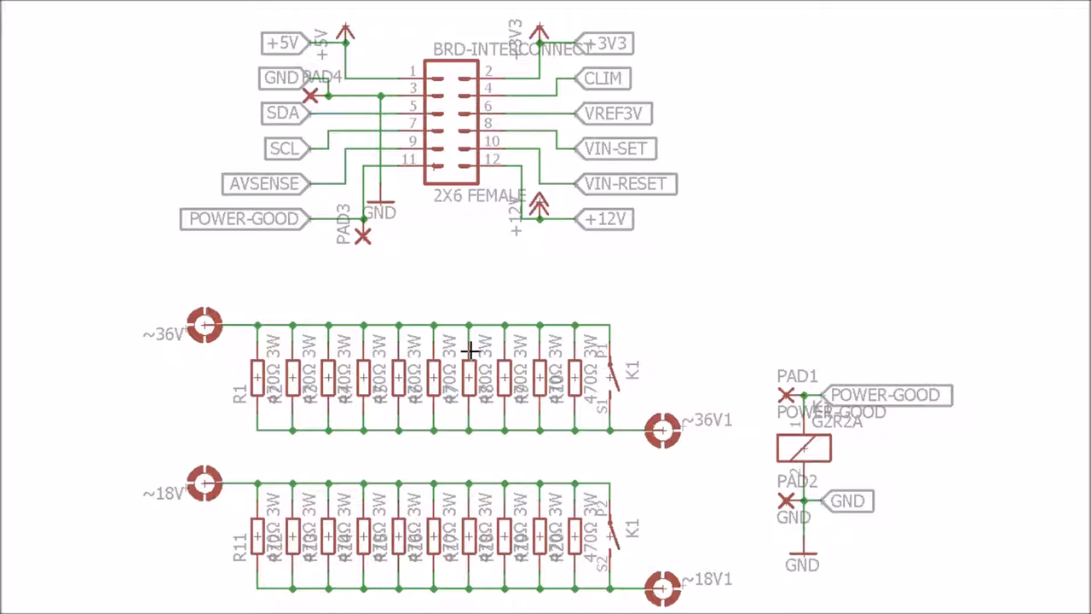
mouse_move(498, 426)
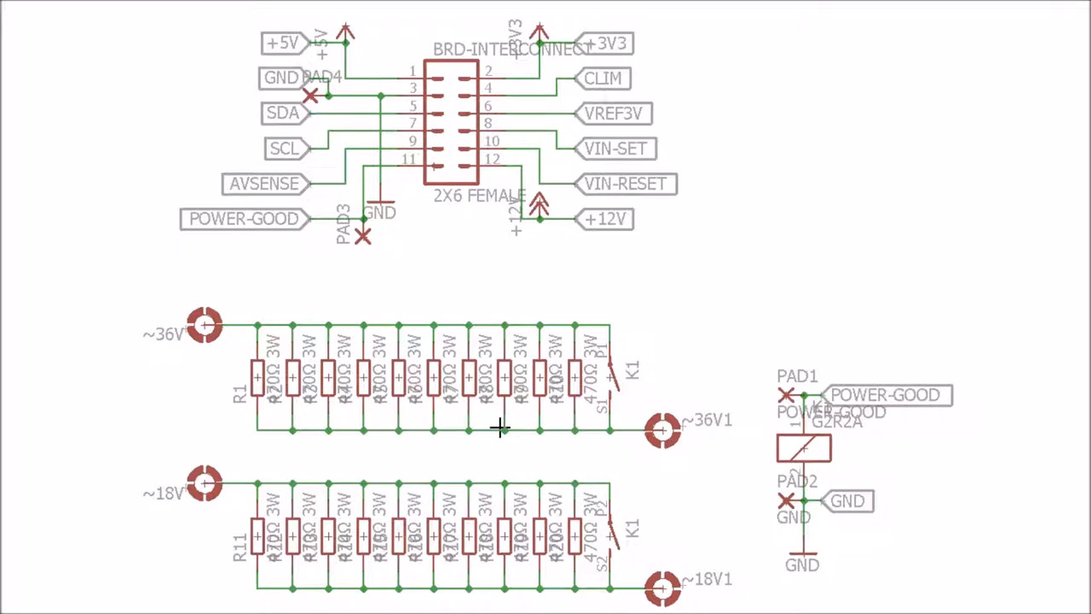
mouse_move(411, 406)
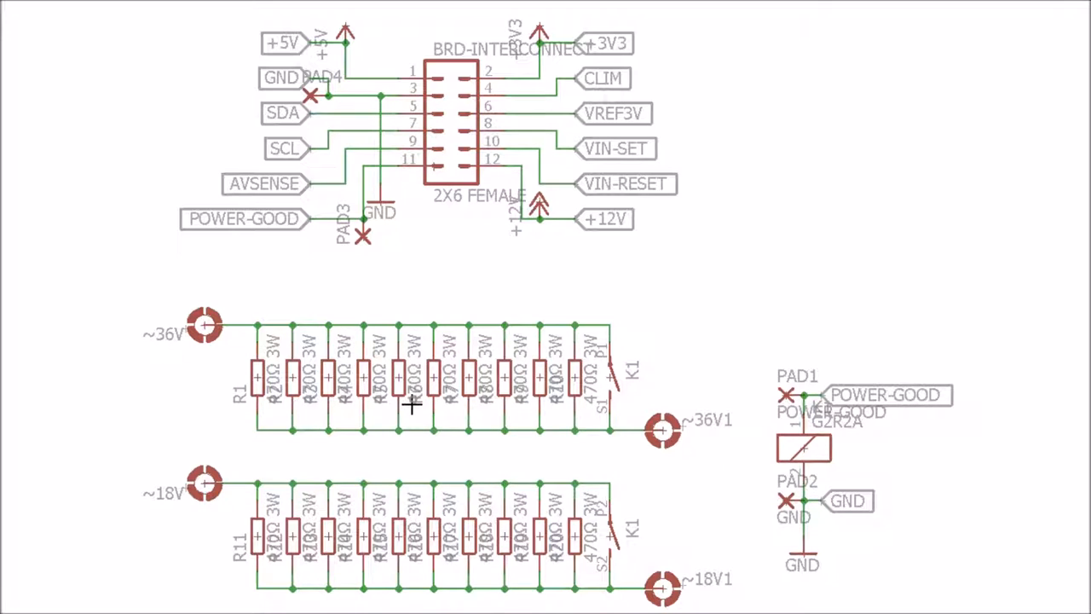
mouse_move(569, 421)
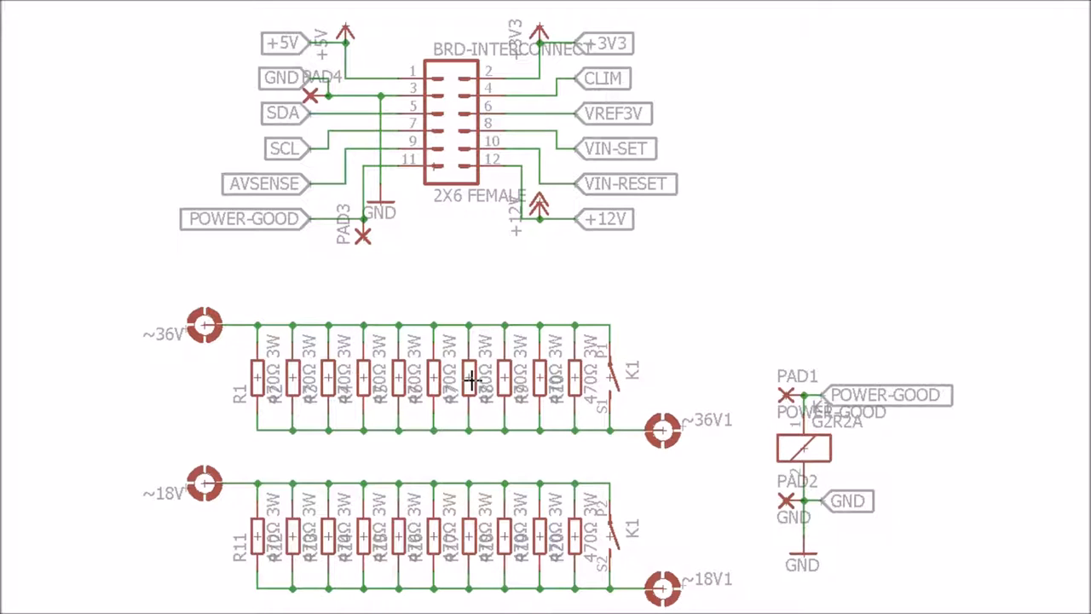
mouse_move(516, 465)
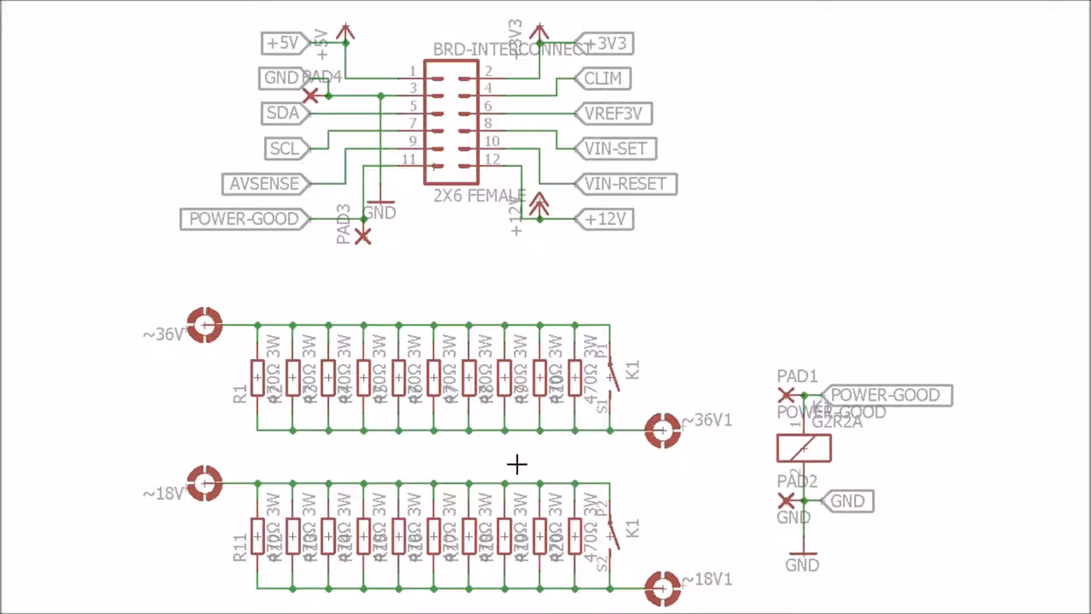
mouse_move(798, 499)
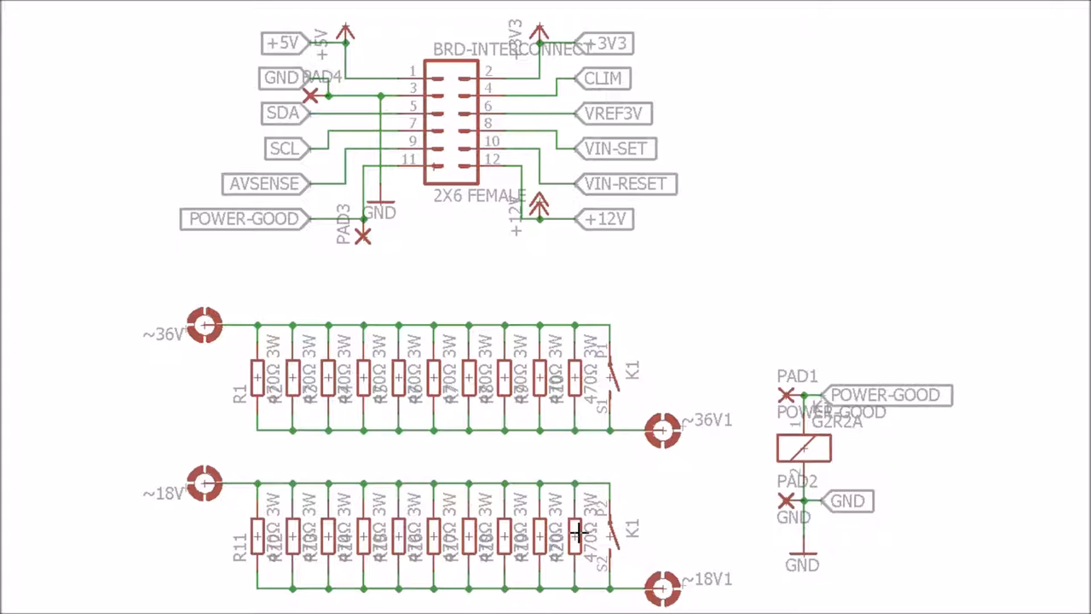
mouse_move(916, 428)
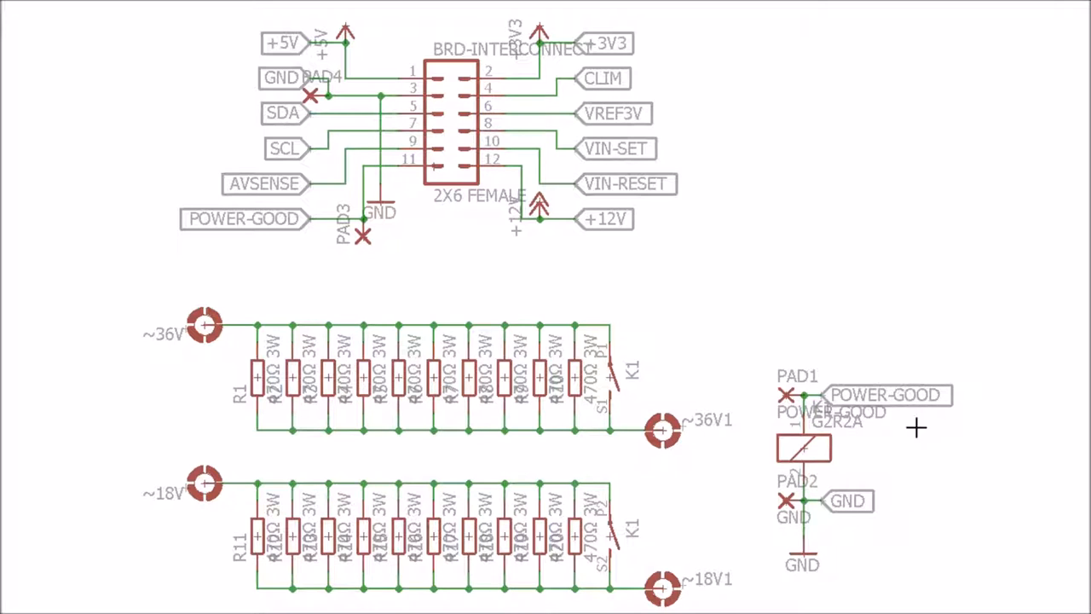
mouse_move(556, 341)
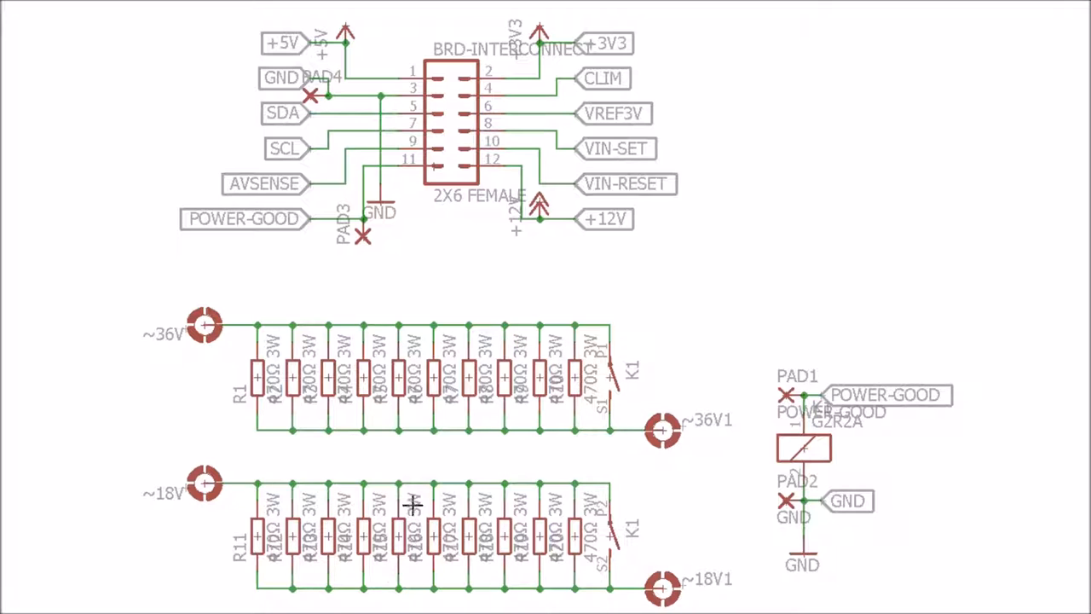
mouse_move(446, 515)
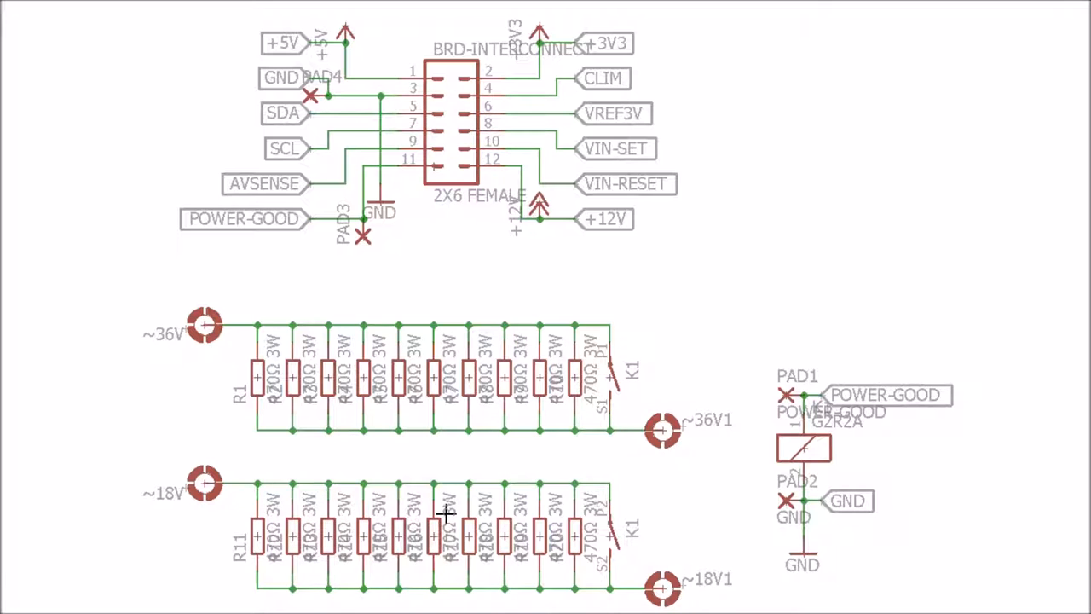
mouse_move(748, 601)
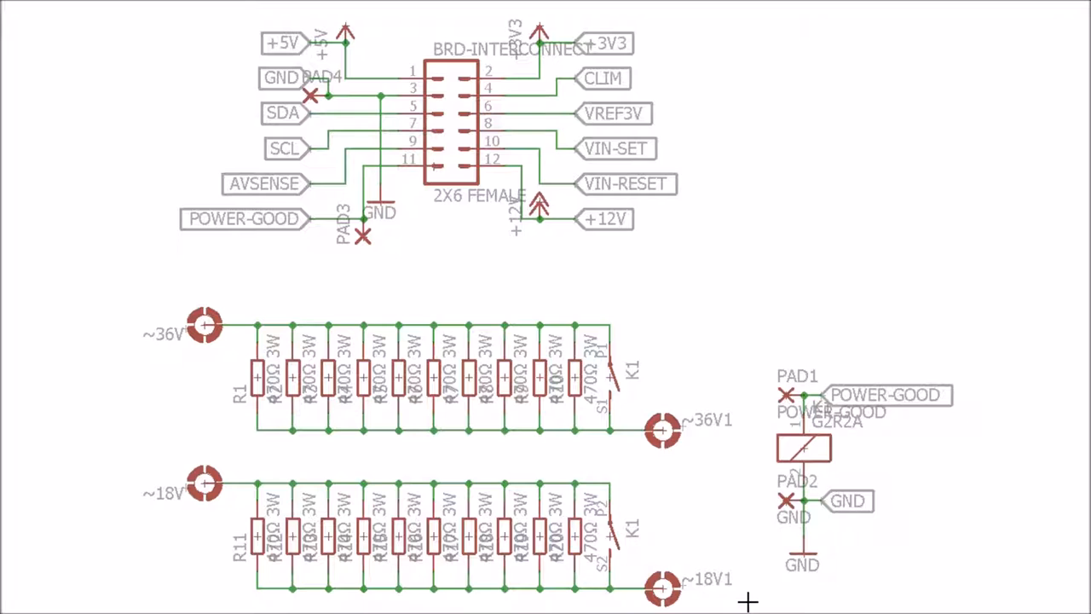
mouse_move(684, 589)
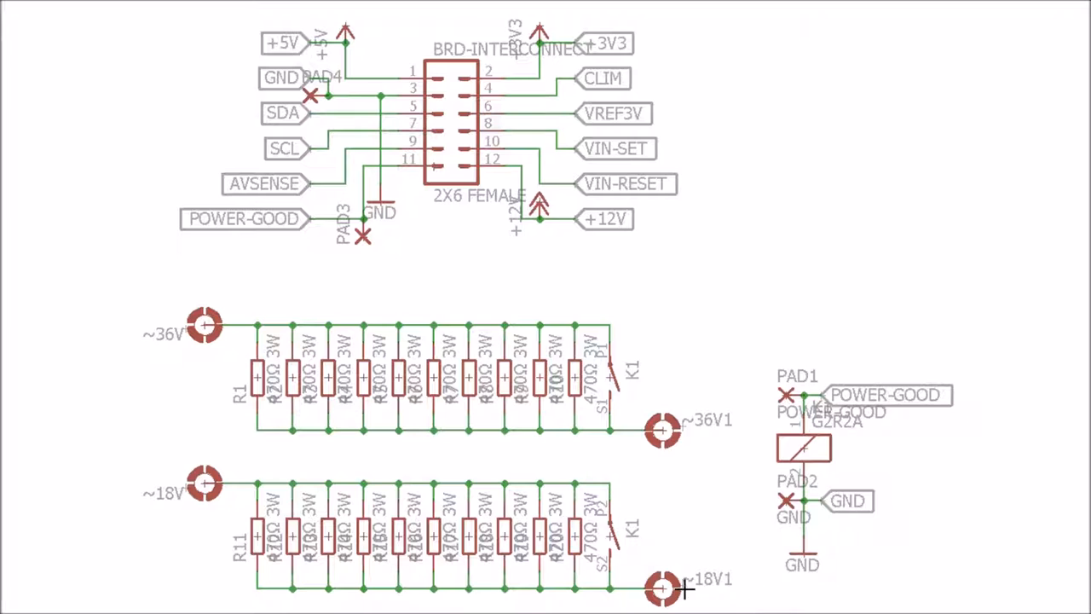
mouse_move(655, 567)
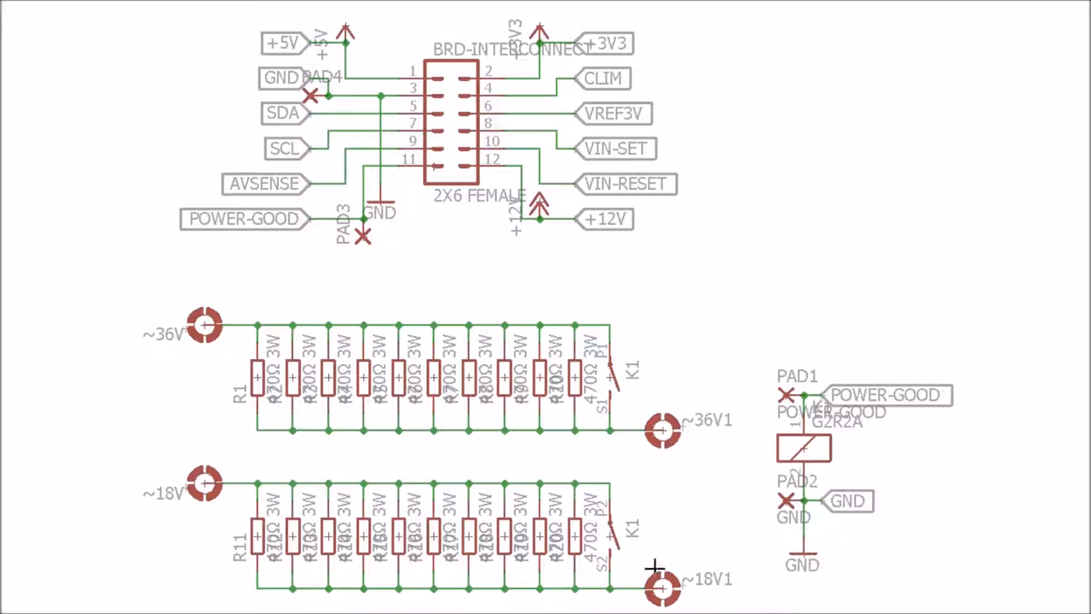
mouse_move(512, 162)
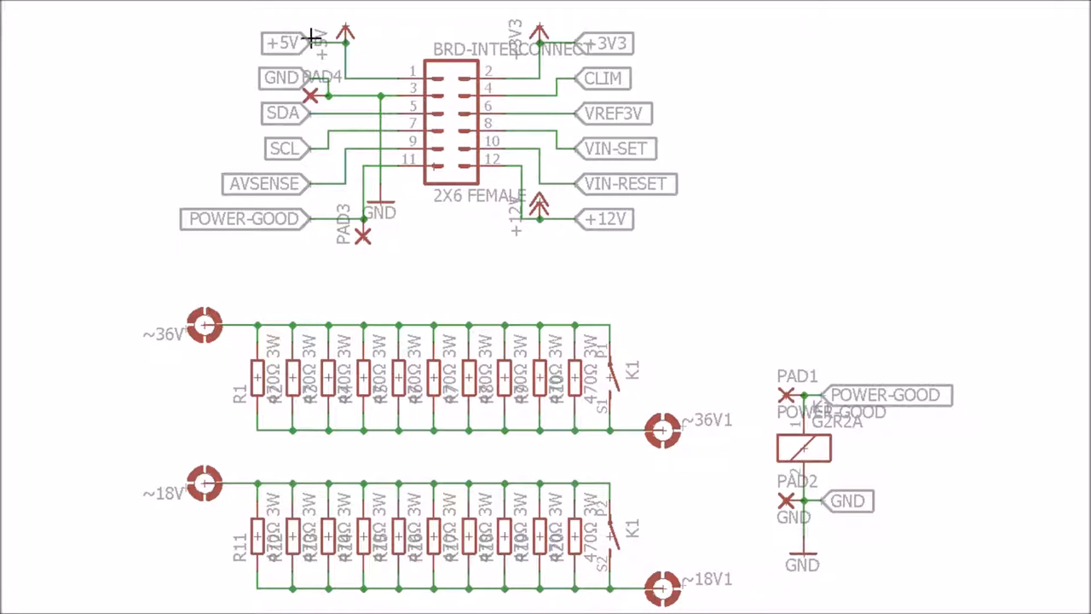
mouse_move(481, 247)
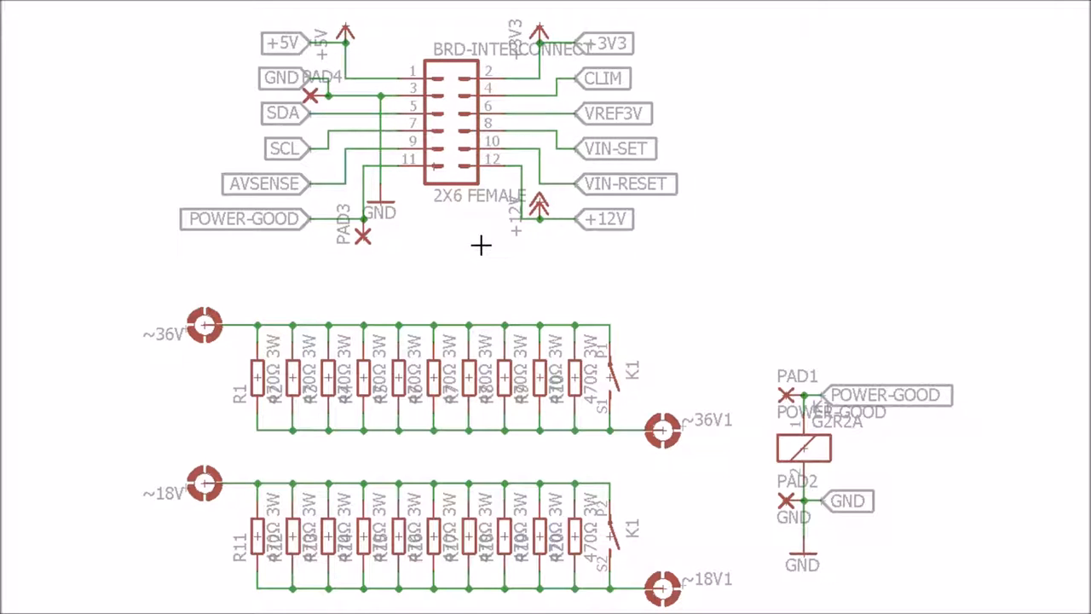
mouse_move(415, 169)
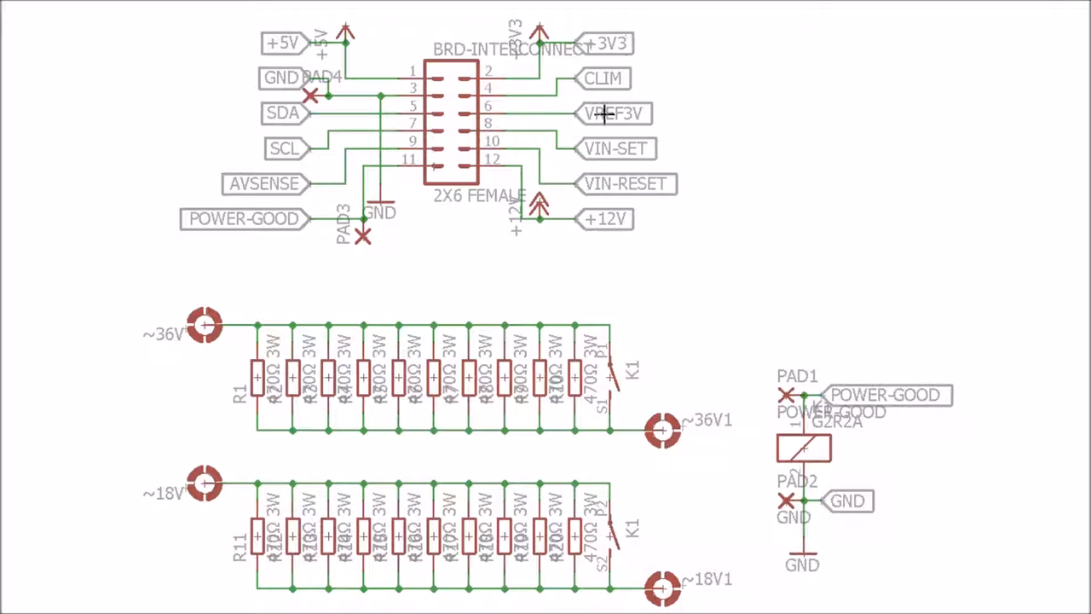
mouse_move(873, 552)
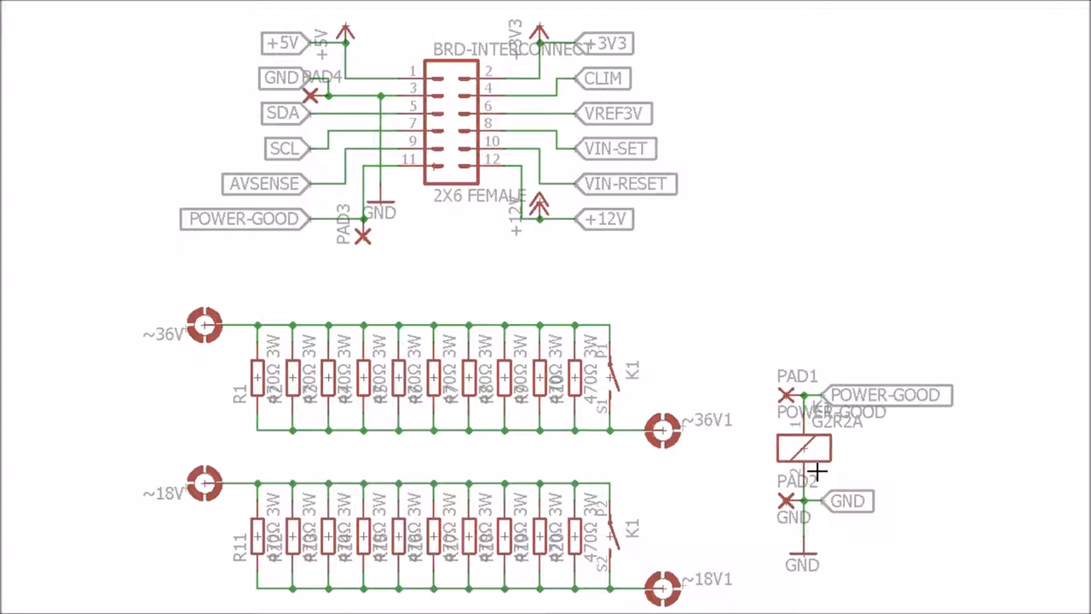
mouse_move(836, 417)
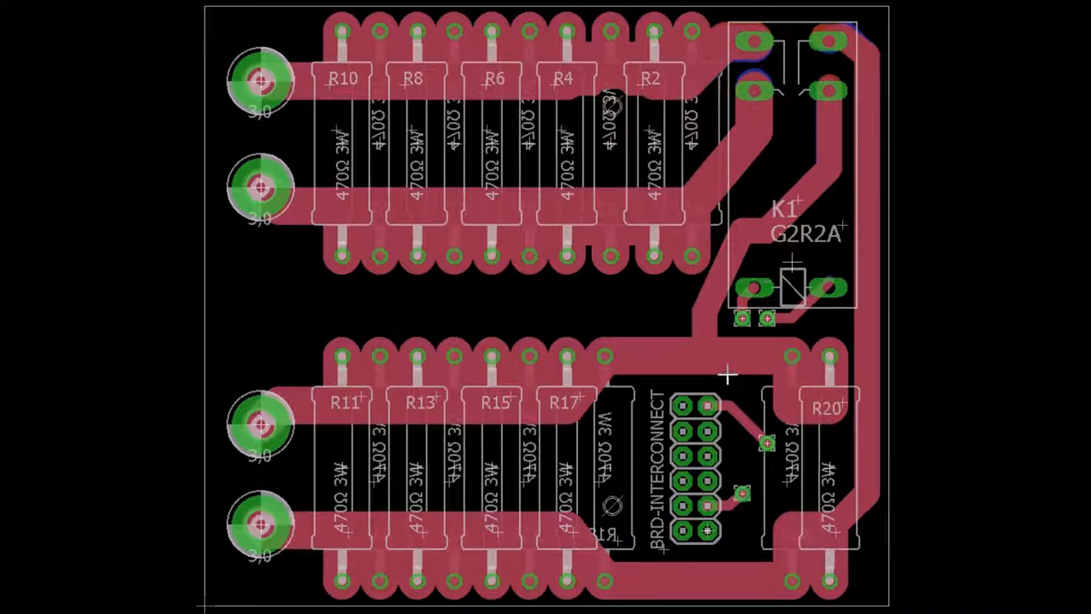
mouse_move(808, 591)
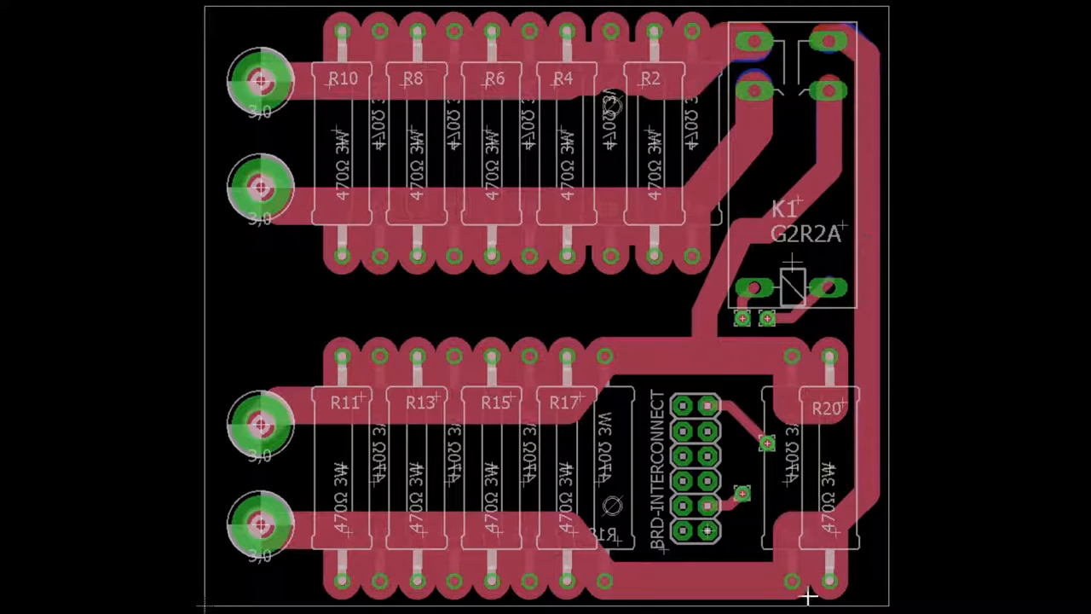
mouse_move(861, 111)
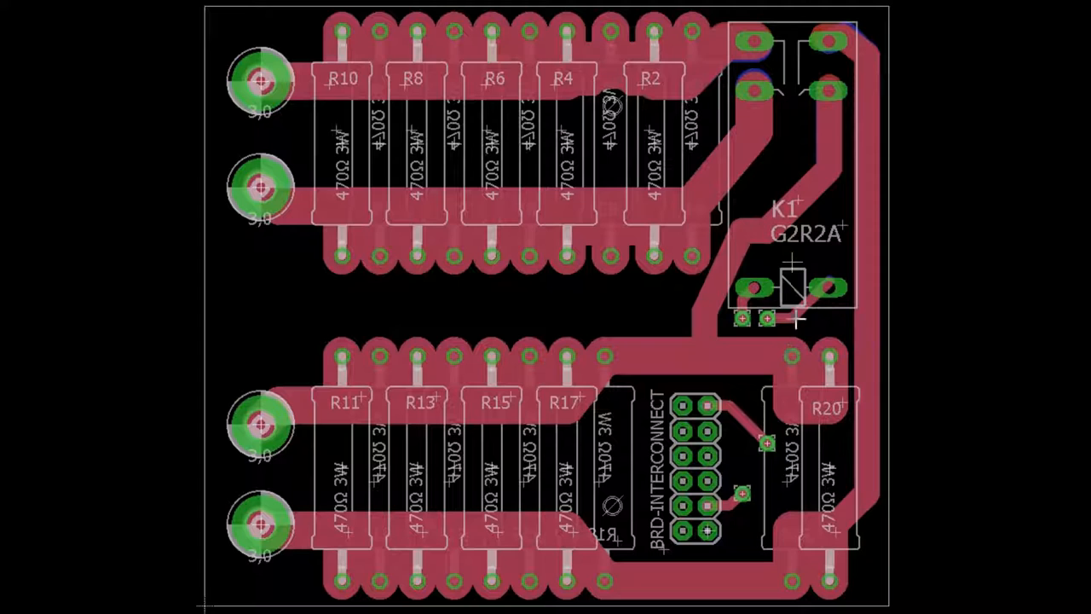
mouse_move(776, 333)
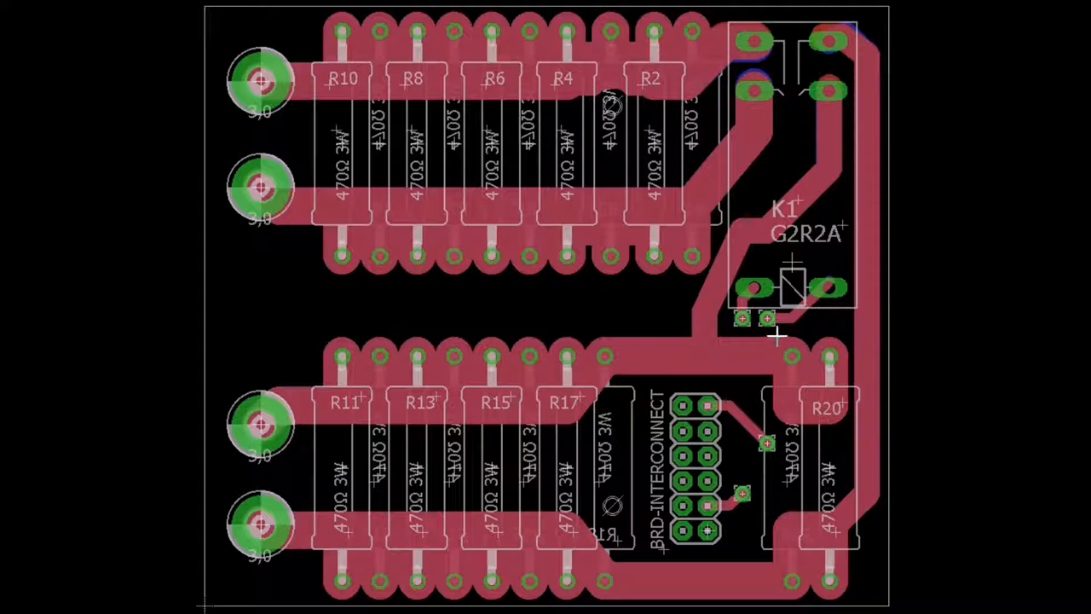
mouse_move(735, 391)
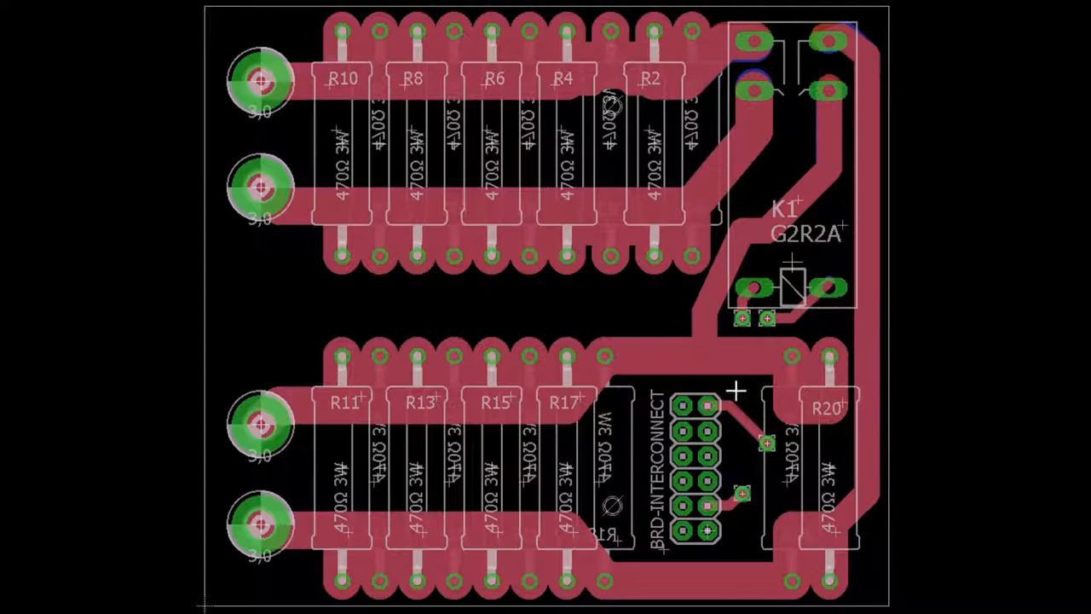
mouse_move(755, 360)
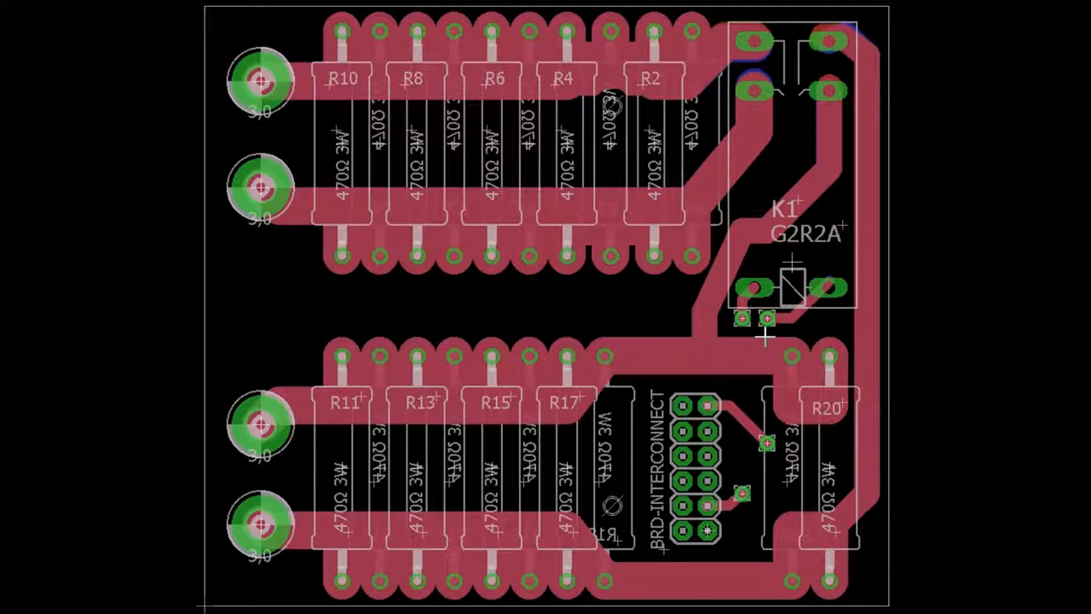
mouse_move(613, 362)
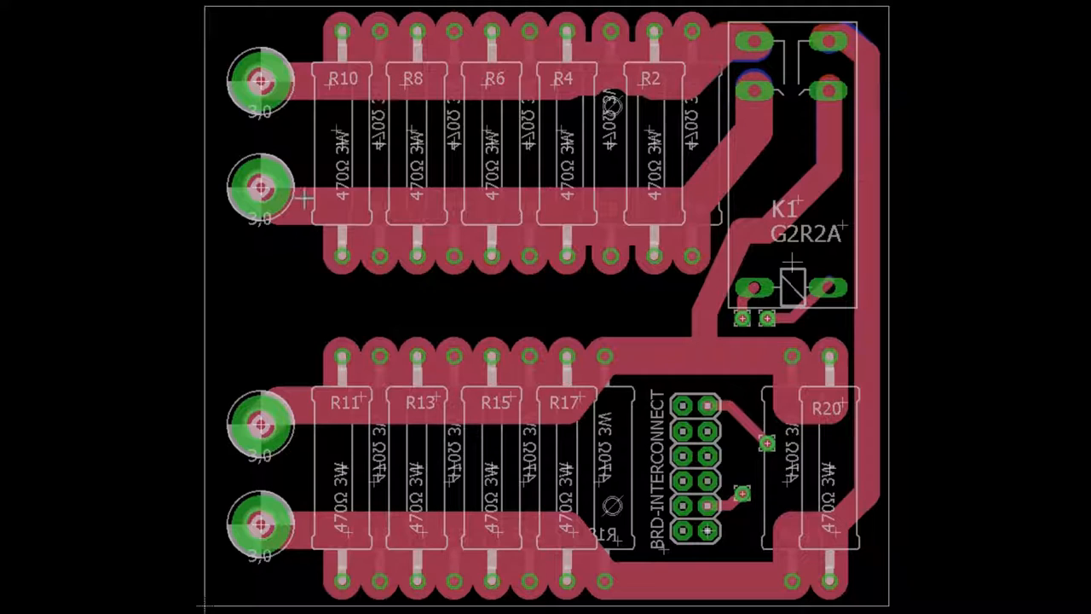
mouse_move(661, 287)
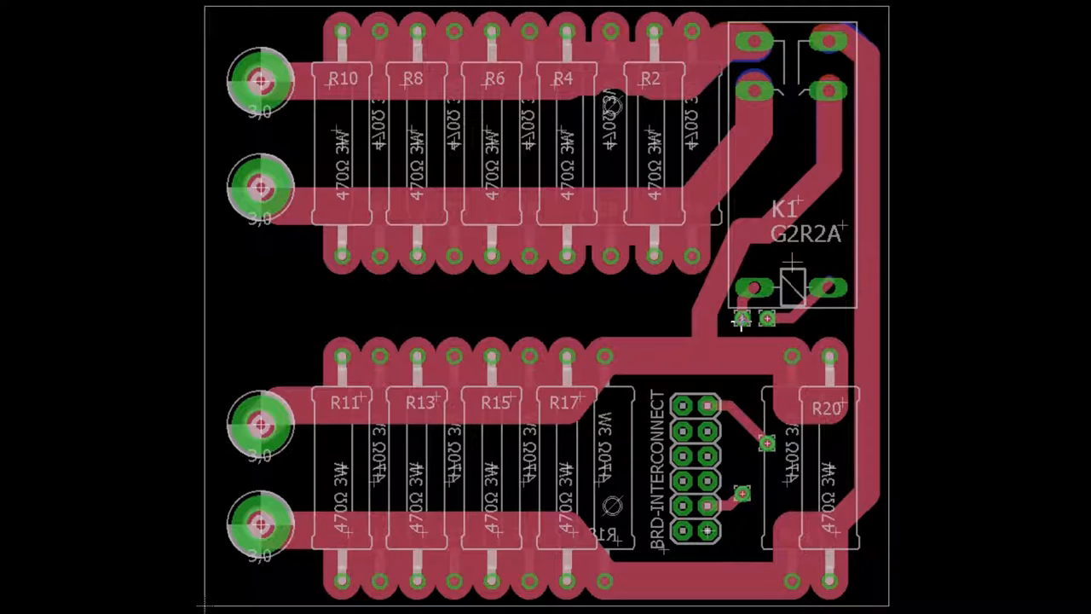
mouse_move(742, 394)
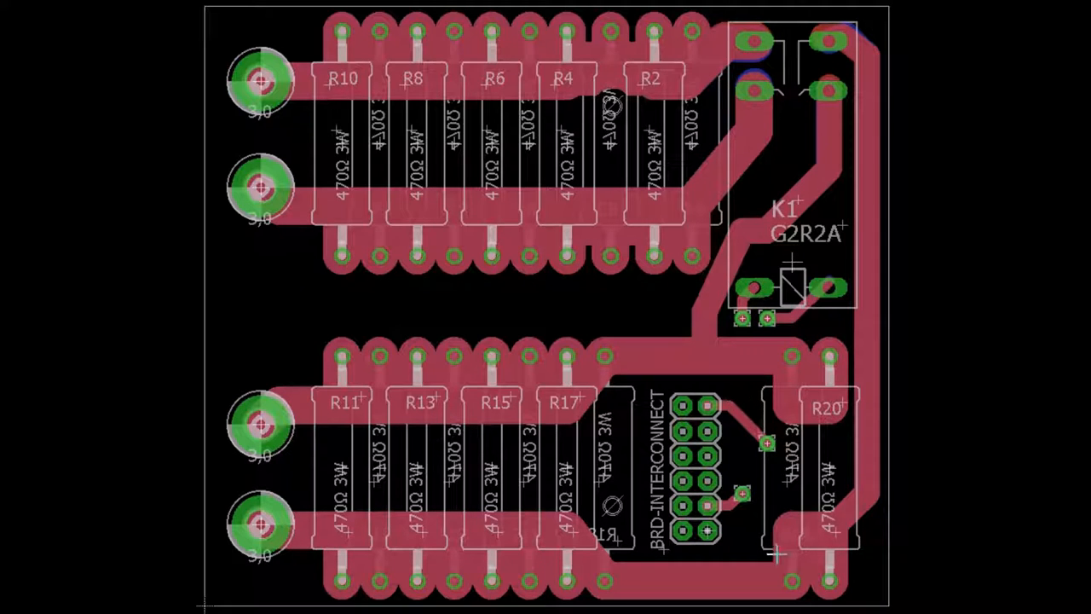
mouse_move(158, 188)
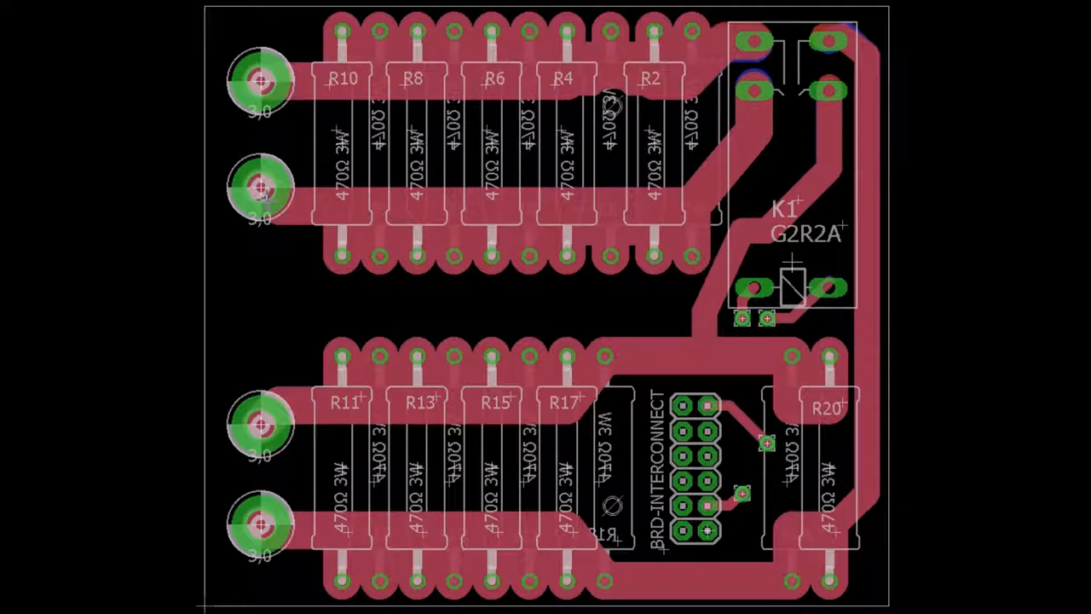
mouse_move(268, 490)
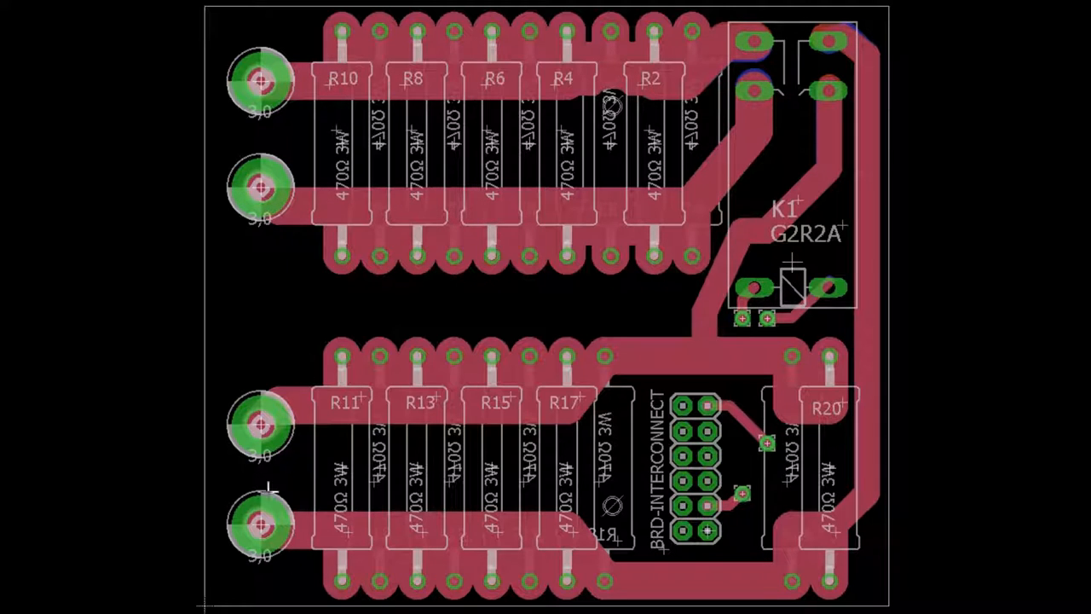
mouse_move(647, 460)
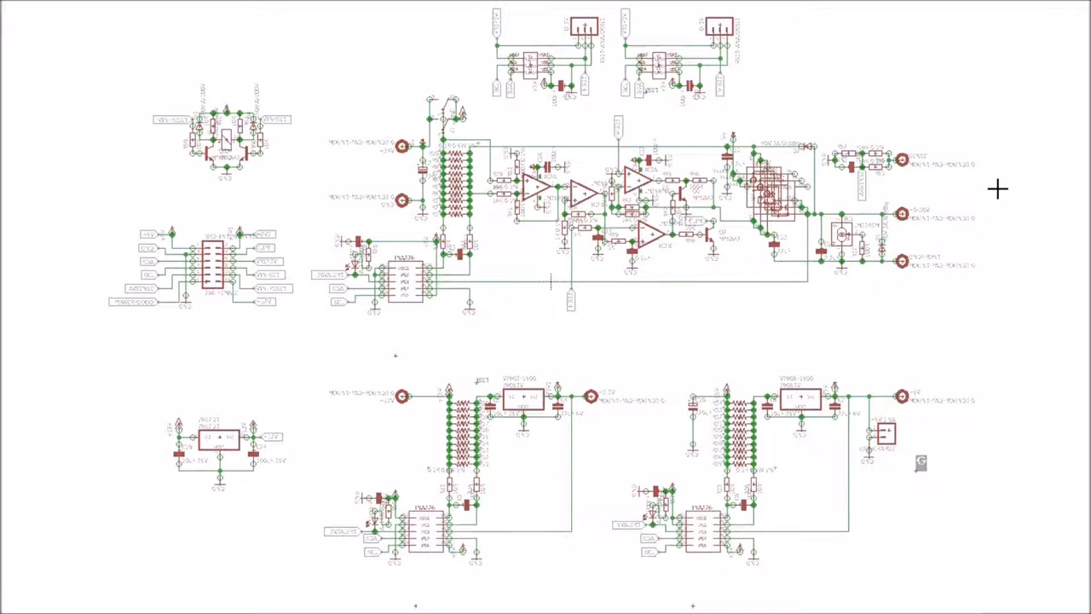
mouse_move(1007, 206)
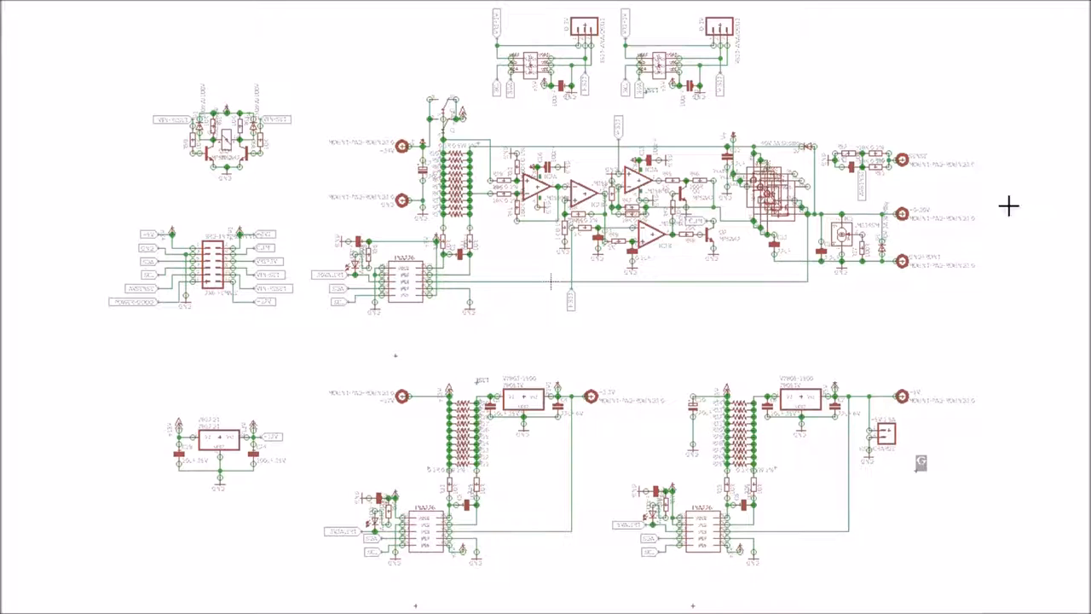
mouse_move(168, 126)
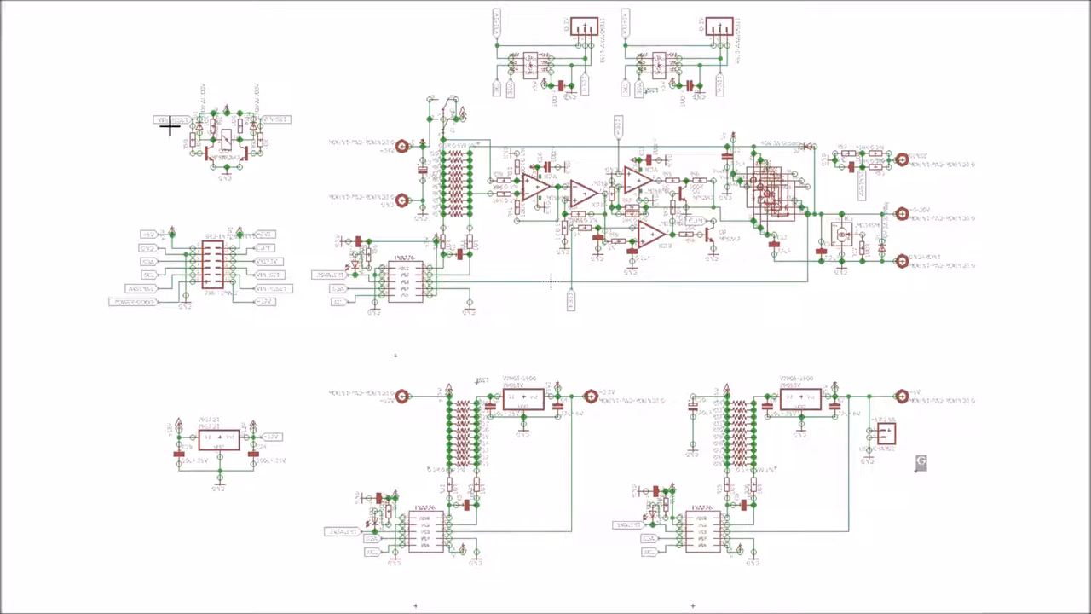
mouse_move(924, 143)
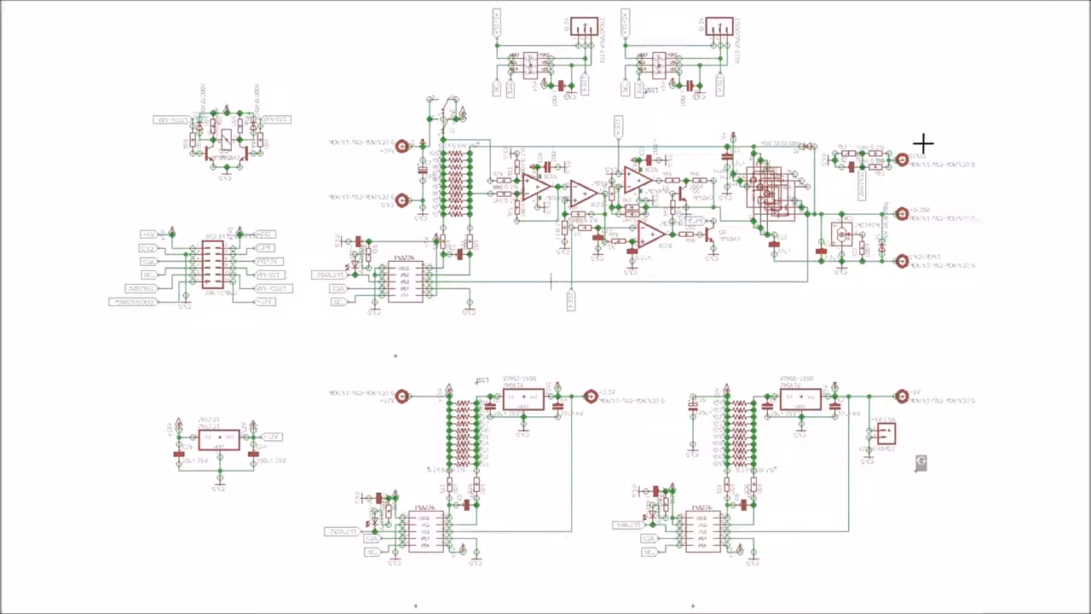
mouse_move(899, 275)
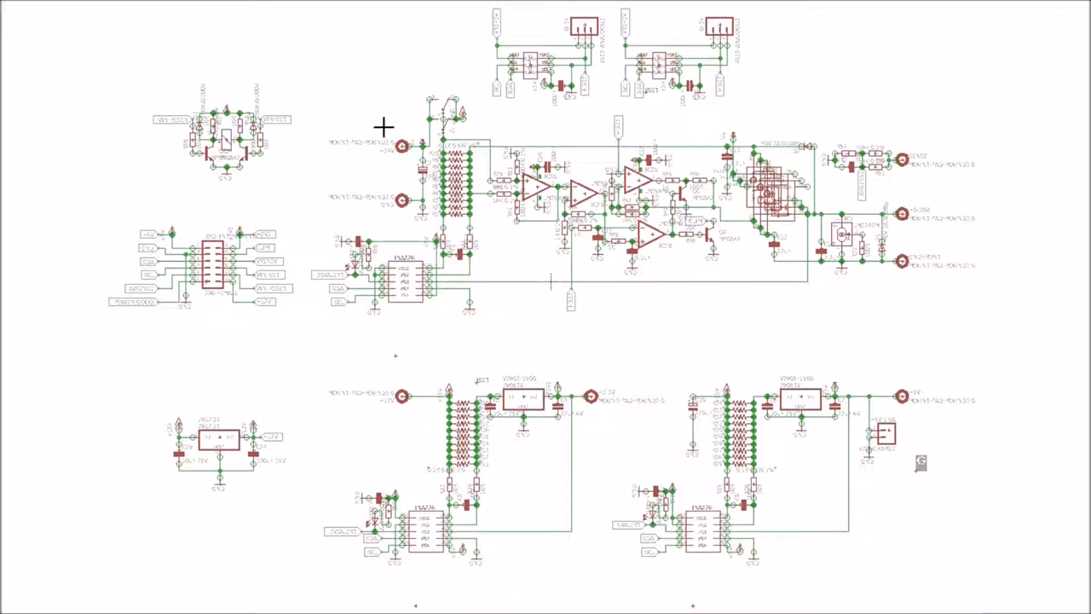
mouse_move(408, 124)
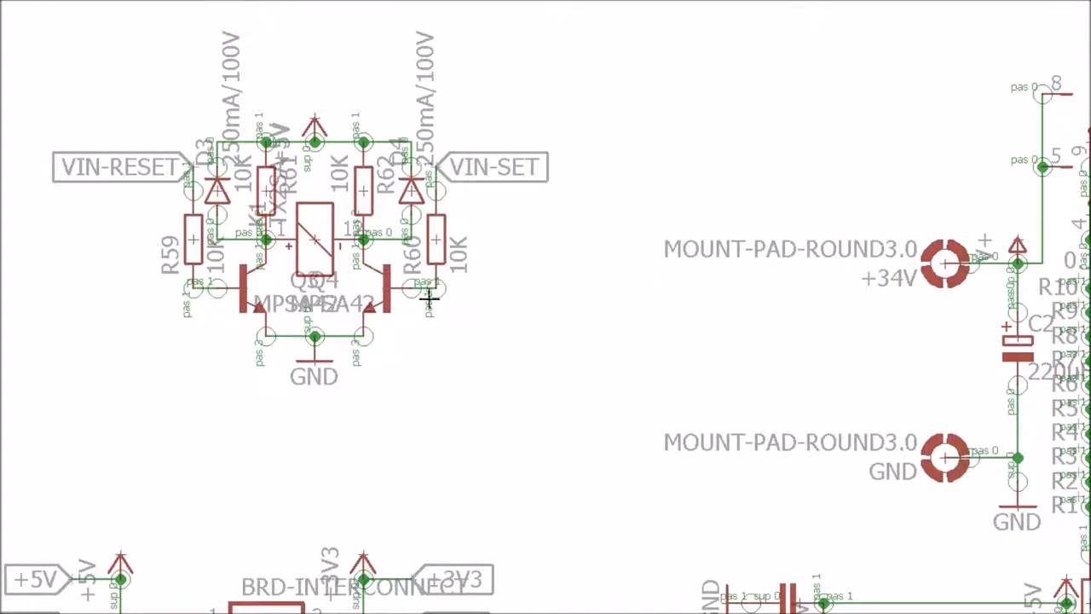
mouse_move(333, 94)
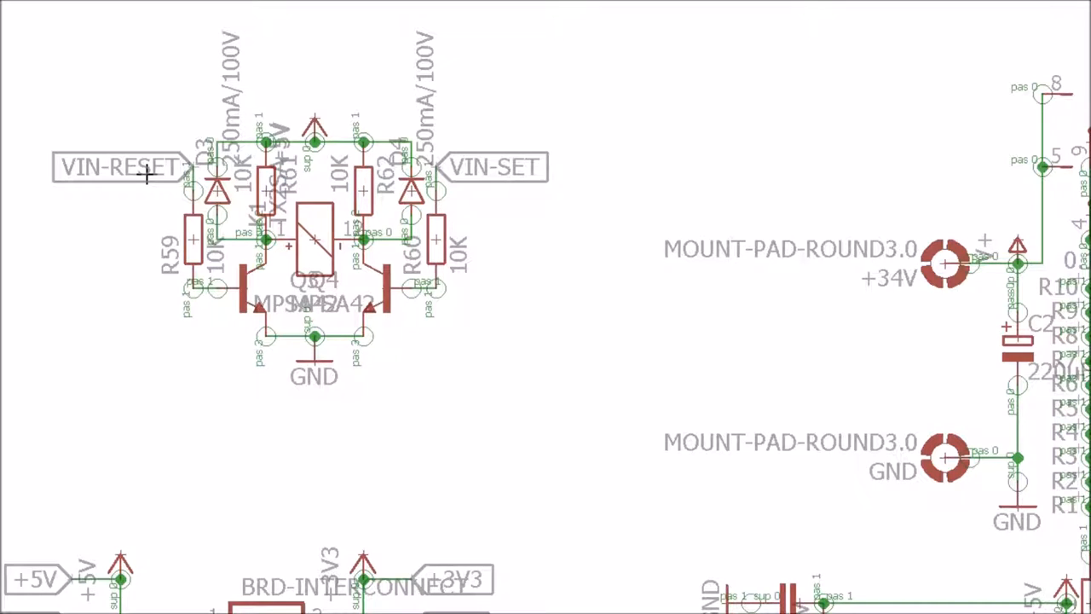
mouse_move(140, 92)
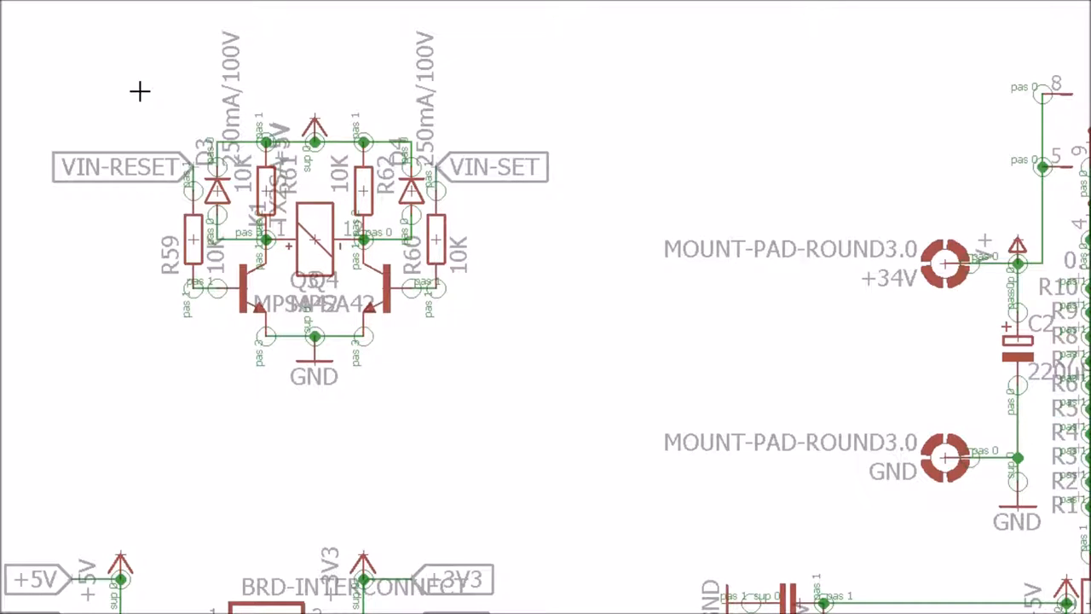
mouse_move(38, 177)
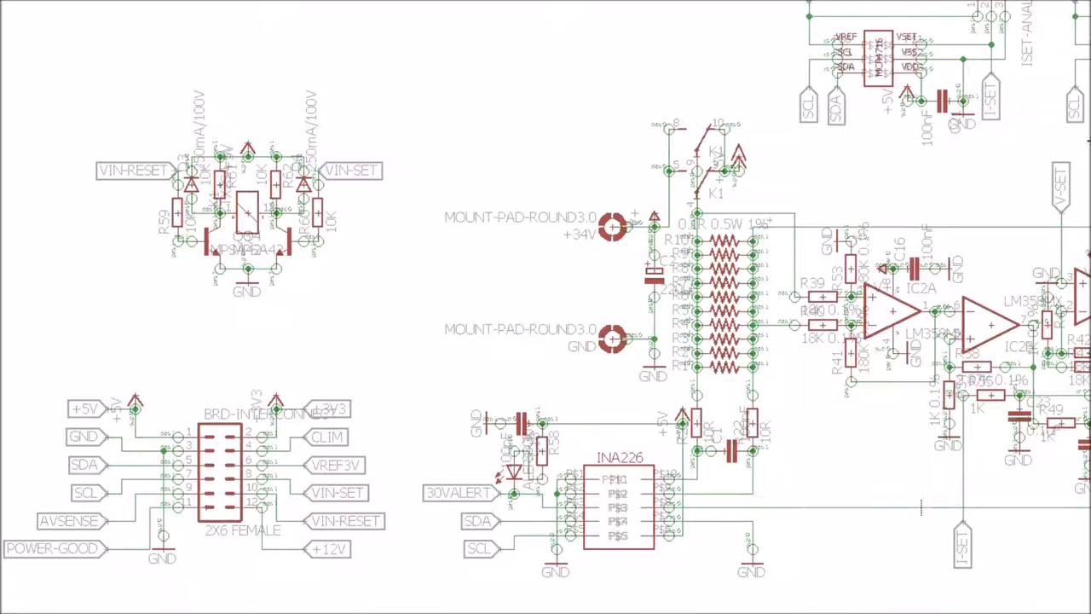
scroll("down", 3)
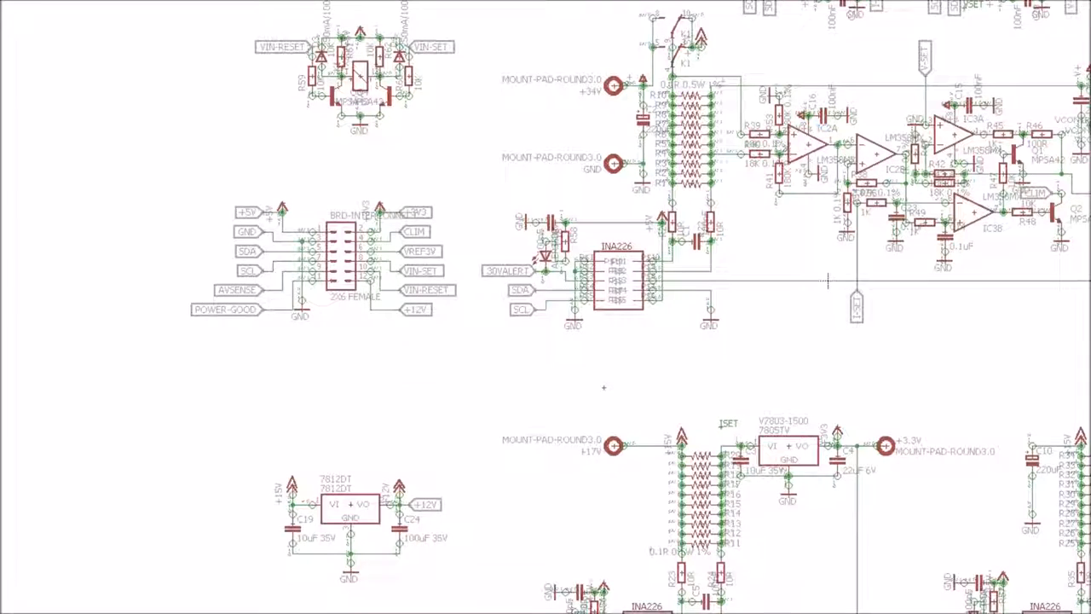
scroll("down", 3)
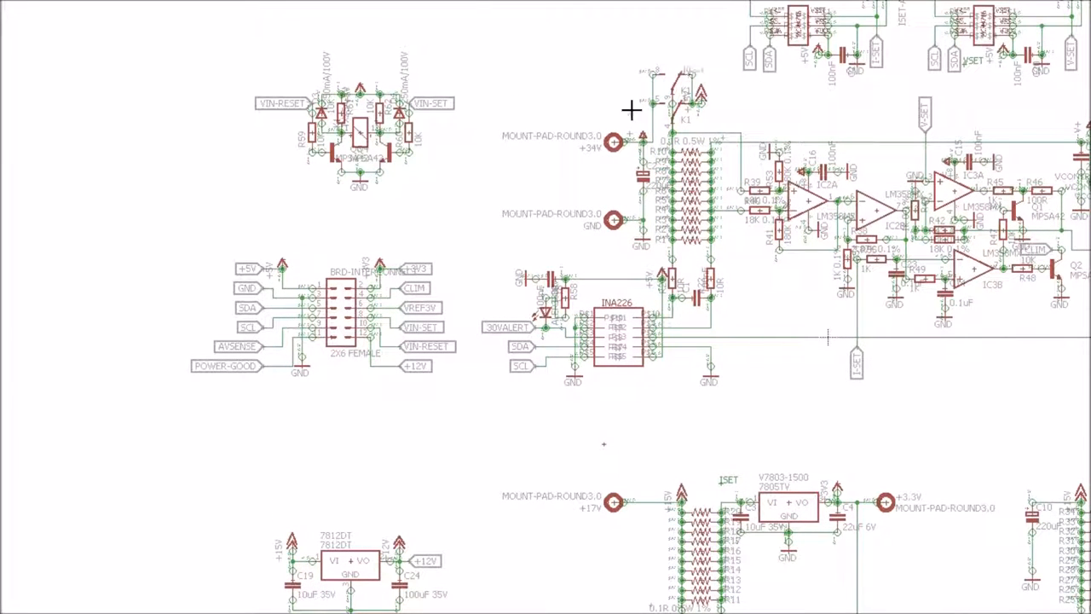
mouse_move(456, 371)
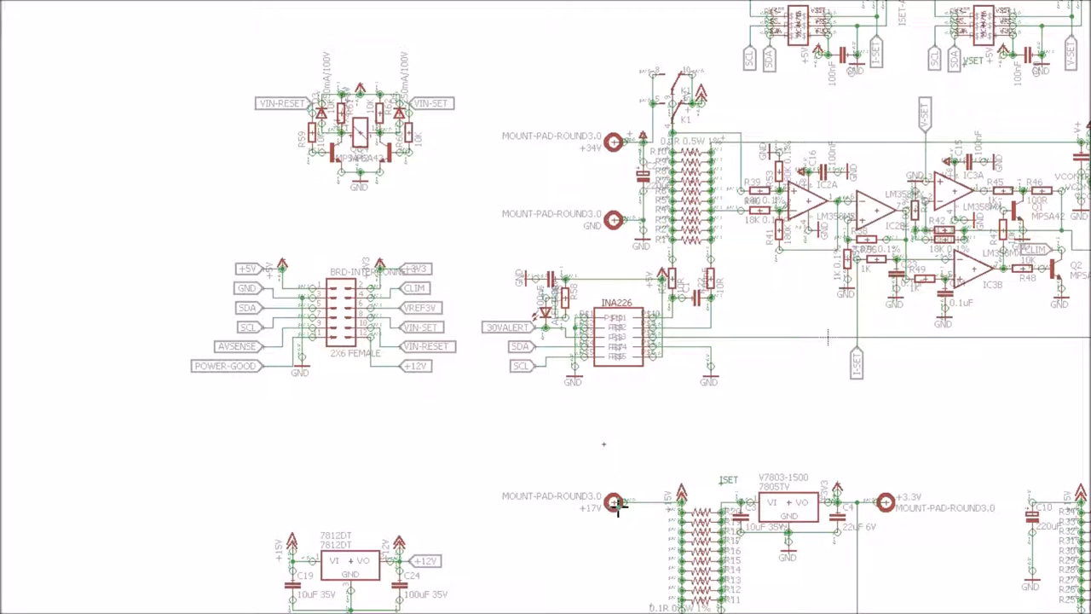
mouse_move(609, 128)
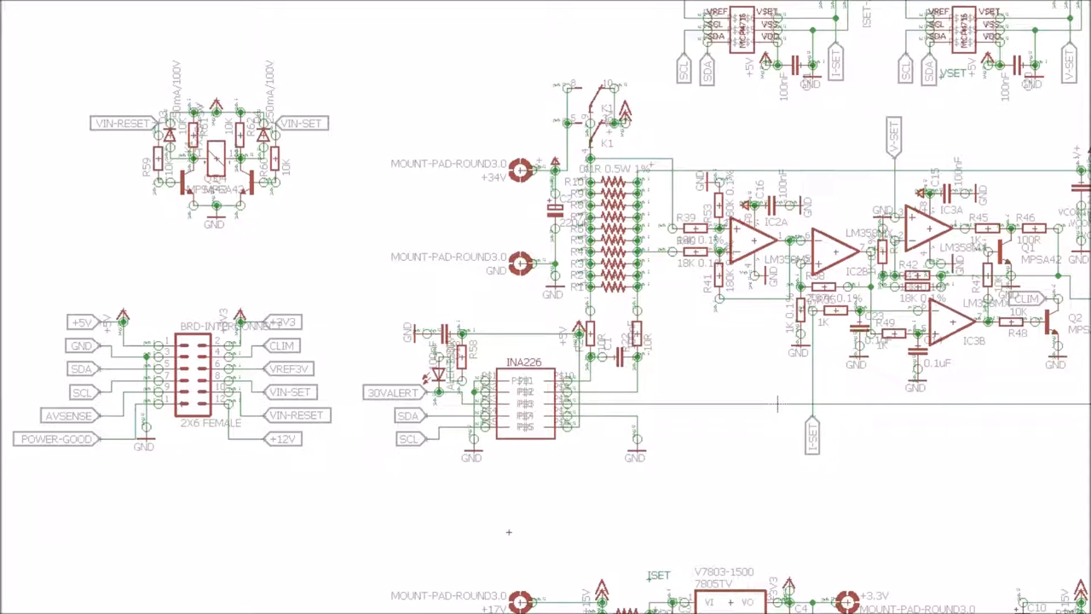
scroll("right", 3)
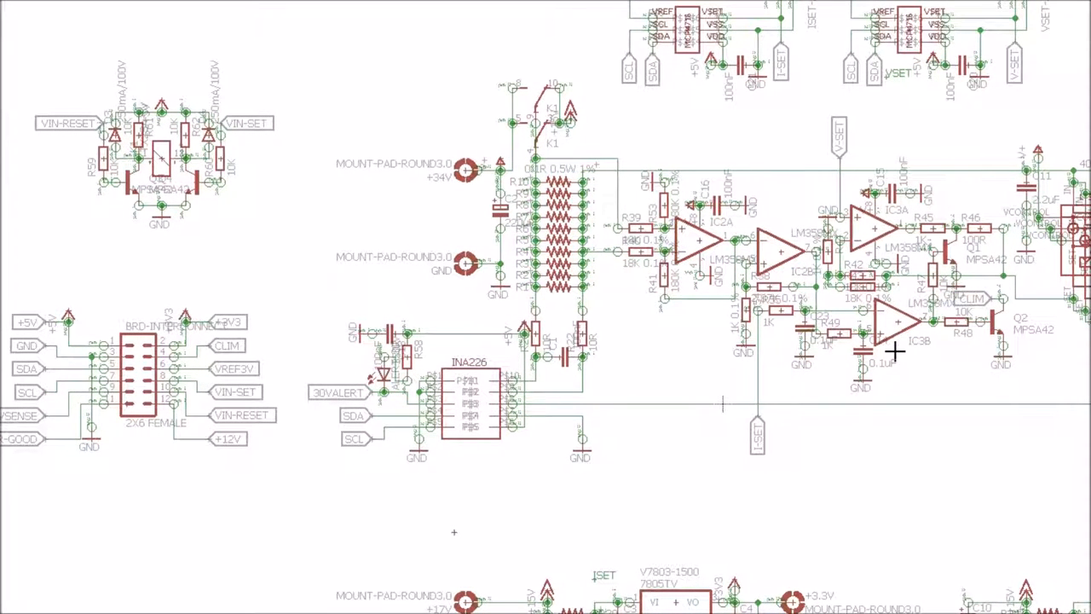
mouse_move(835, 179)
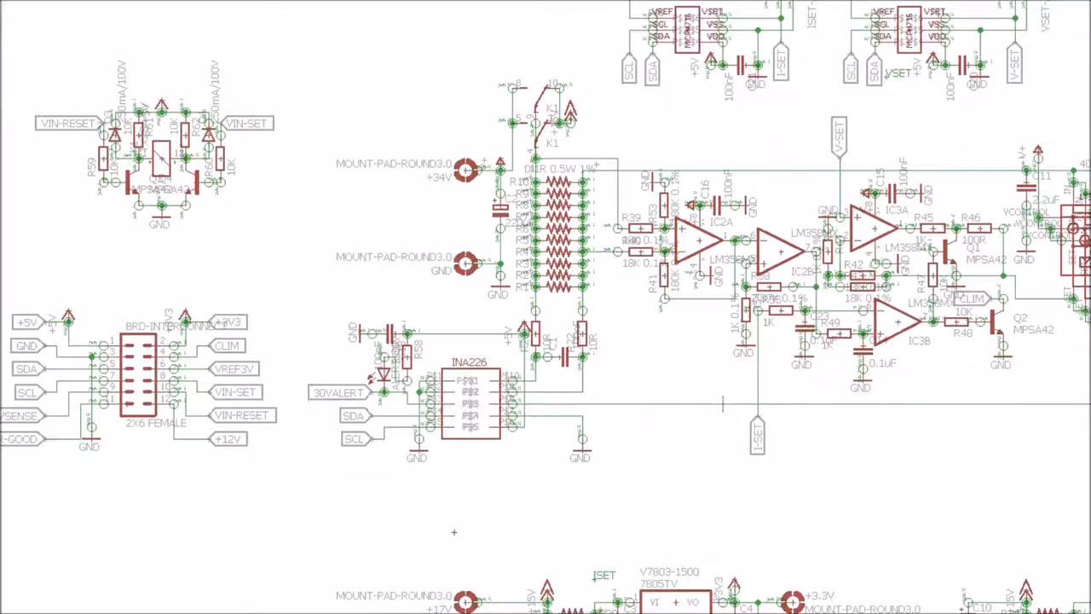
scroll("down", 3)
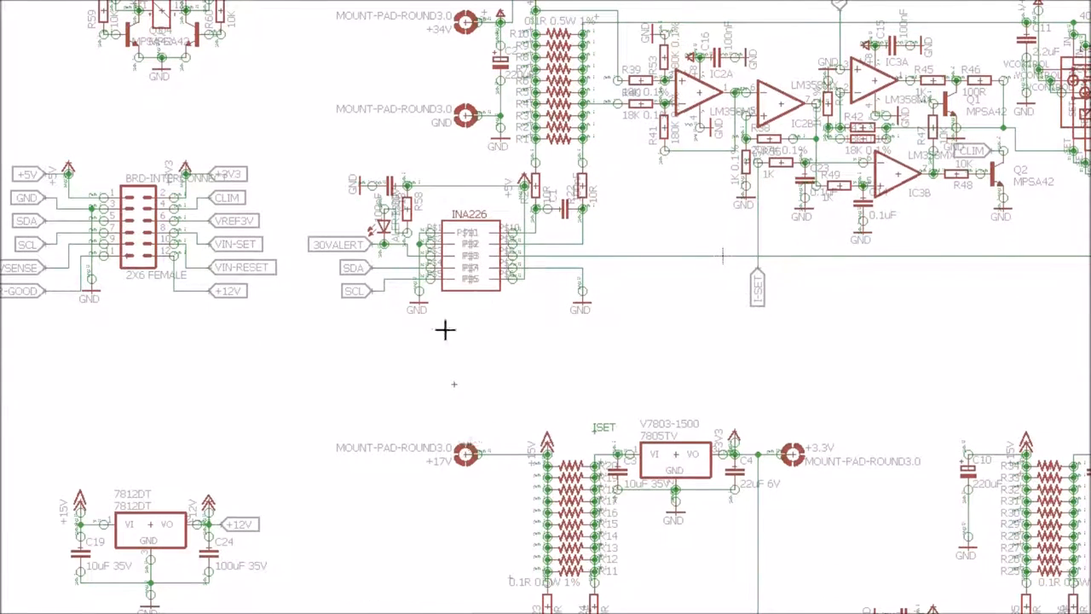
mouse_move(424, 446)
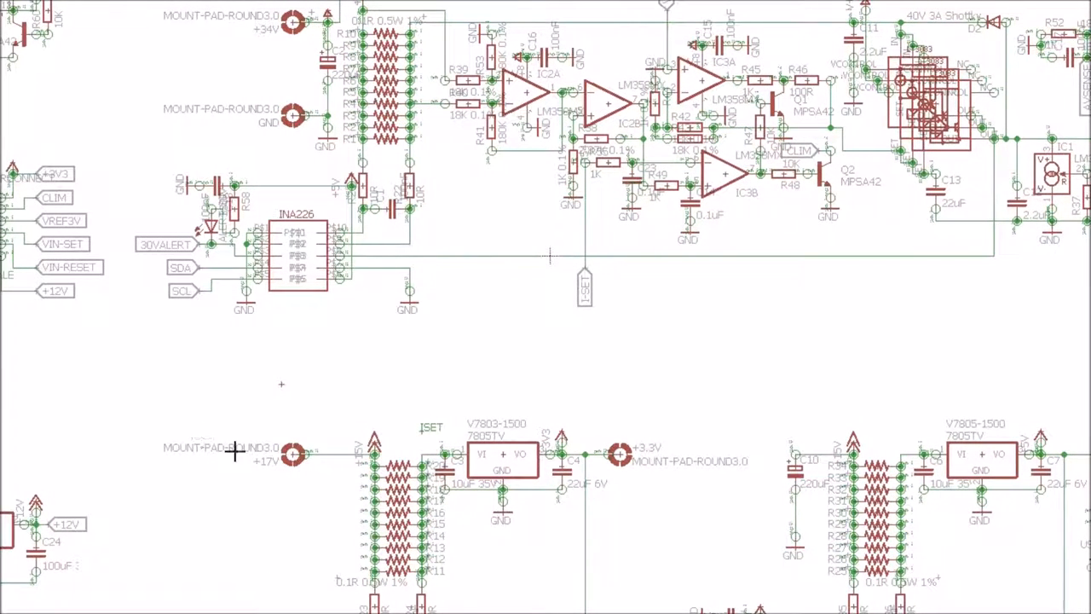
mouse_move(320, 491)
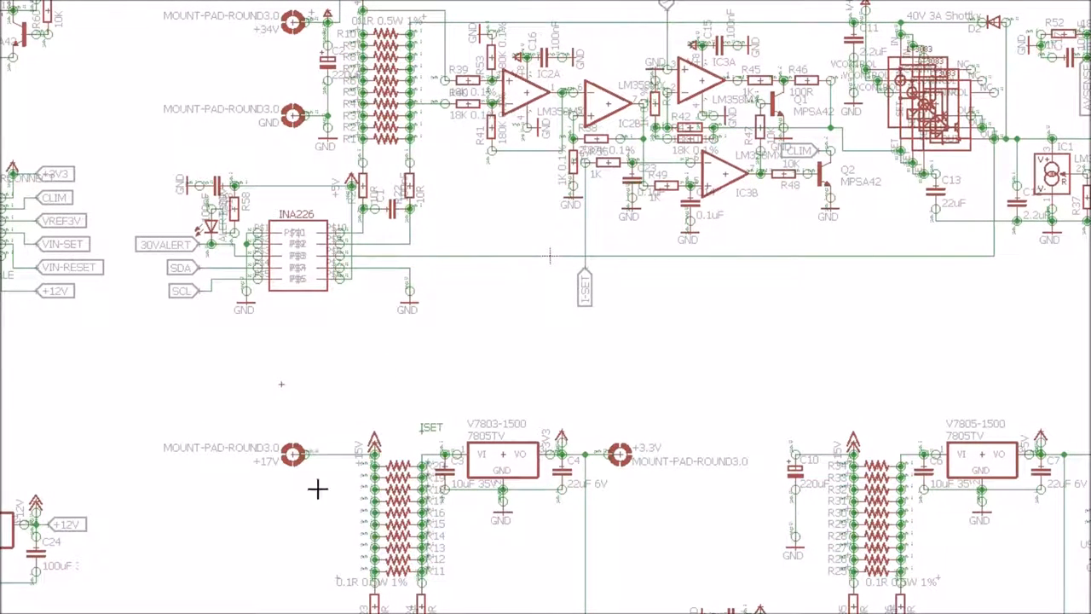
mouse_move(286, 43)
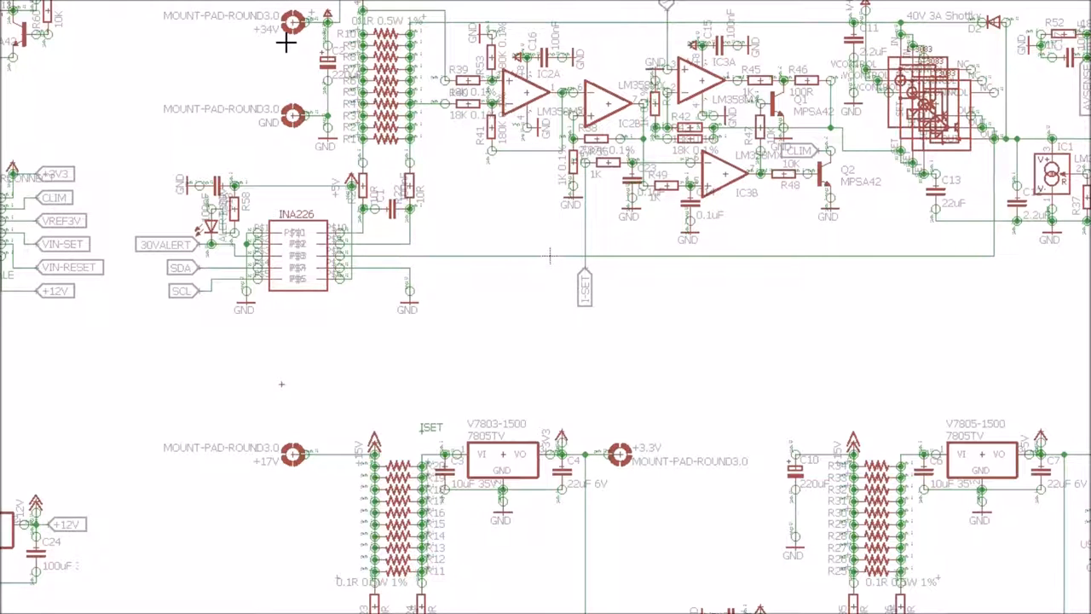
mouse_move(989, 126)
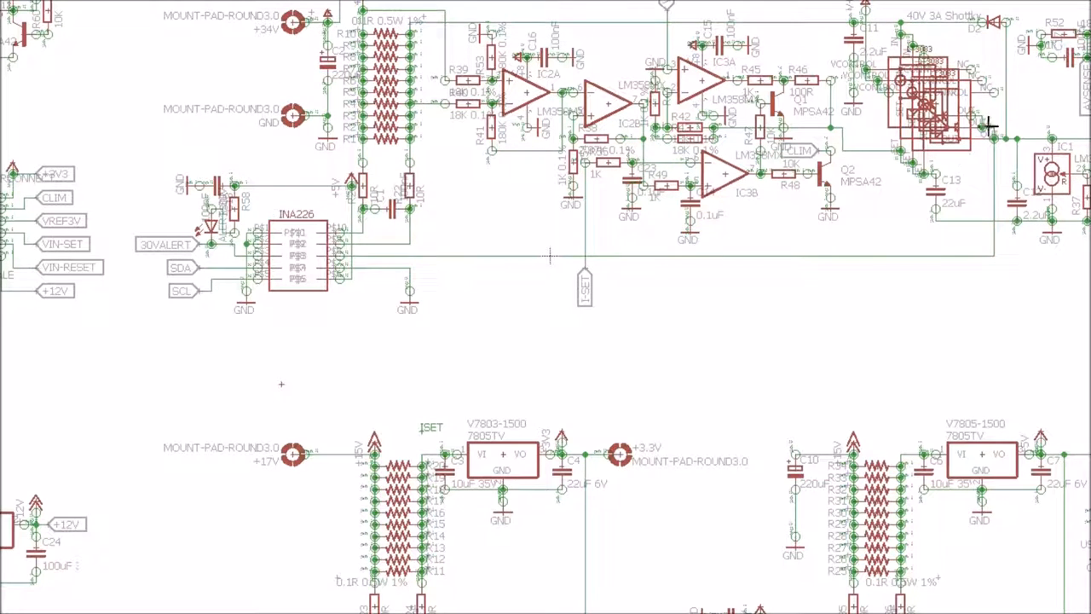
mouse_move(1014, 243)
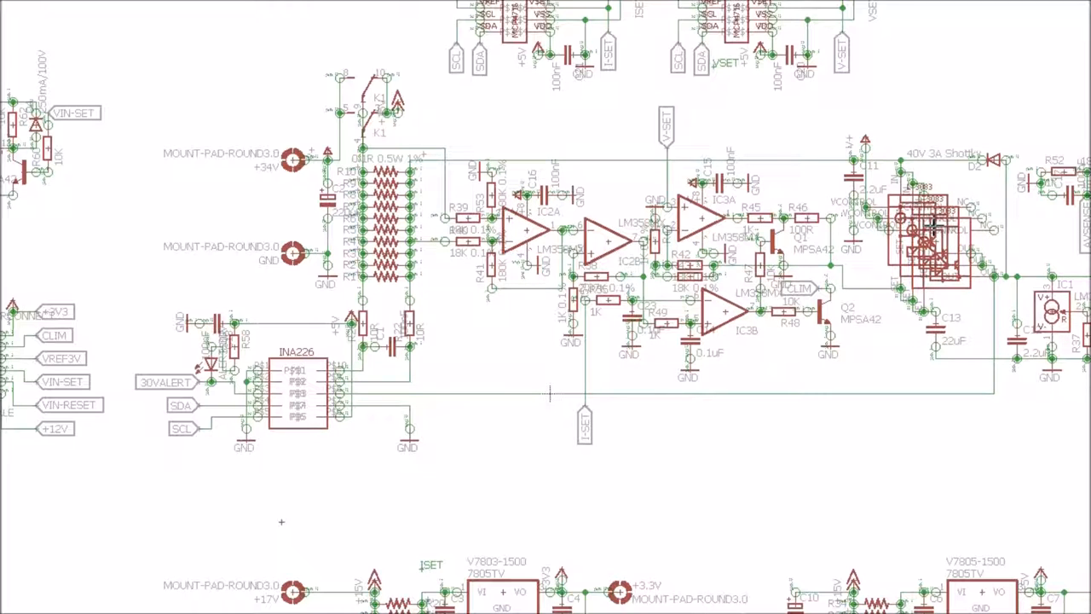
mouse_move(951, 224)
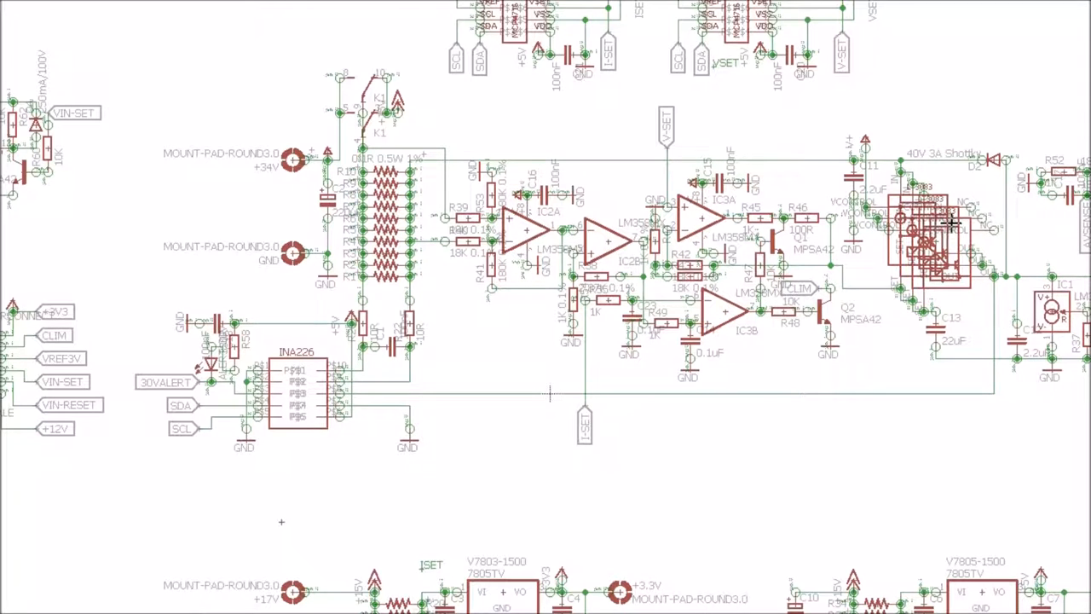
mouse_move(836, 312)
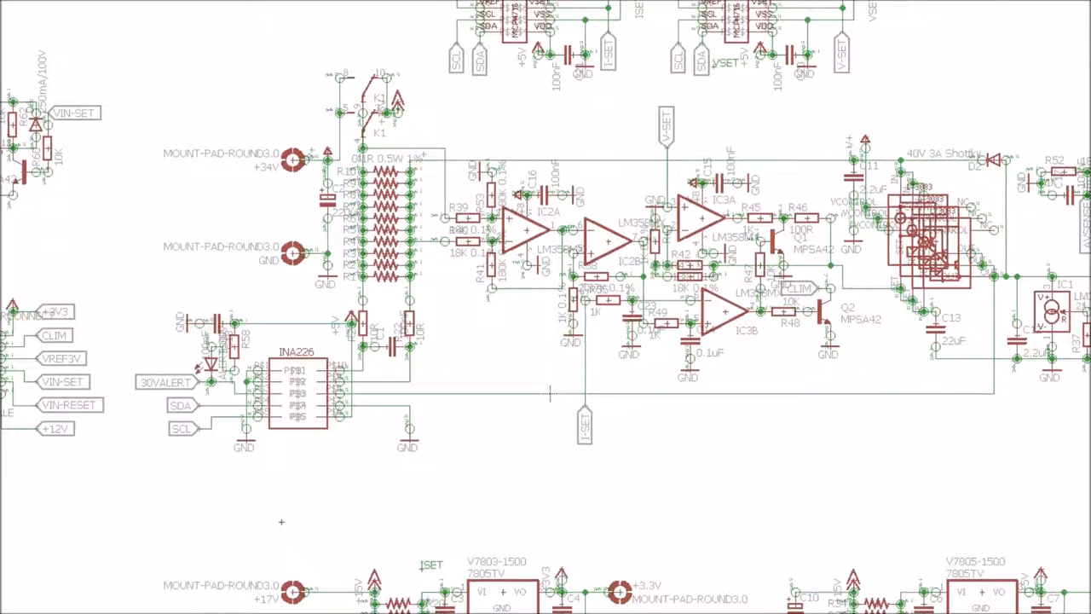
scroll("left", 3)
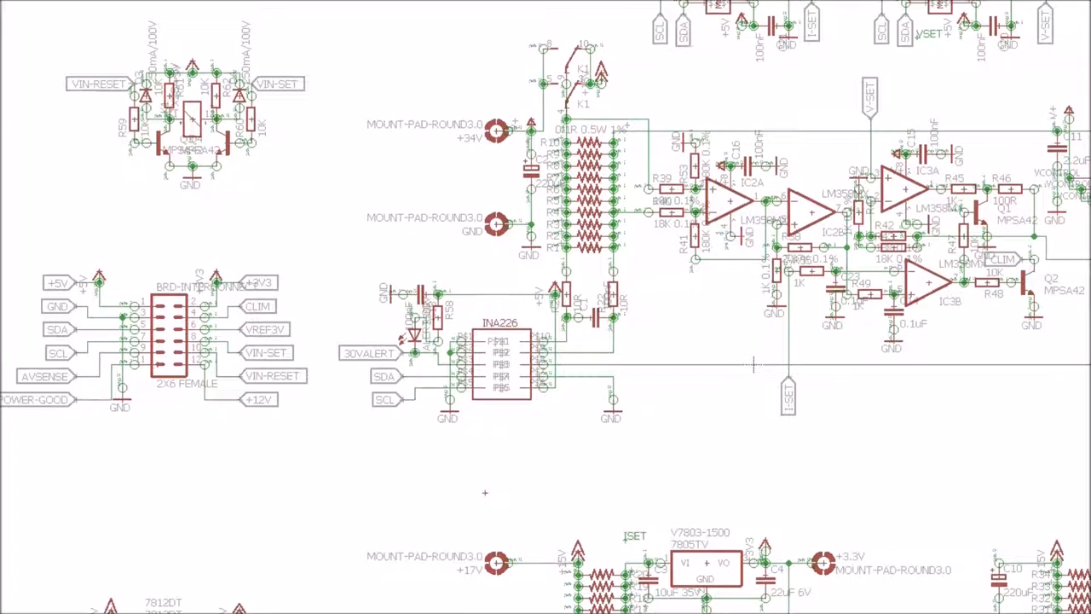
scroll("down", 3)
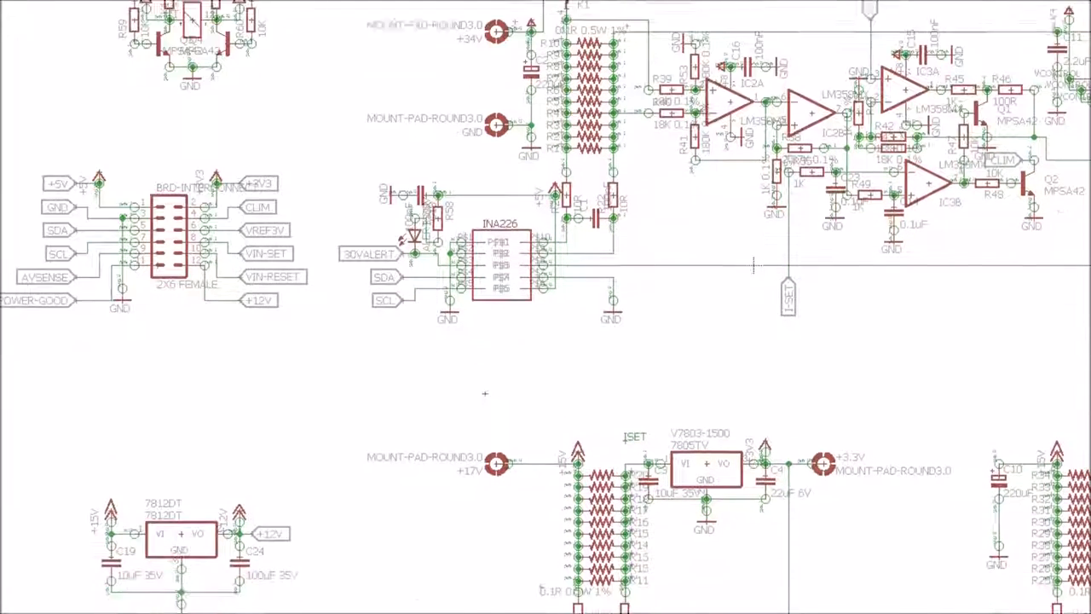
scroll("down", 3)
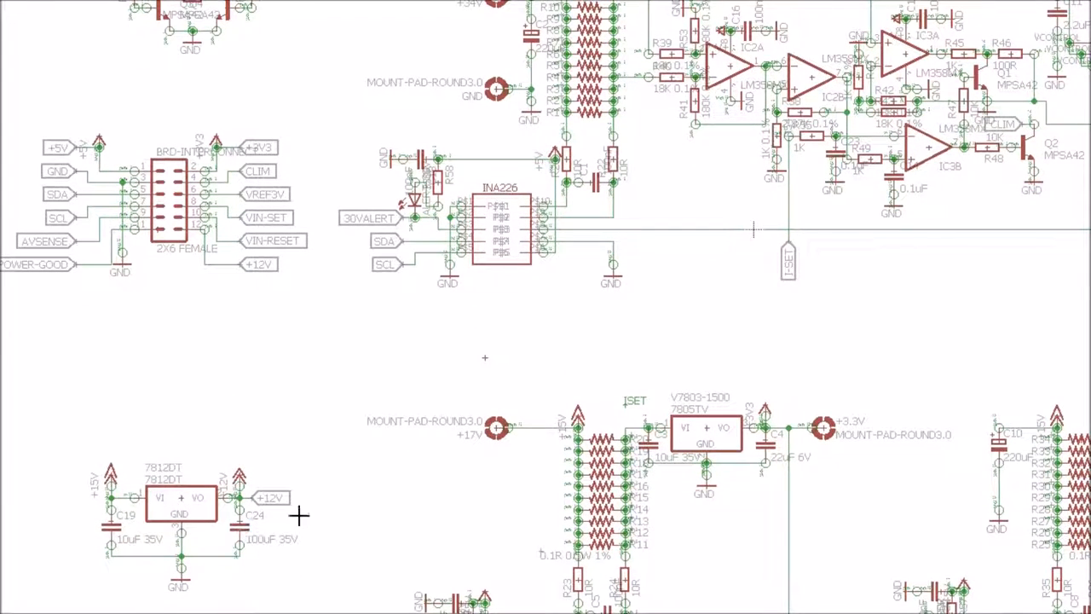
mouse_move(295, 532)
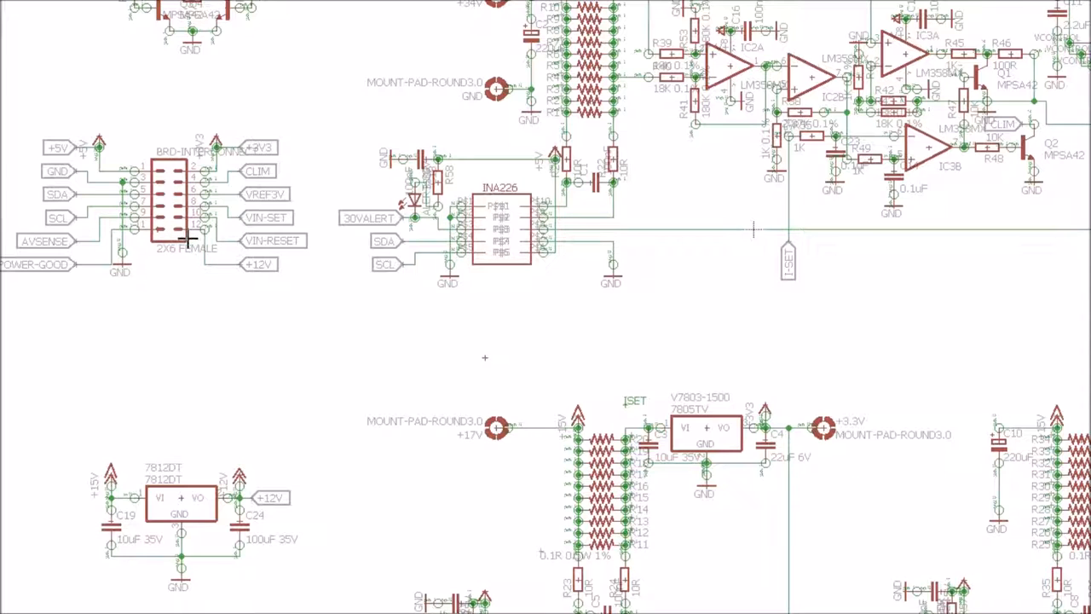
mouse_move(307, 289)
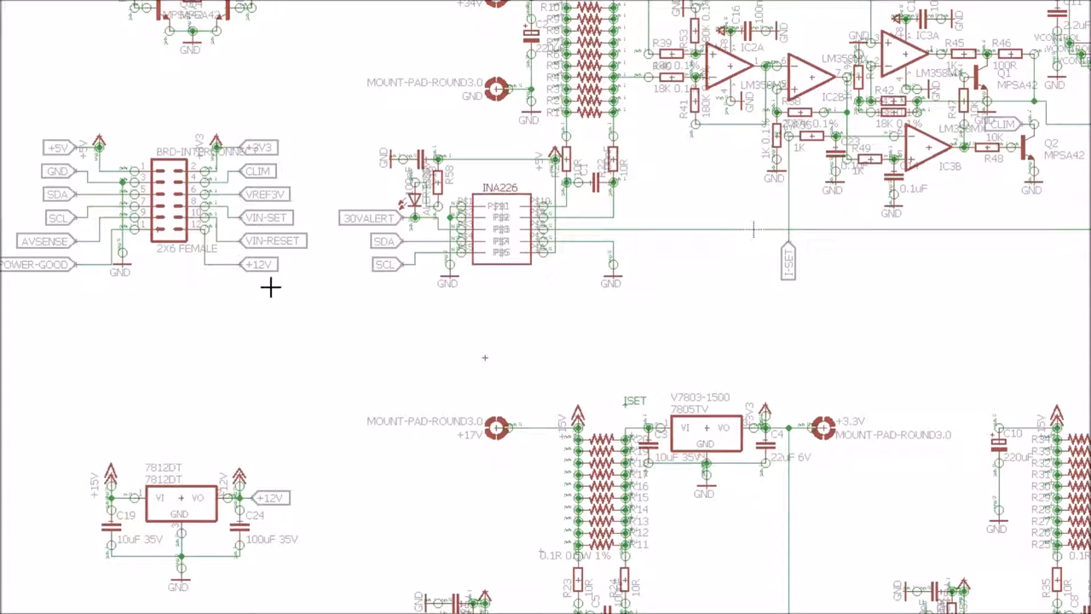
mouse_move(271, 274)
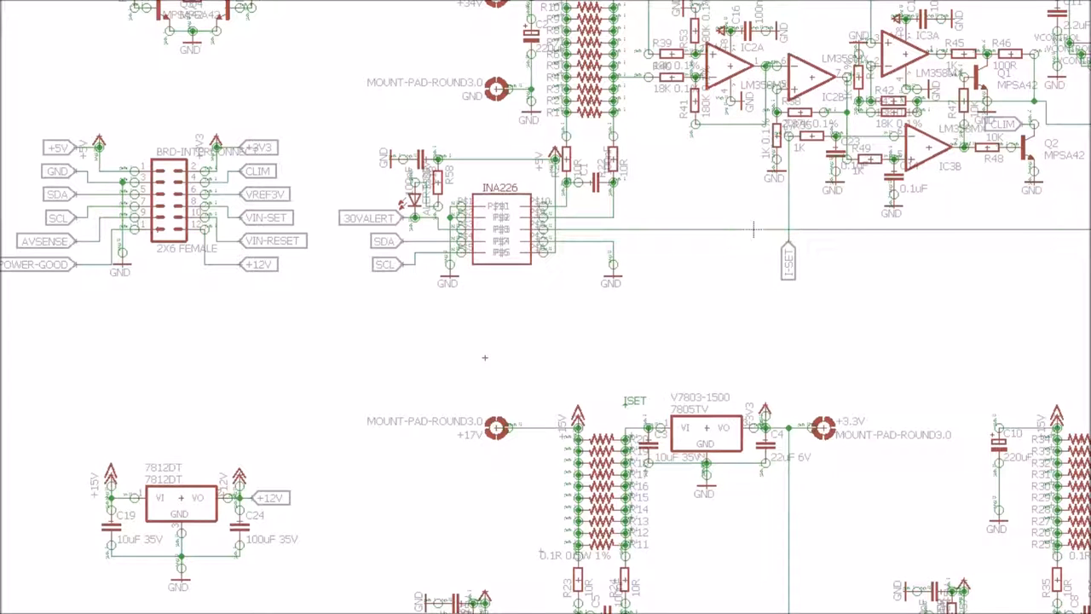
scroll("down", 3)
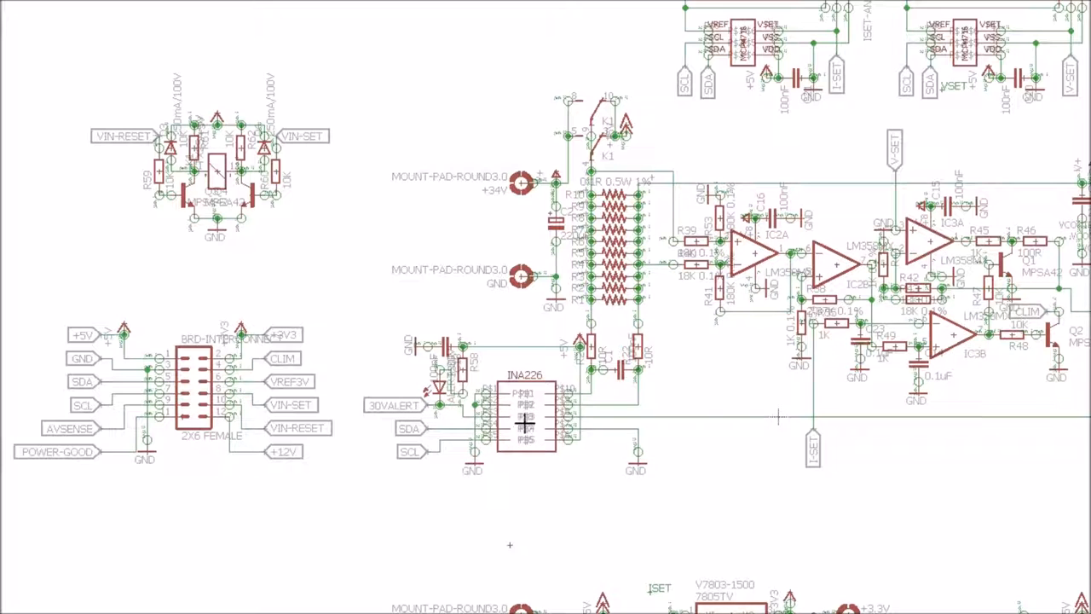
mouse_move(533, 418)
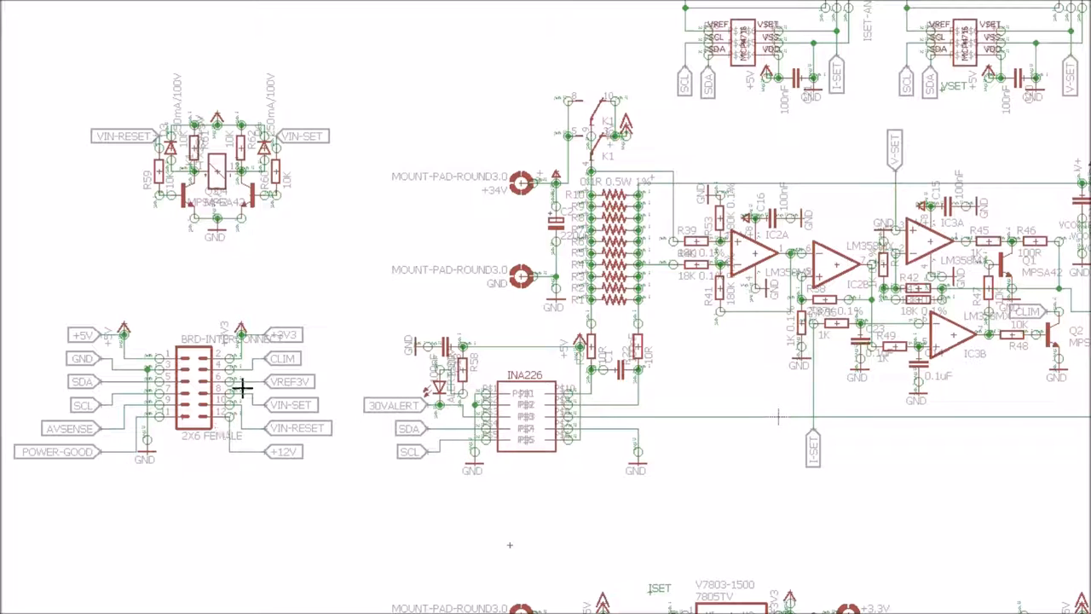
mouse_move(187, 414)
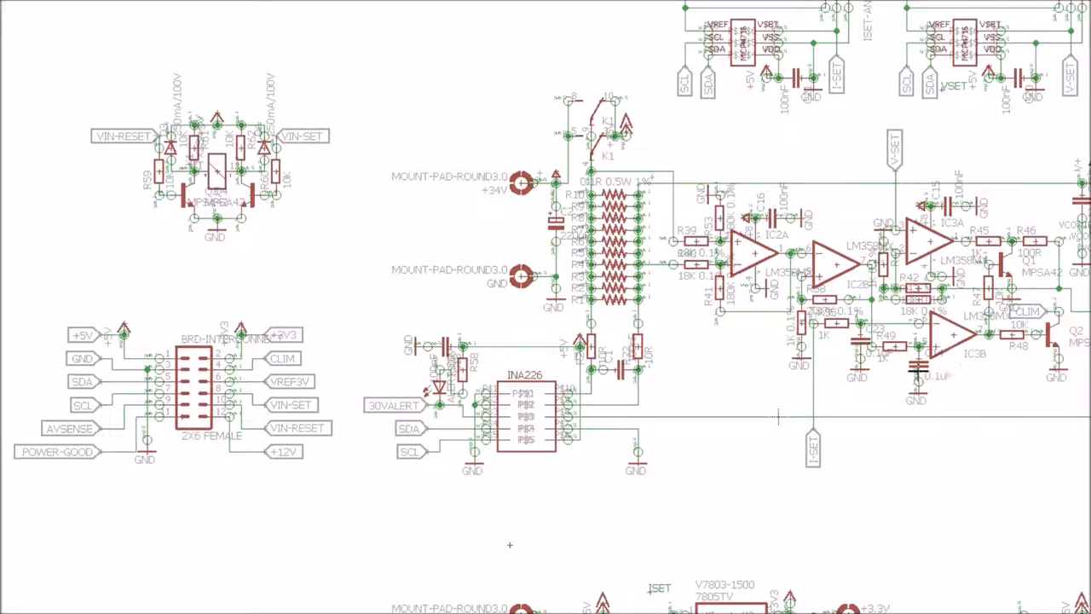
mouse_move(788, 375)
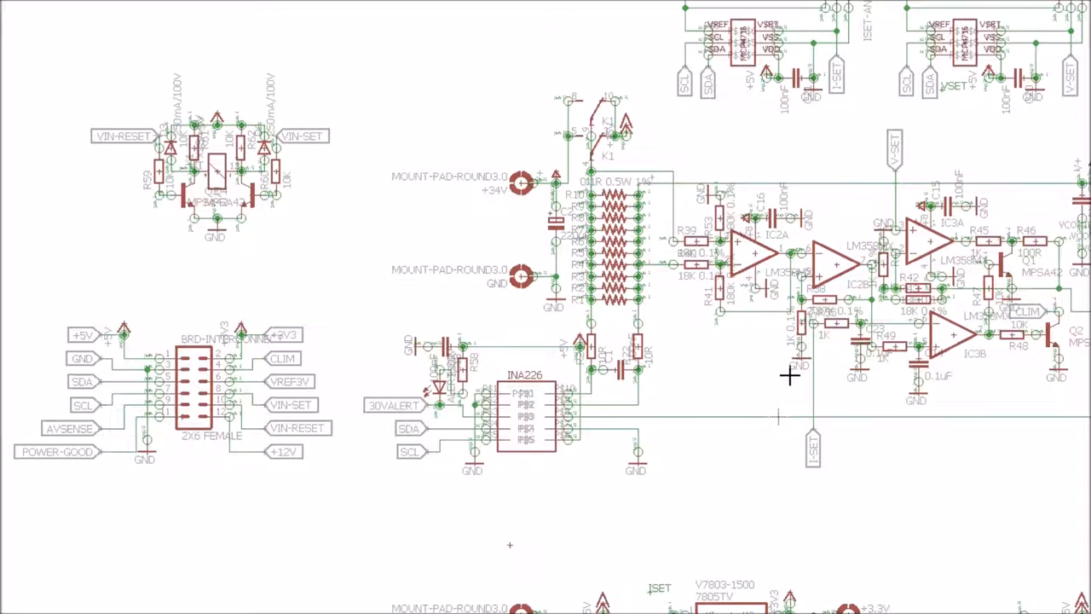
mouse_move(519, 407)
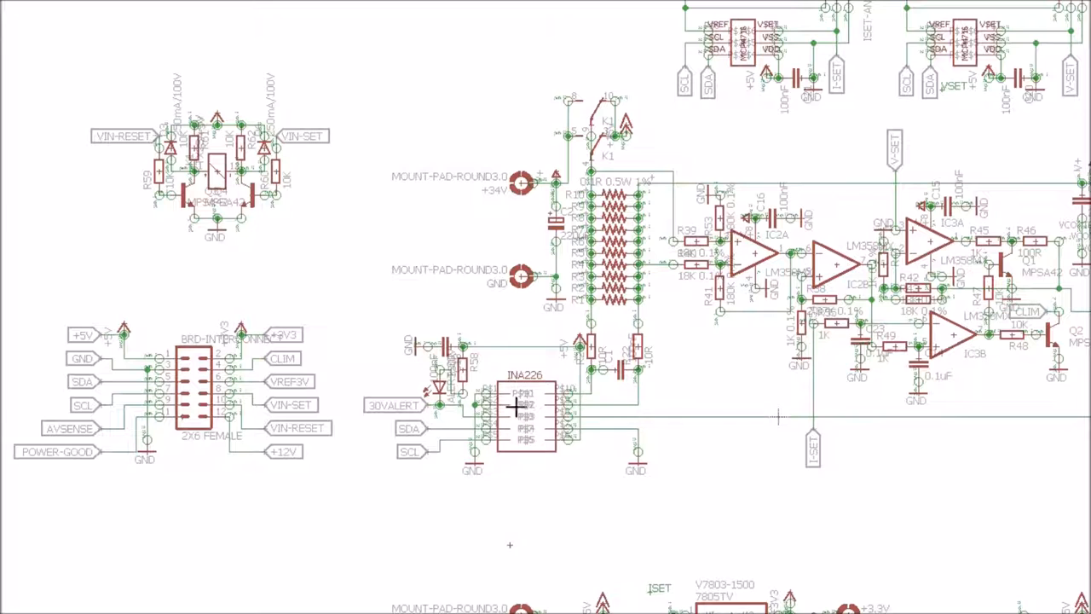
mouse_move(1068, 300)
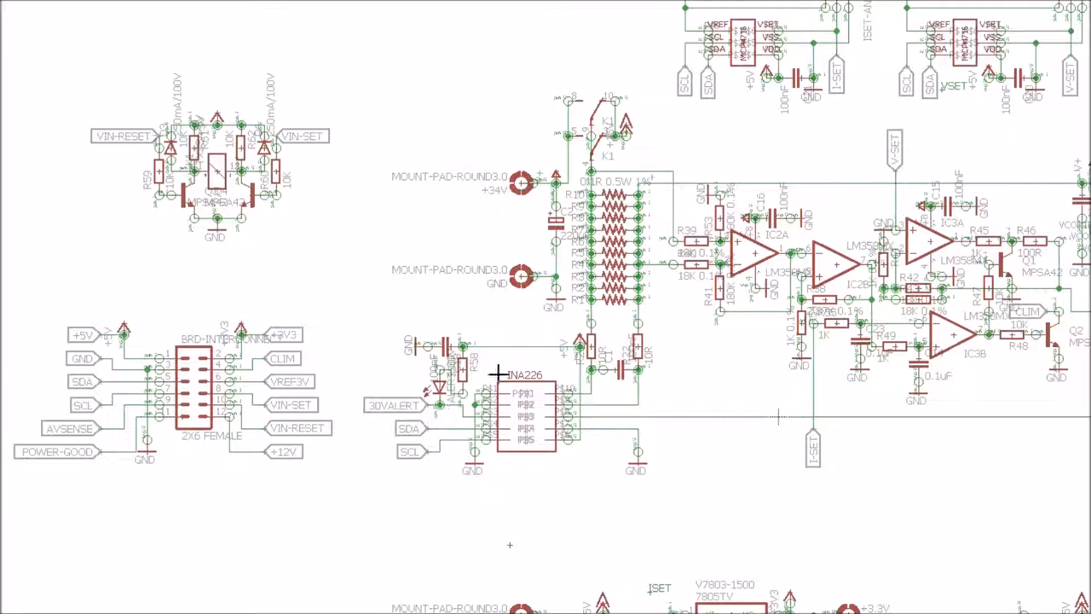
scroll("down", 3)
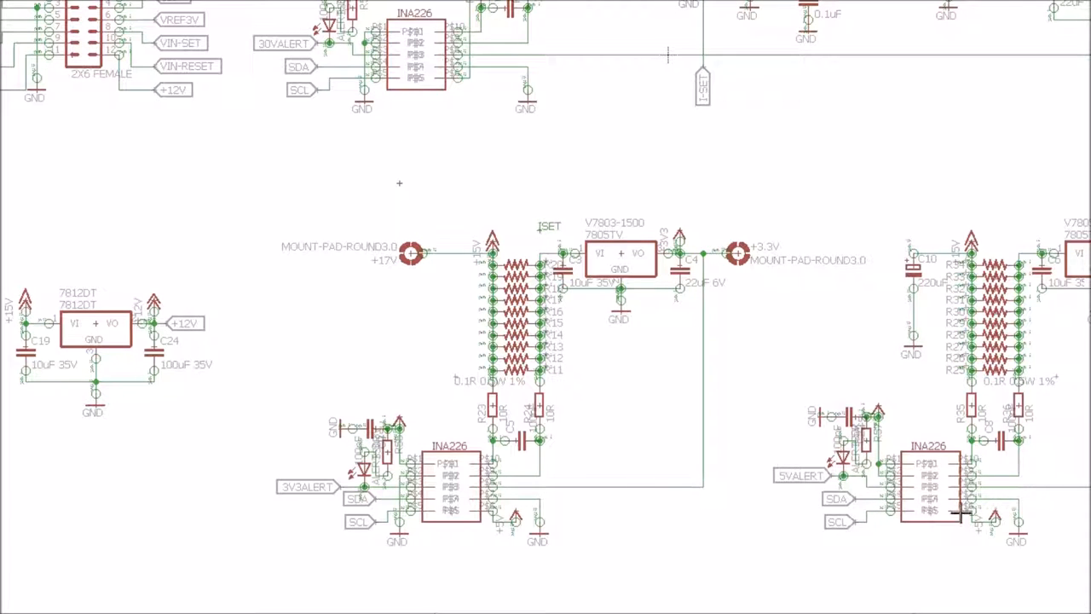
mouse_move(569, 486)
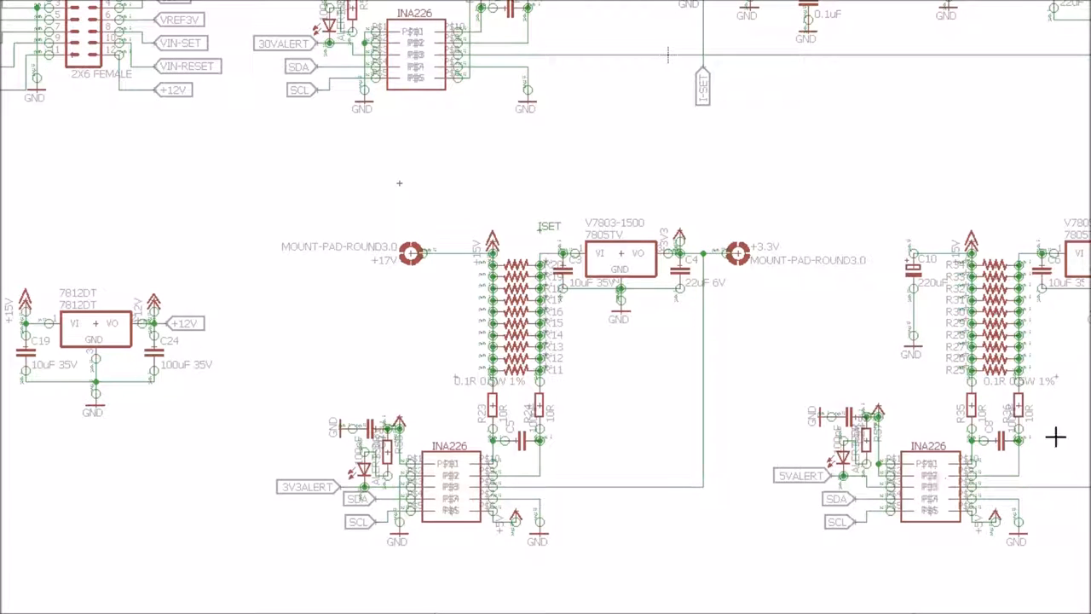
scroll("down", 3)
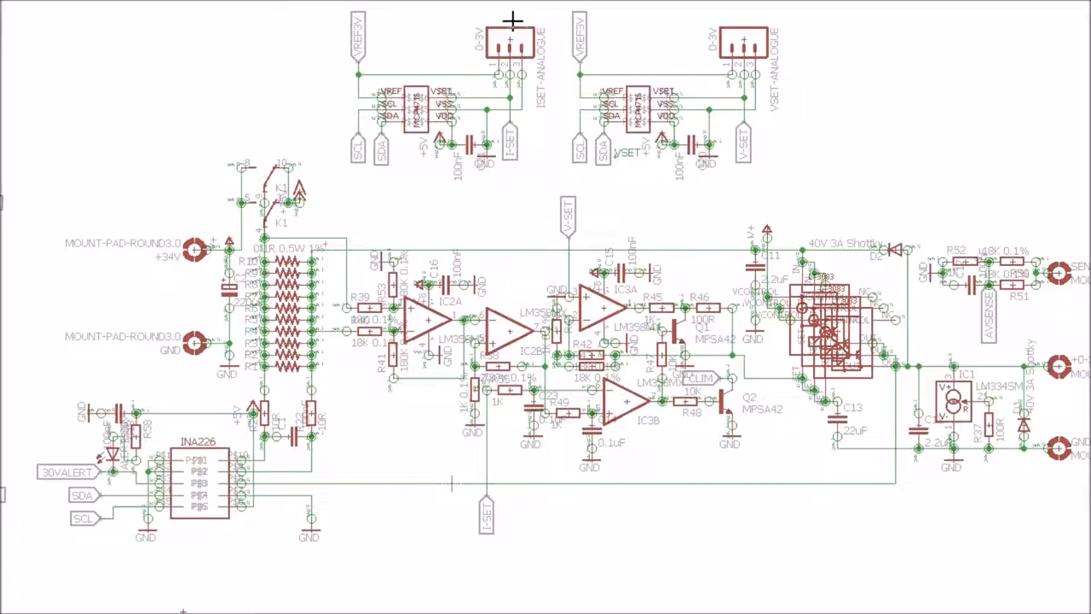
mouse_move(442, 126)
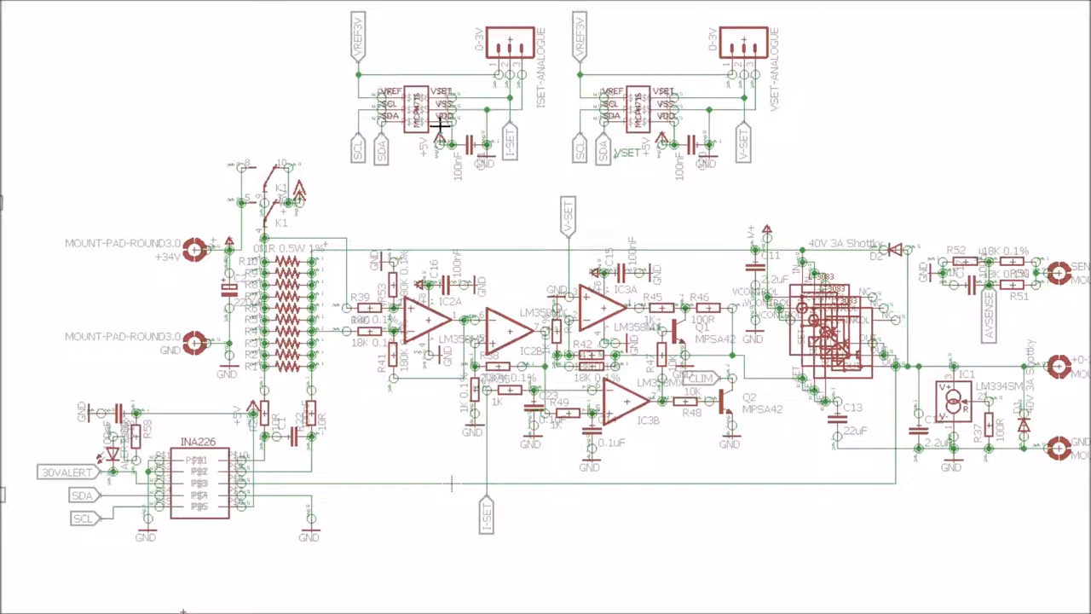
mouse_move(401, 102)
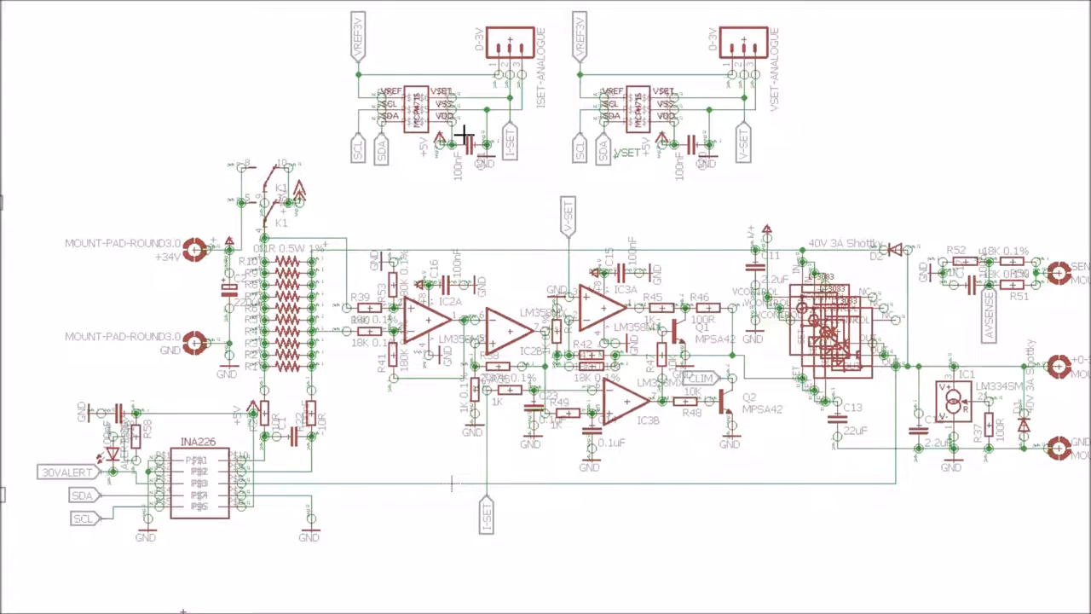
mouse_move(466, 83)
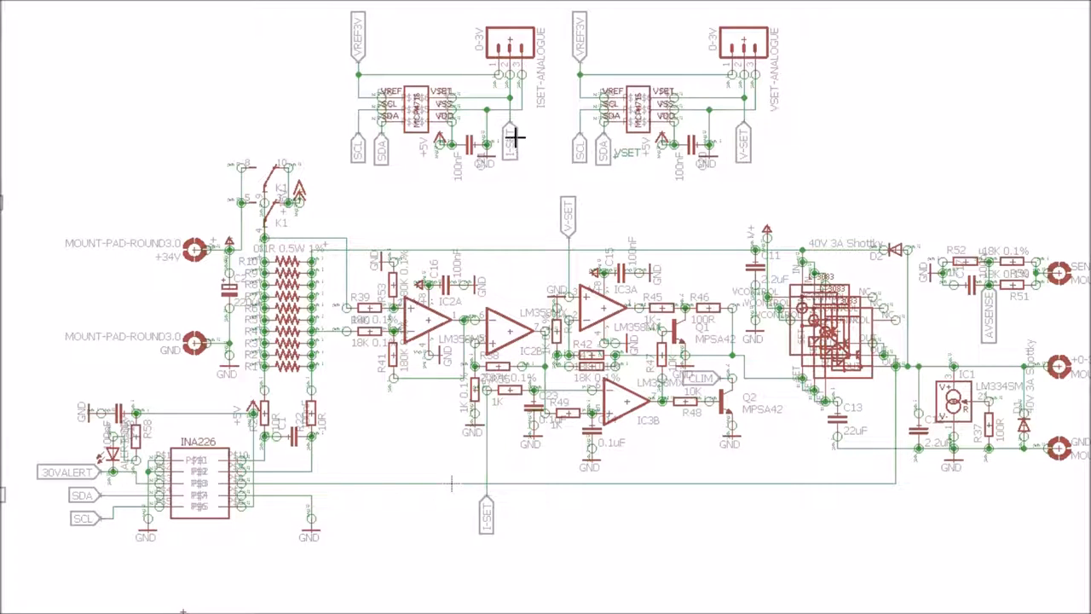
mouse_move(616, 288)
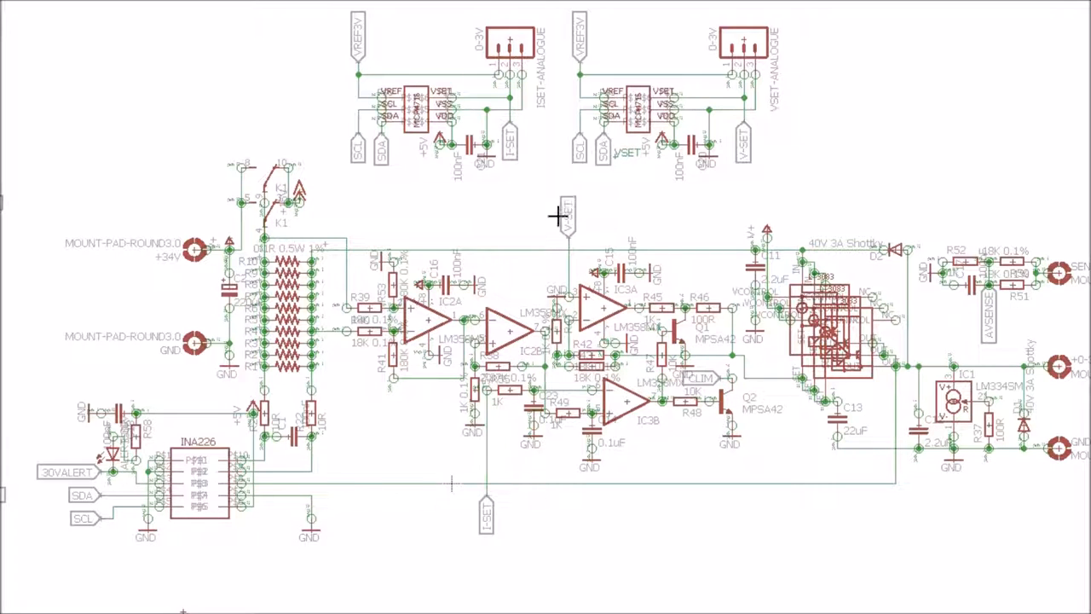
mouse_move(520, 44)
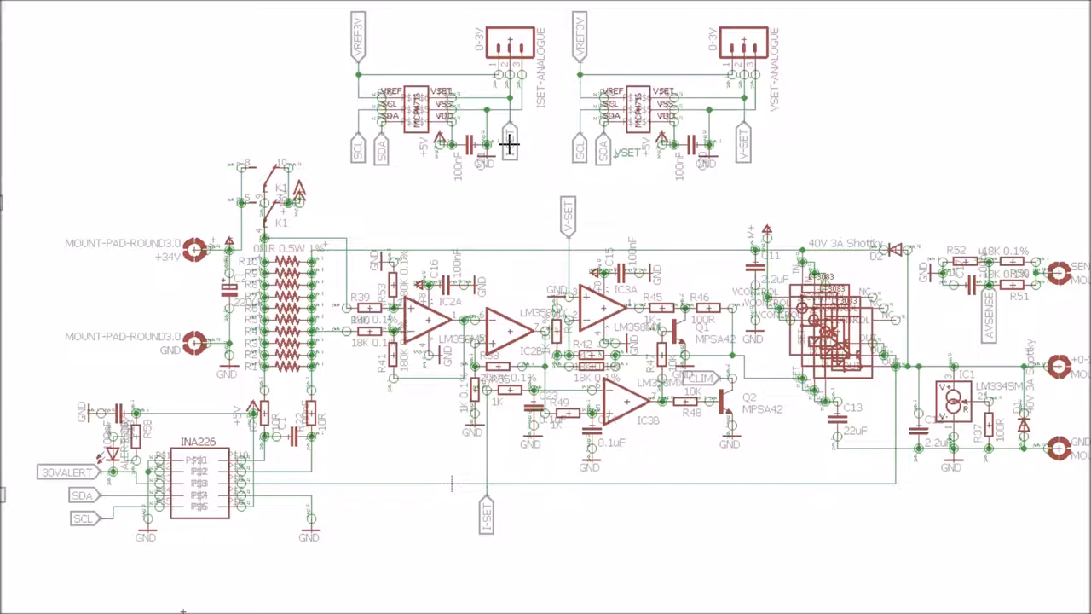
mouse_move(367, 40)
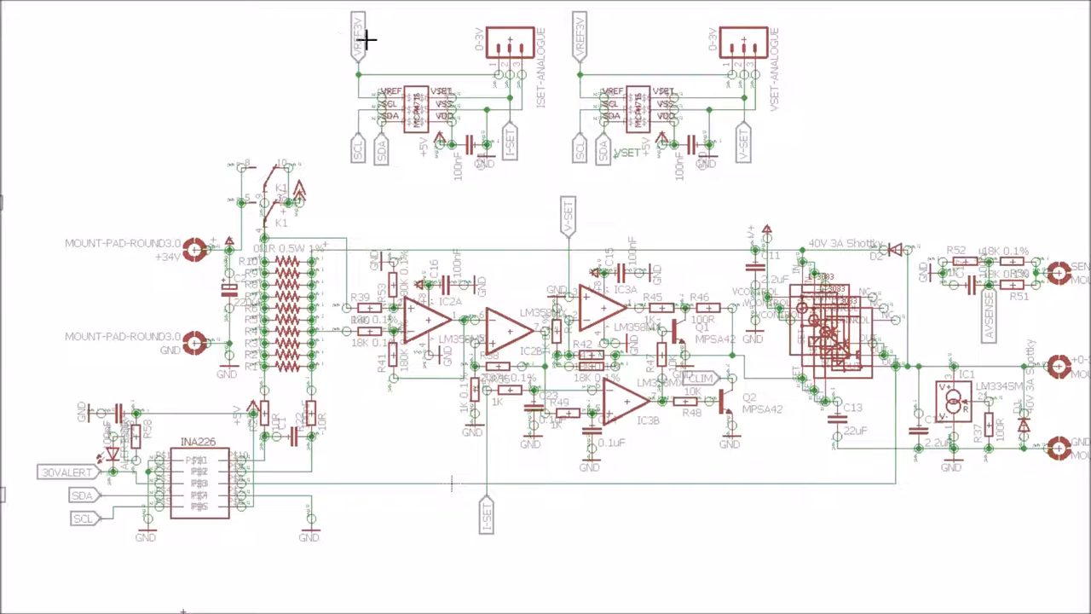
mouse_move(520, 128)
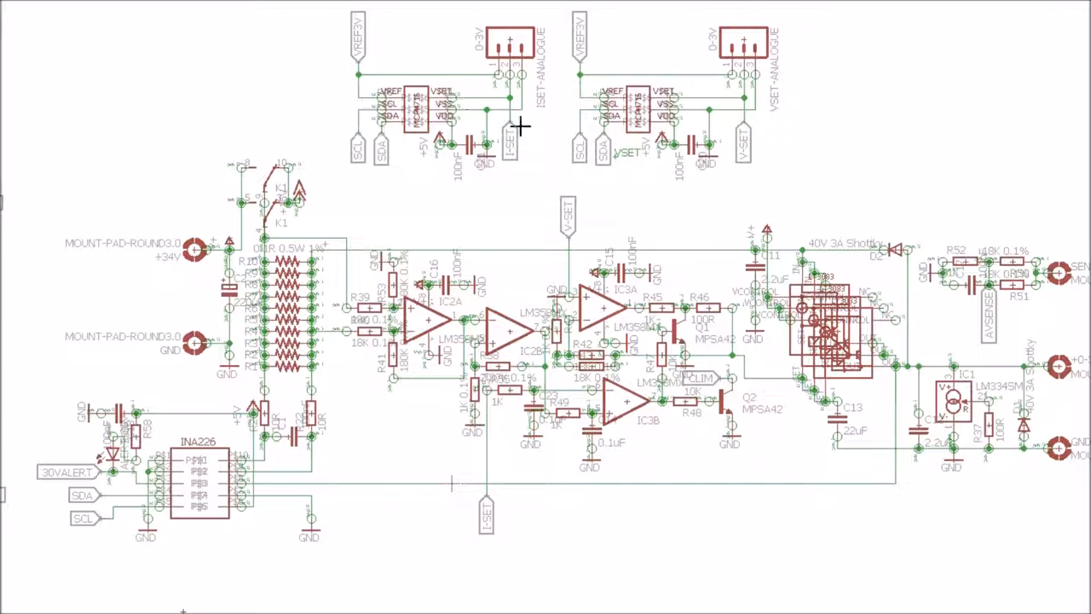
mouse_move(612, 303)
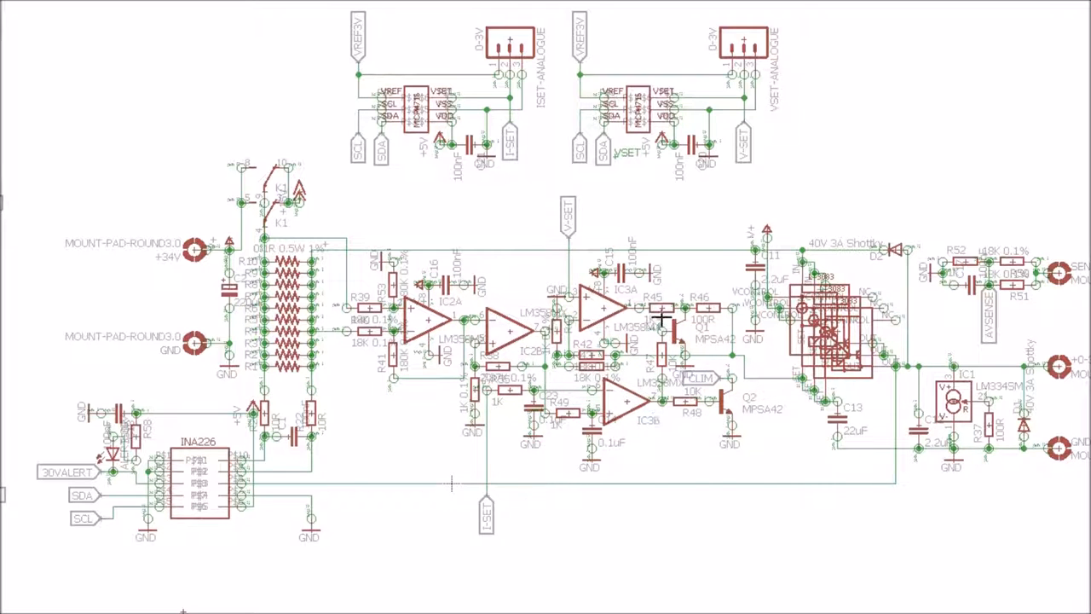
mouse_move(791, 380)
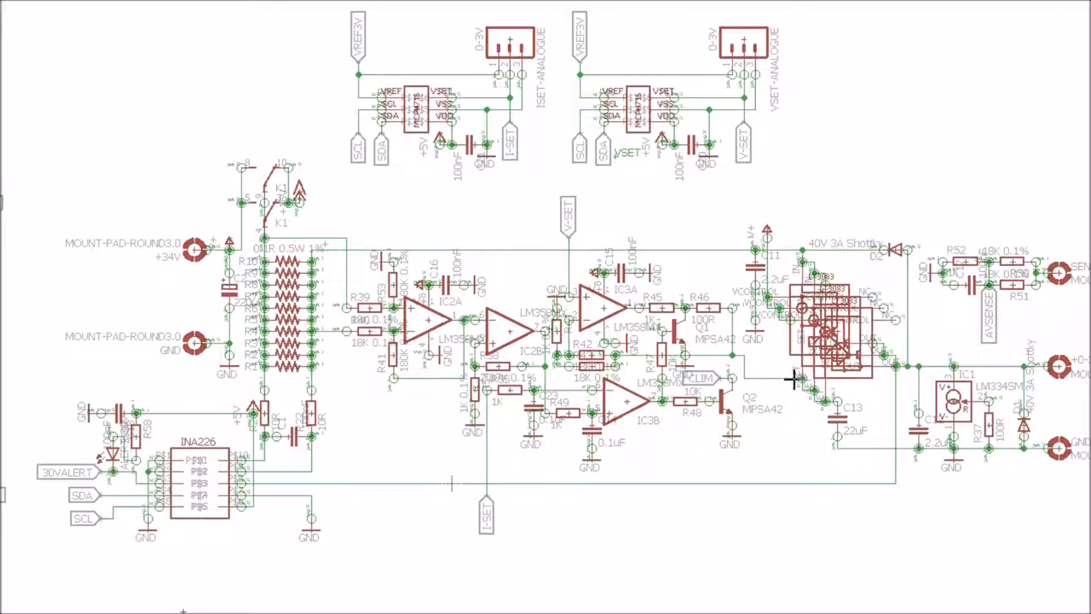
mouse_move(797, 391)
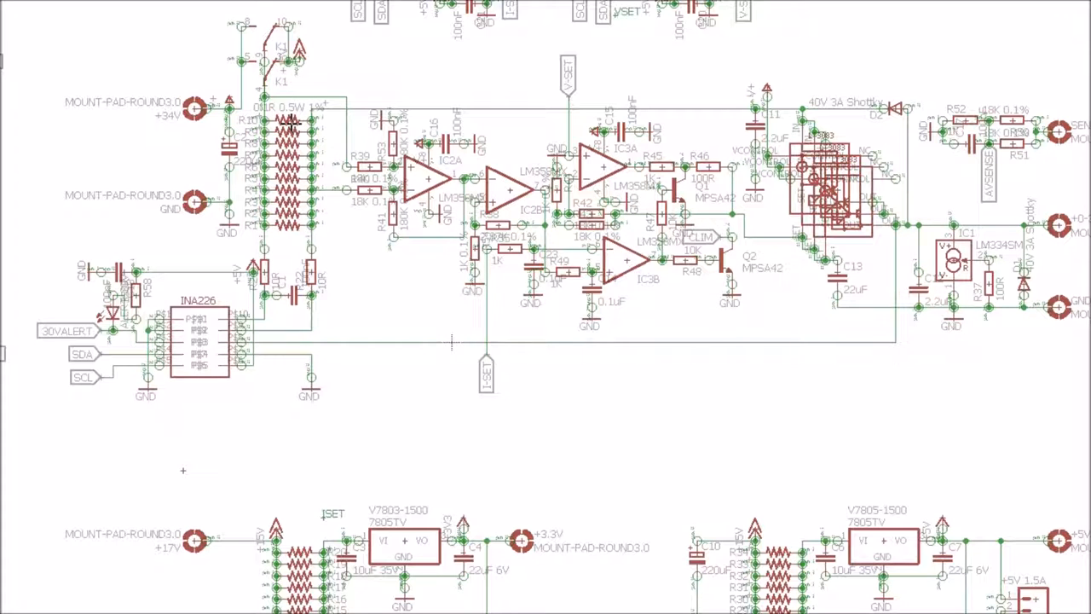
mouse_move(305, 126)
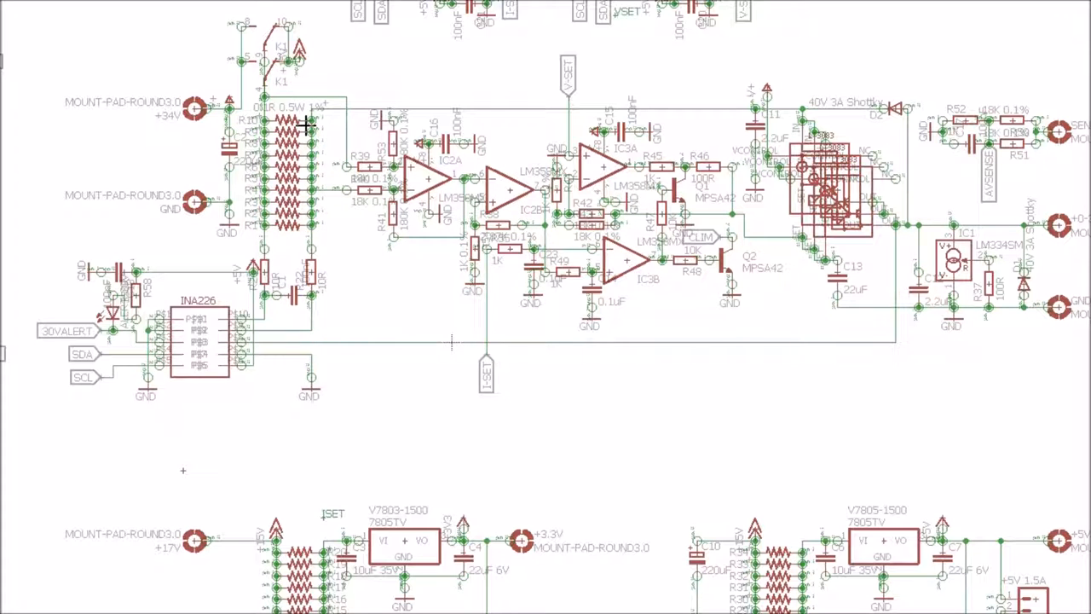
mouse_move(324, 132)
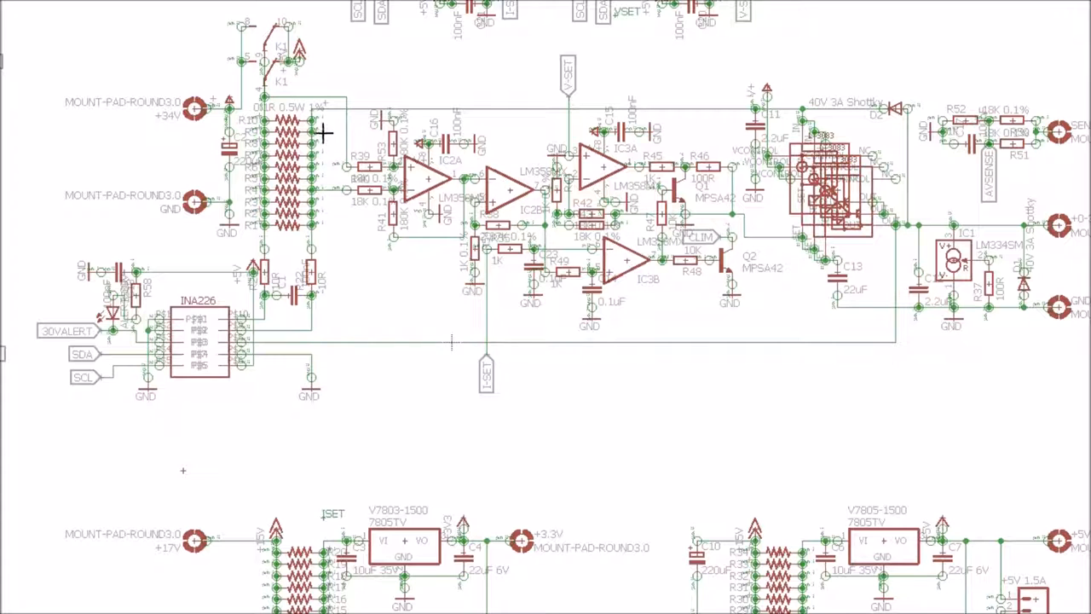
mouse_move(324, 228)
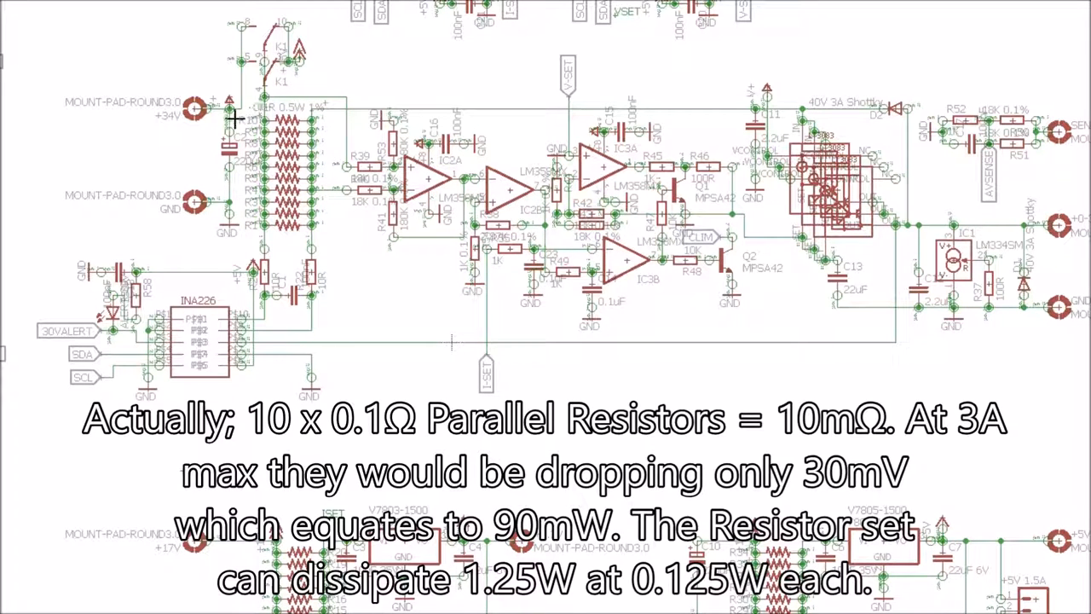
mouse_move(874, 124)
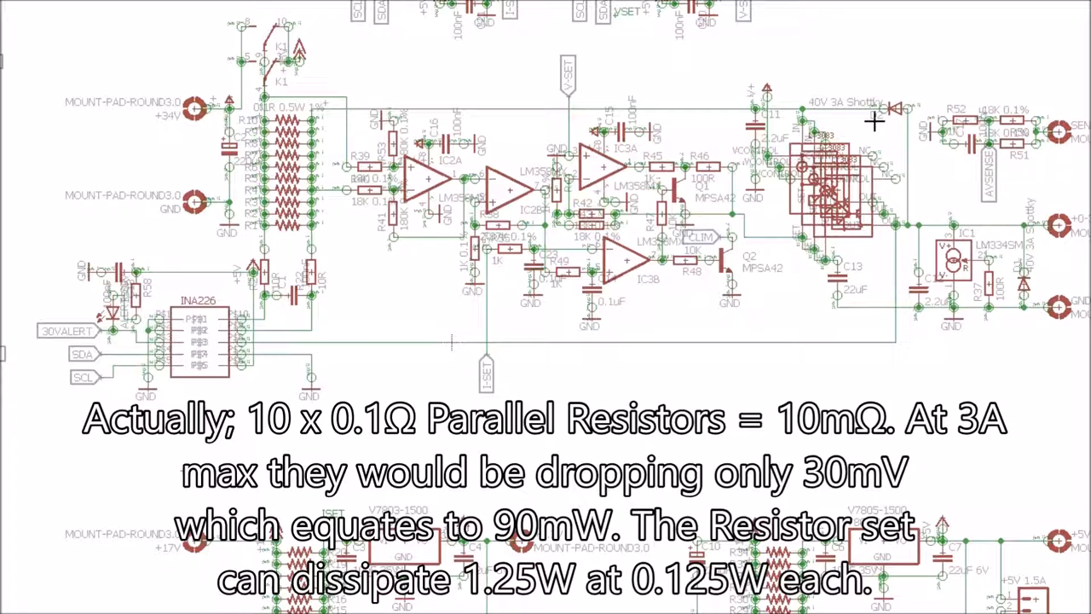
mouse_move(414, 173)
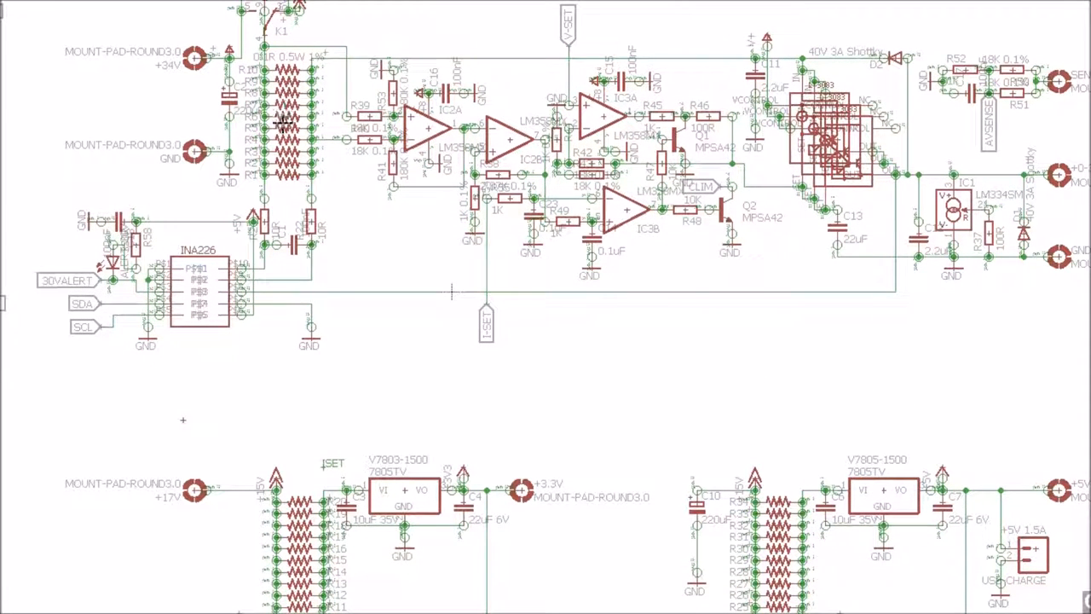
mouse_move(277, 194)
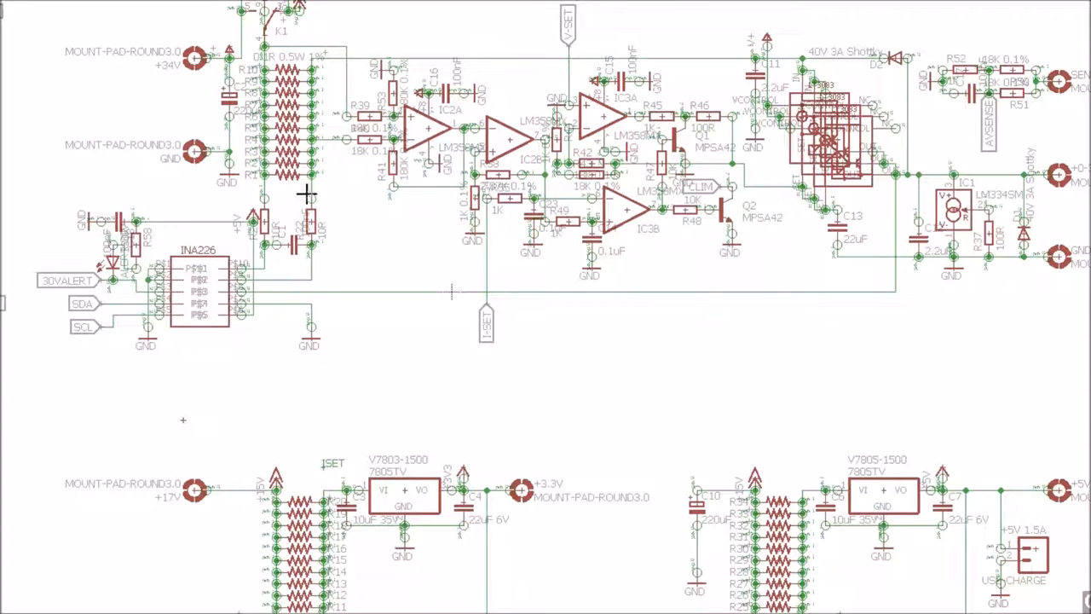
mouse_move(369, 49)
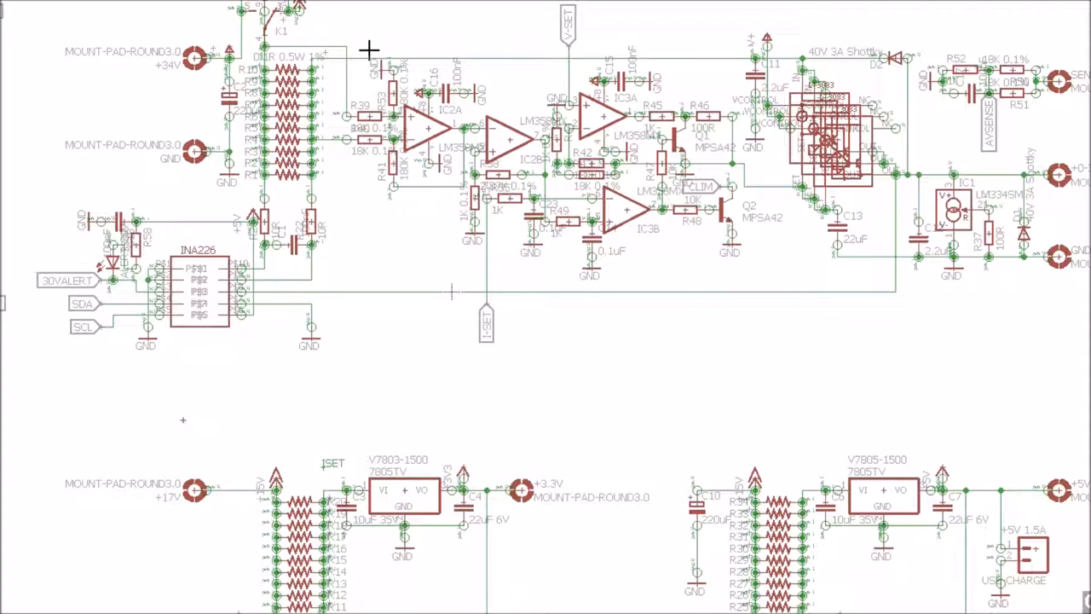
mouse_move(490, 223)
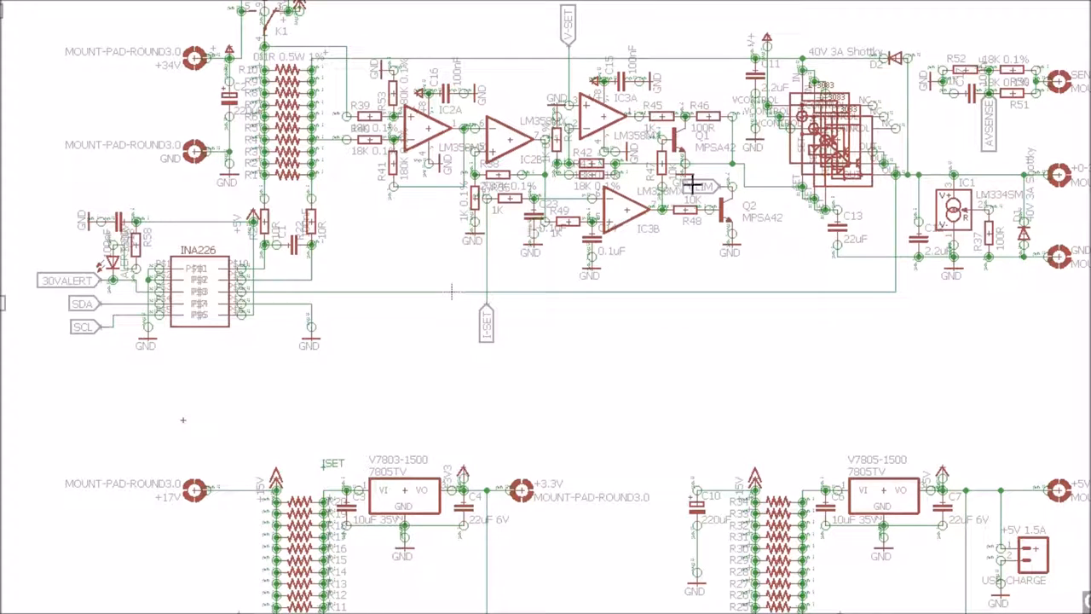
mouse_move(753, 209)
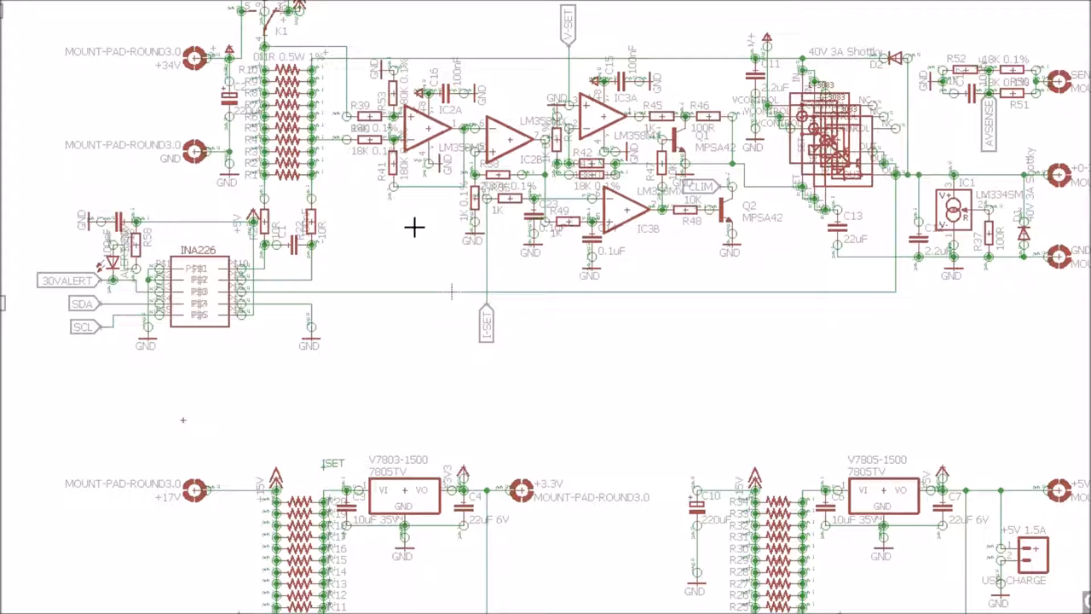
mouse_move(851, 276)
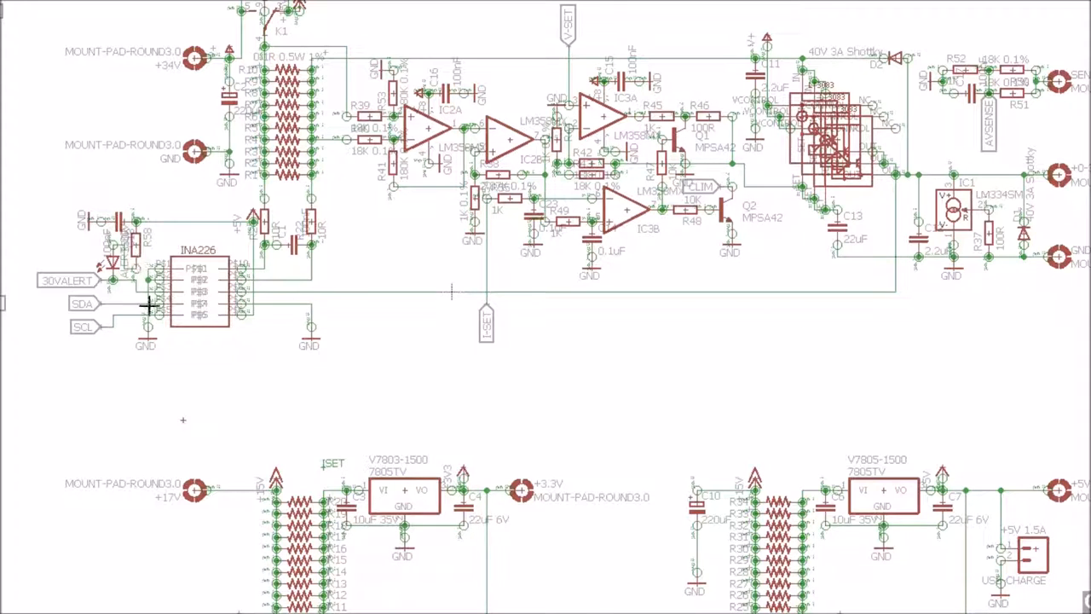
mouse_move(213, 301)
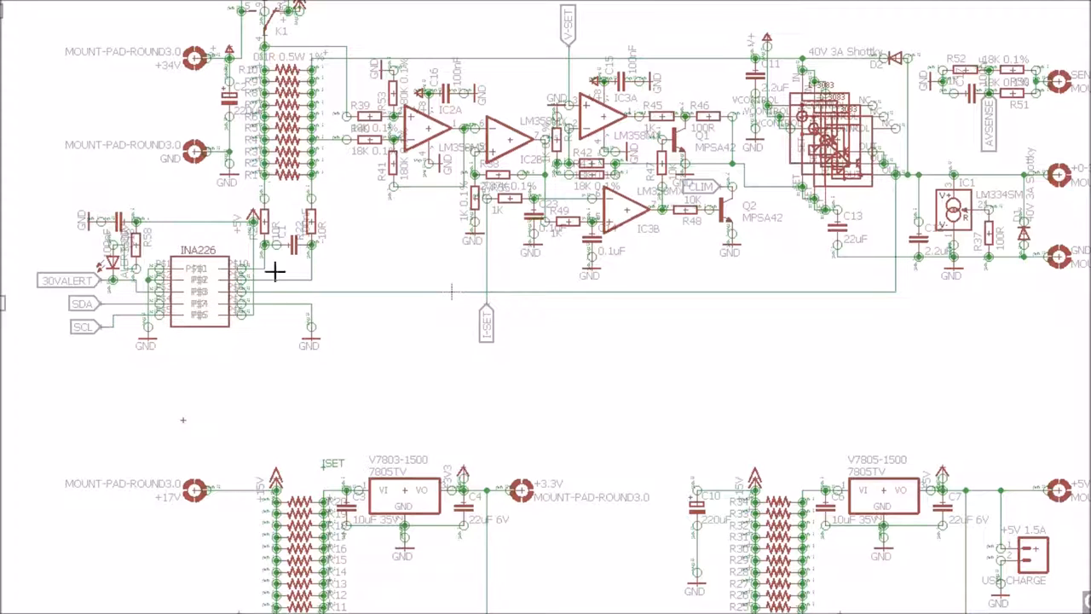
mouse_move(293, 266)
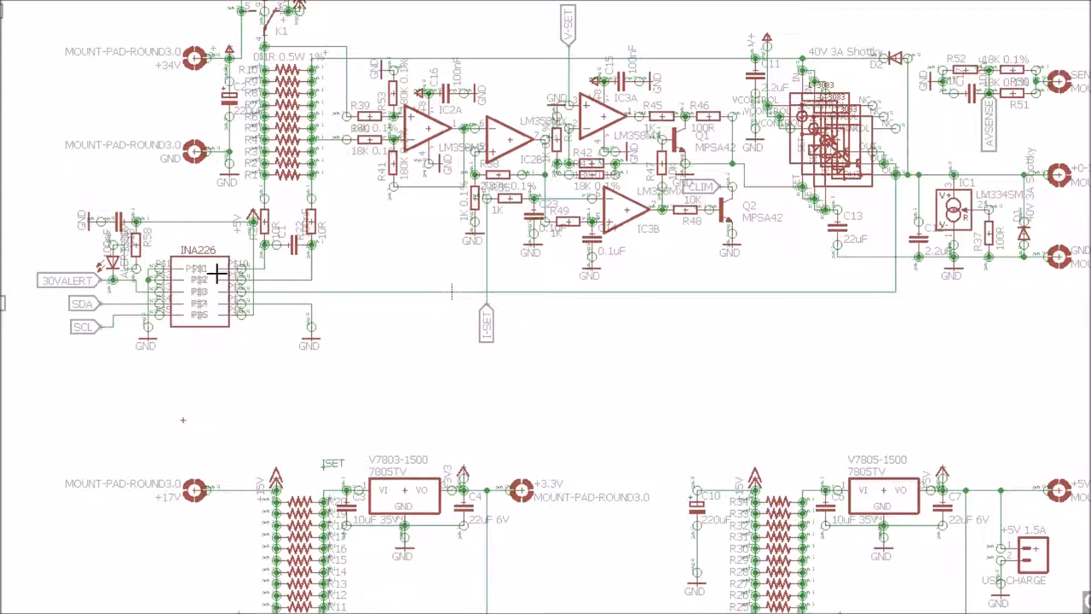
mouse_move(186, 270)
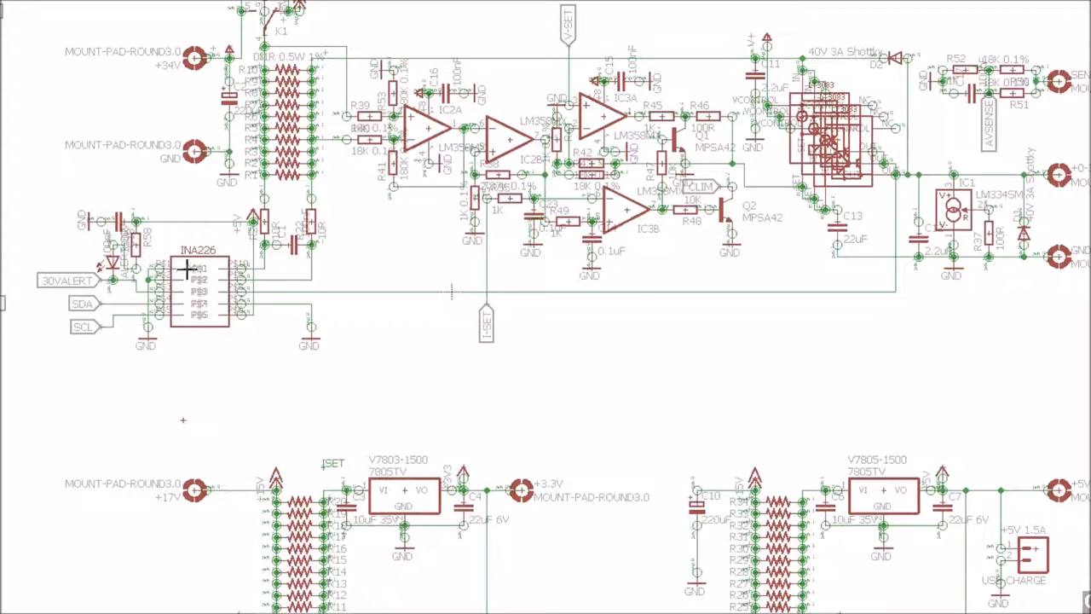
mouse_move(126, 320)
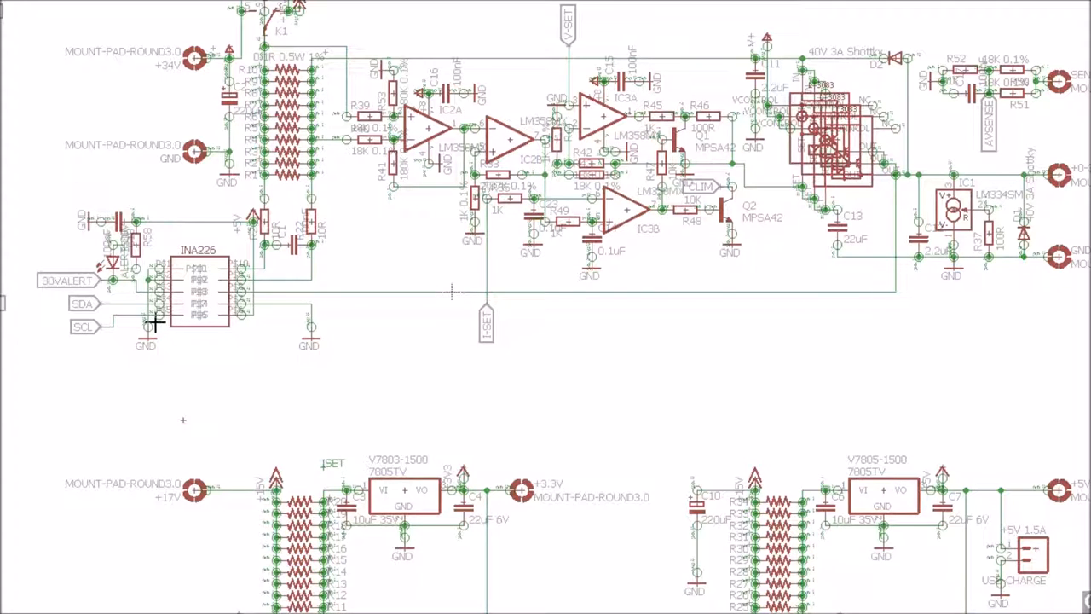
mouse_move(774, 313)
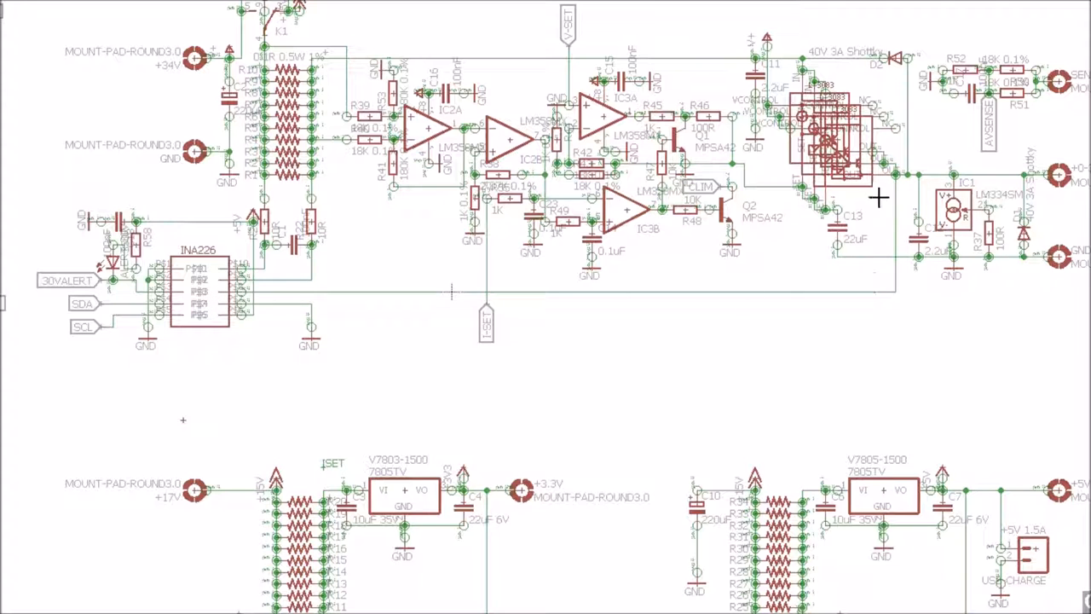
mouse_move(895, 327)
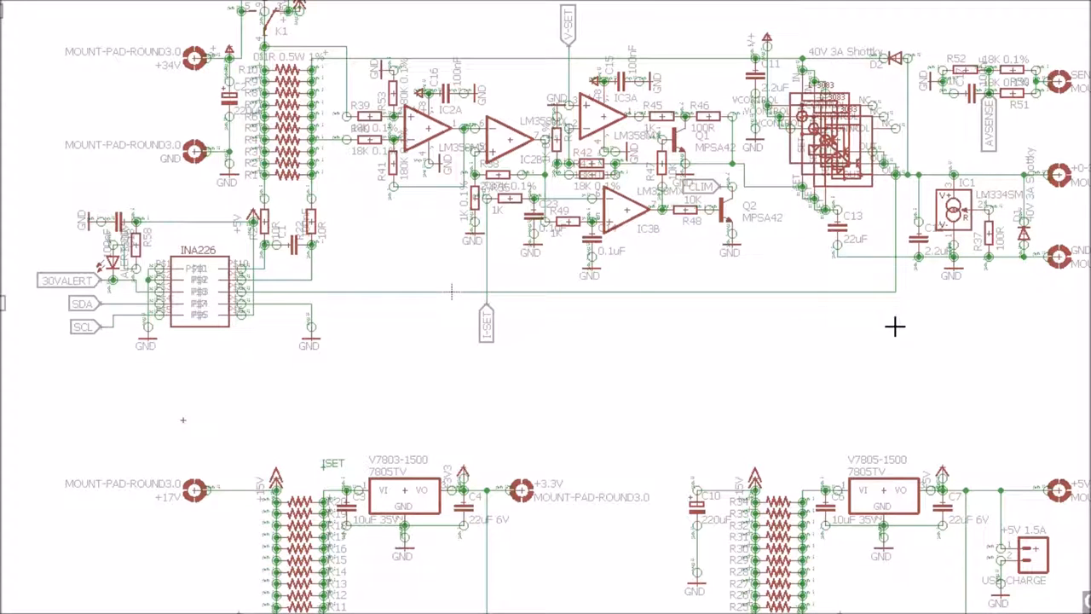
mouse_move(347, 314)
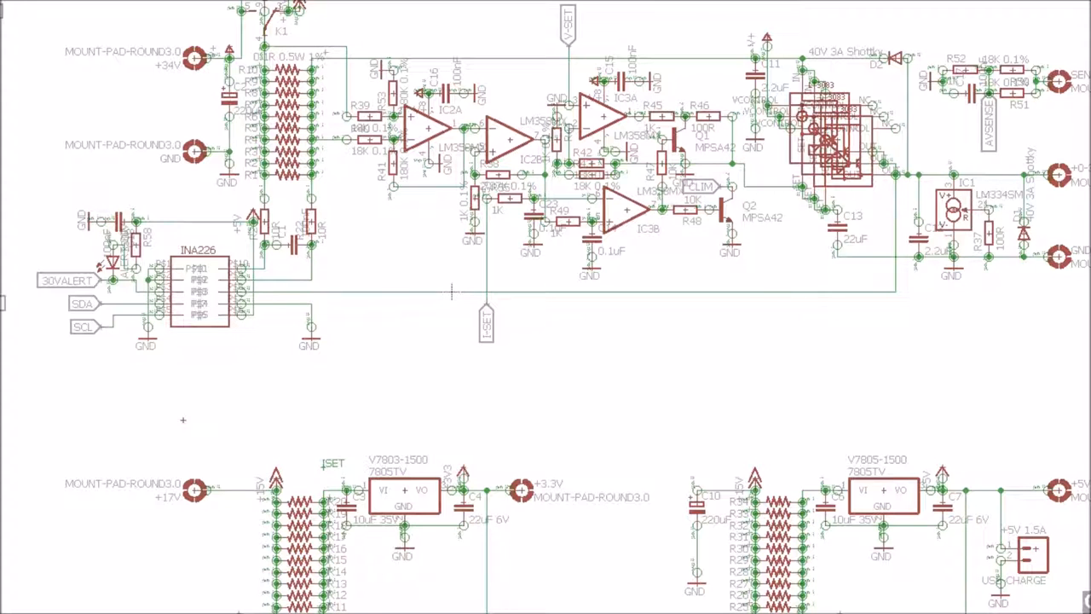
scroll("down", 3)
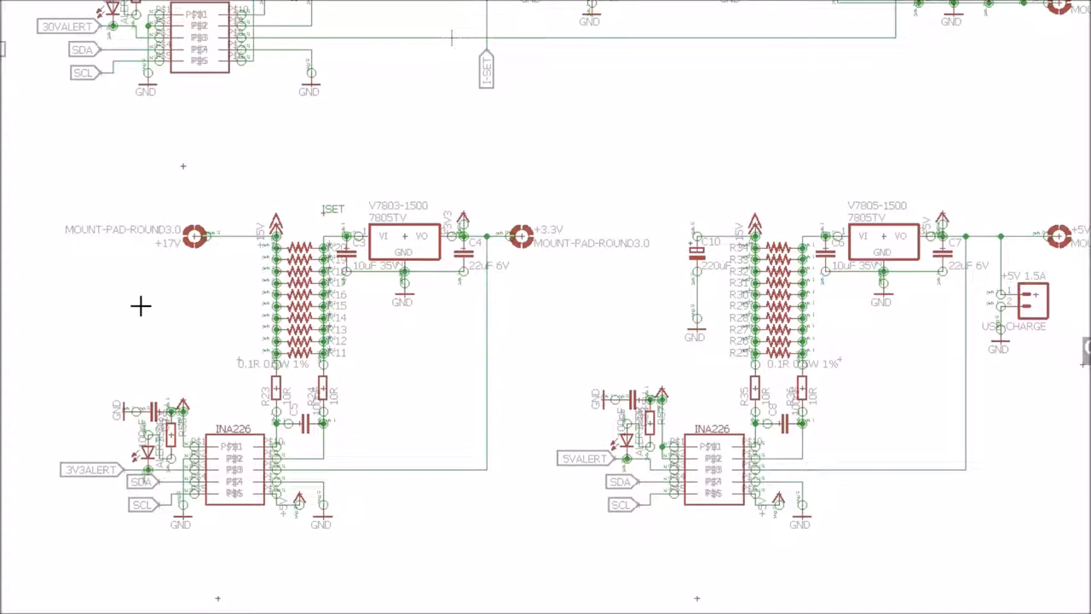
mouse_move(282, 437)
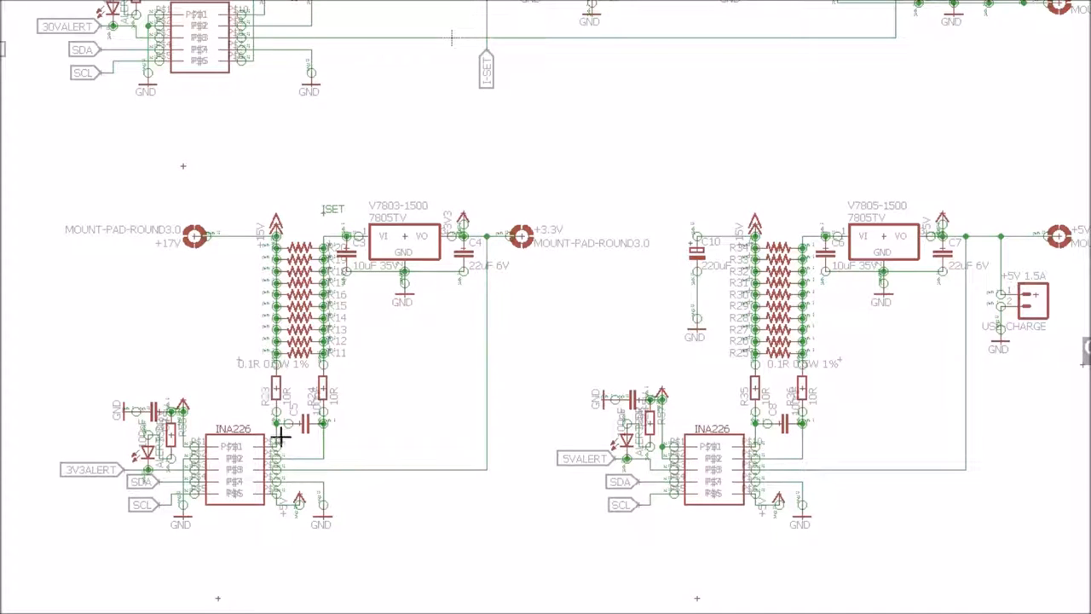
mouse_move(394, 286)
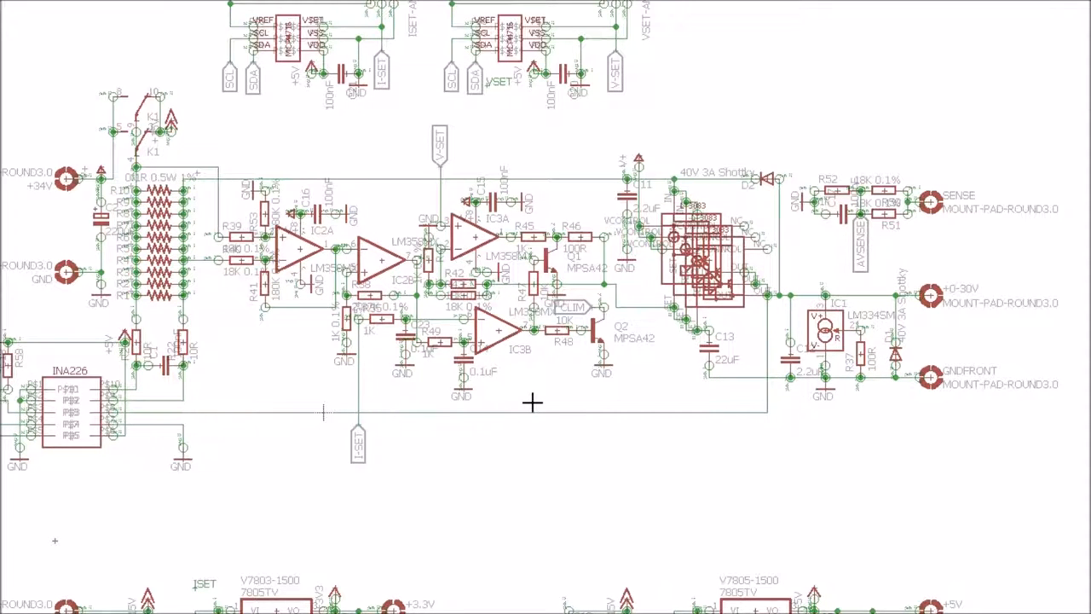
mouse_move(783, 257)
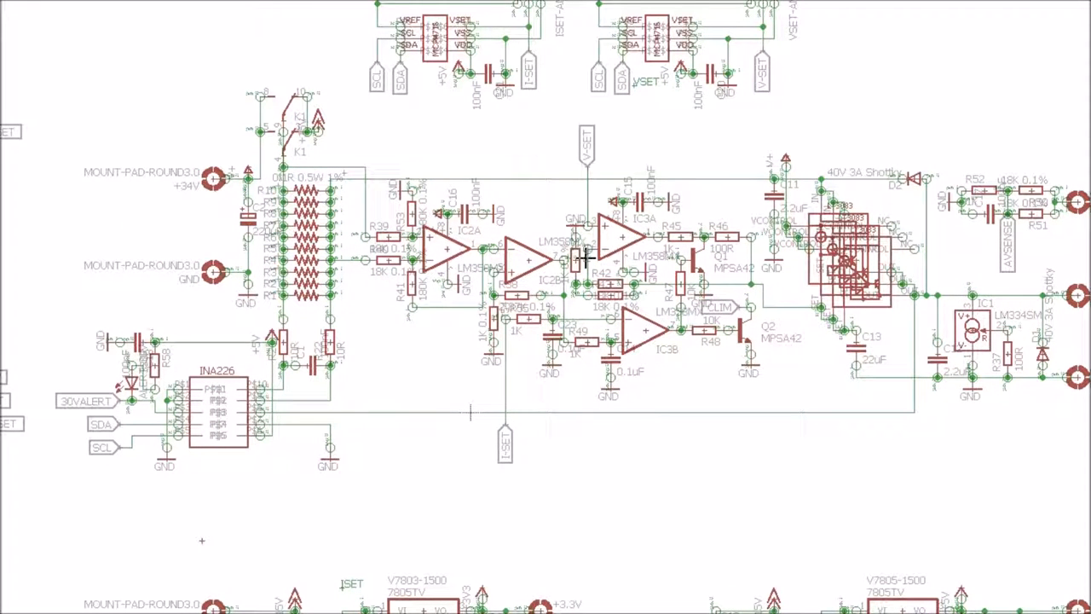
mouse_move(220, 418)
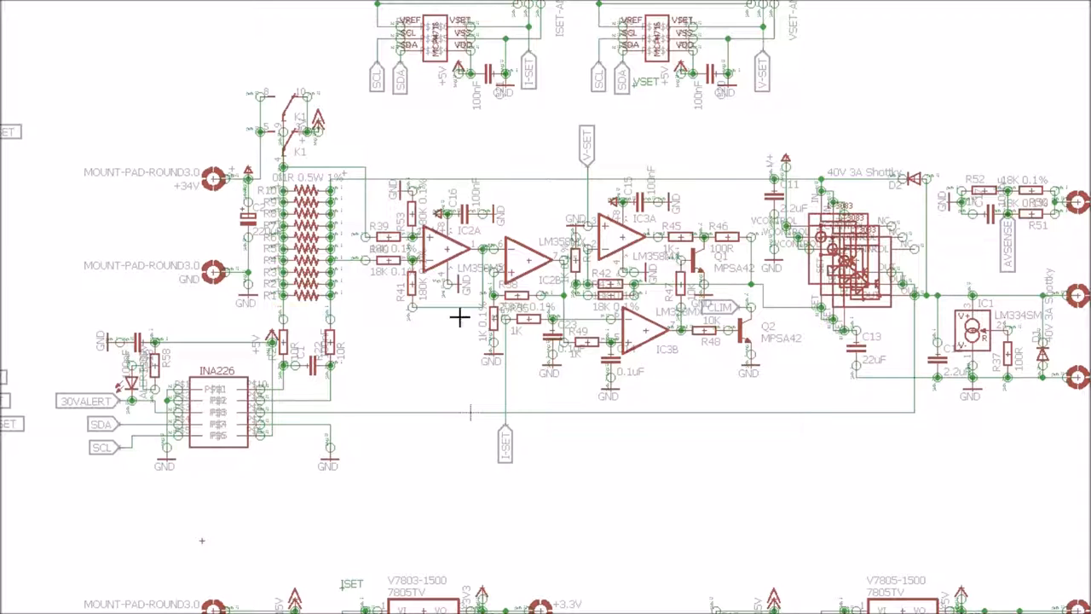
mouse_move(298, 436)
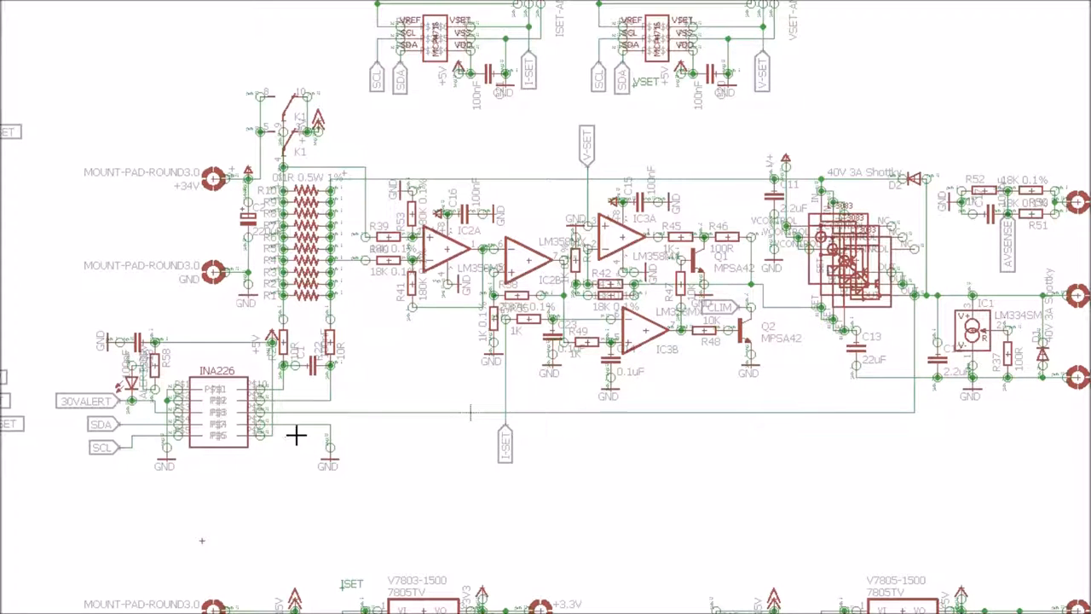
mouse_move(624, 24)
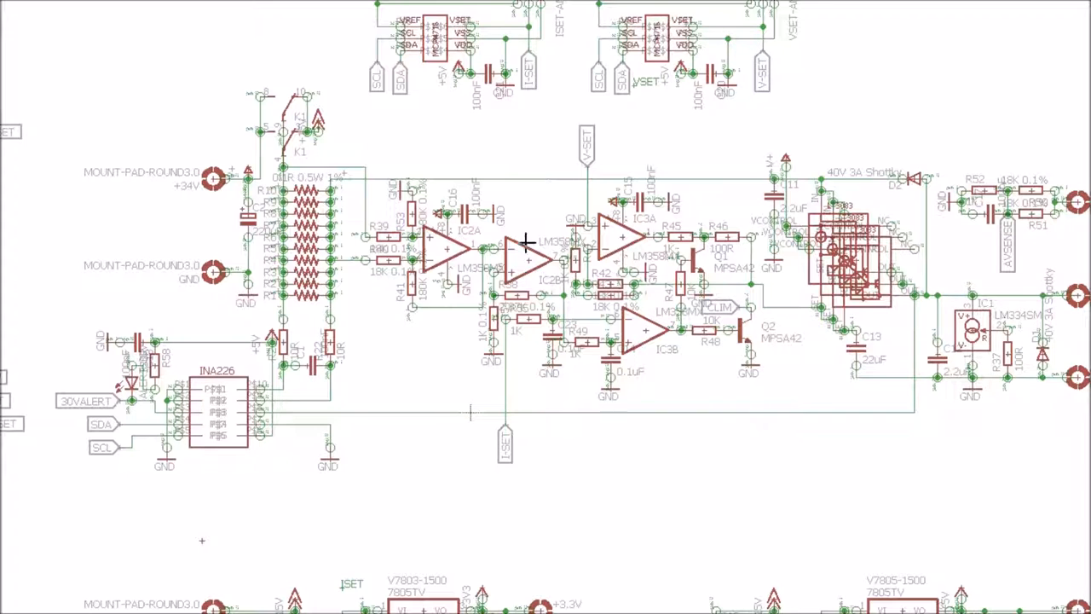
mouse_move(482, 218)
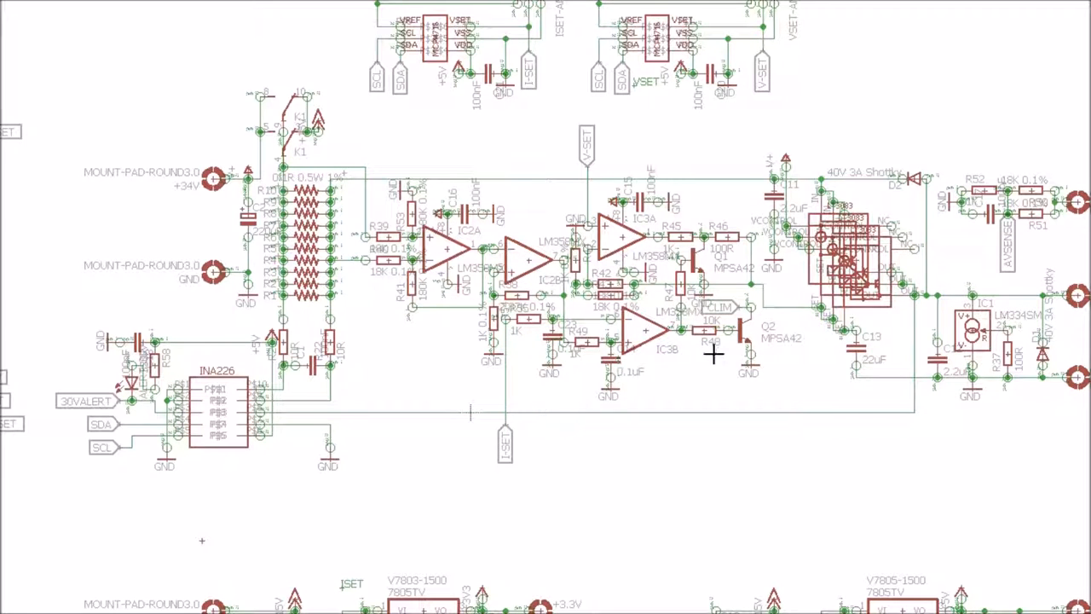
mouse_move(960, 494)
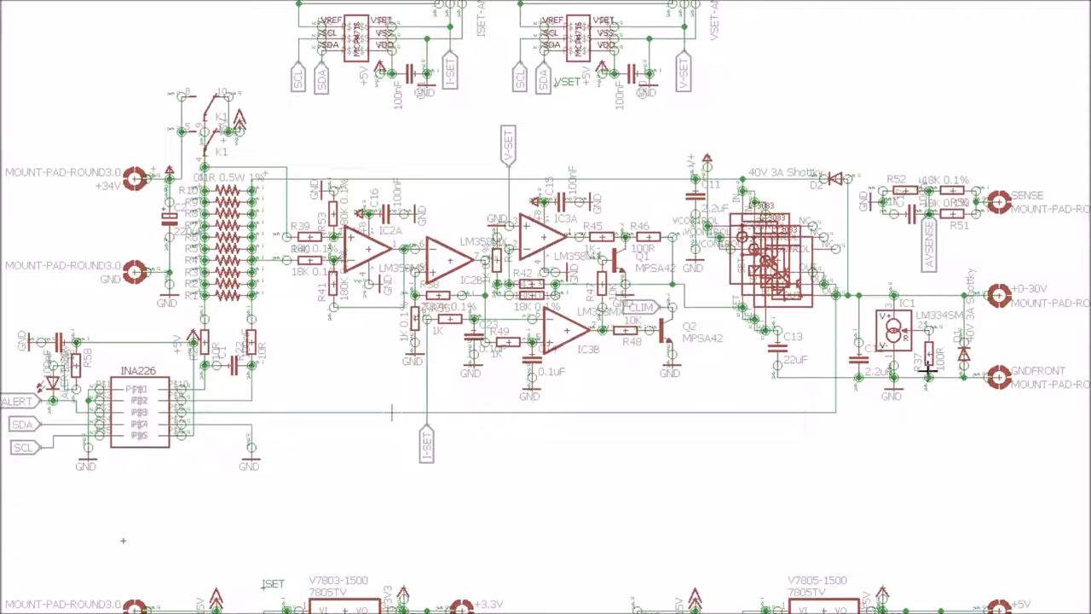
mouse_move(852, 322)
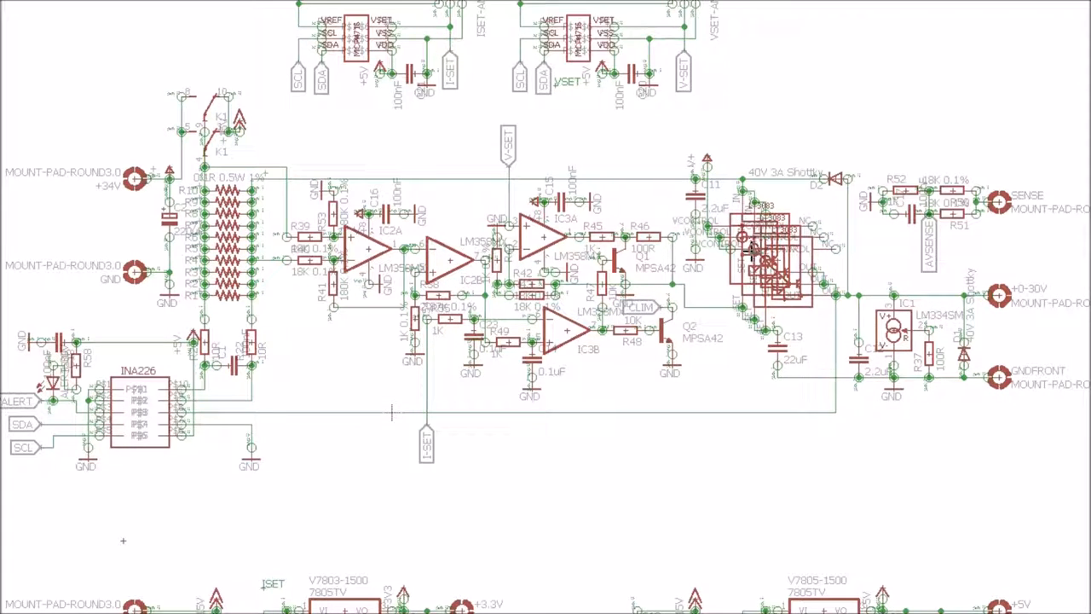
mouse_move(808, 273)
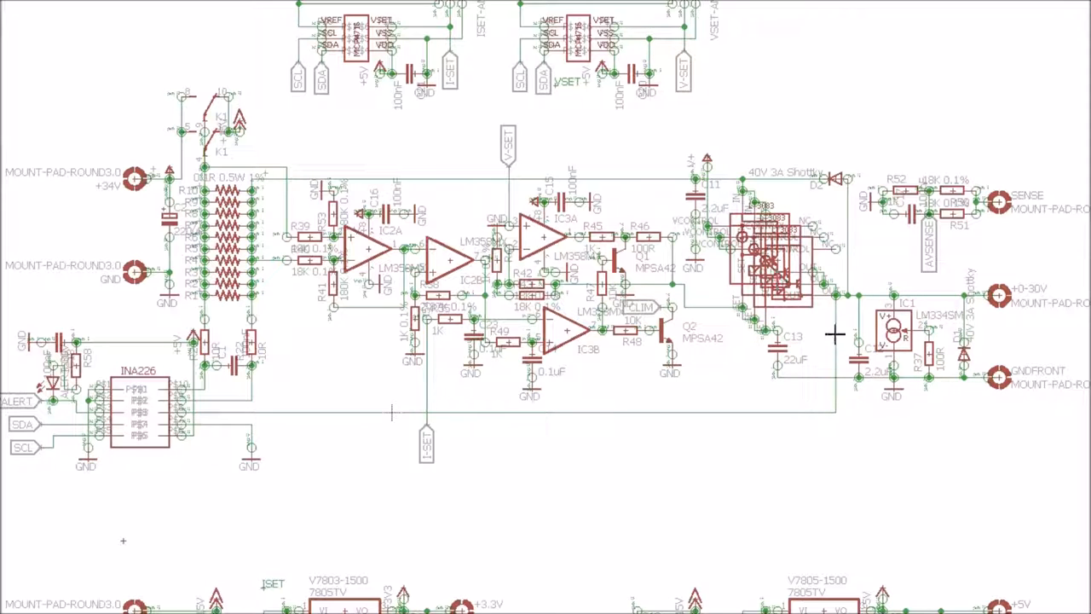
mouse_move(902, 376)
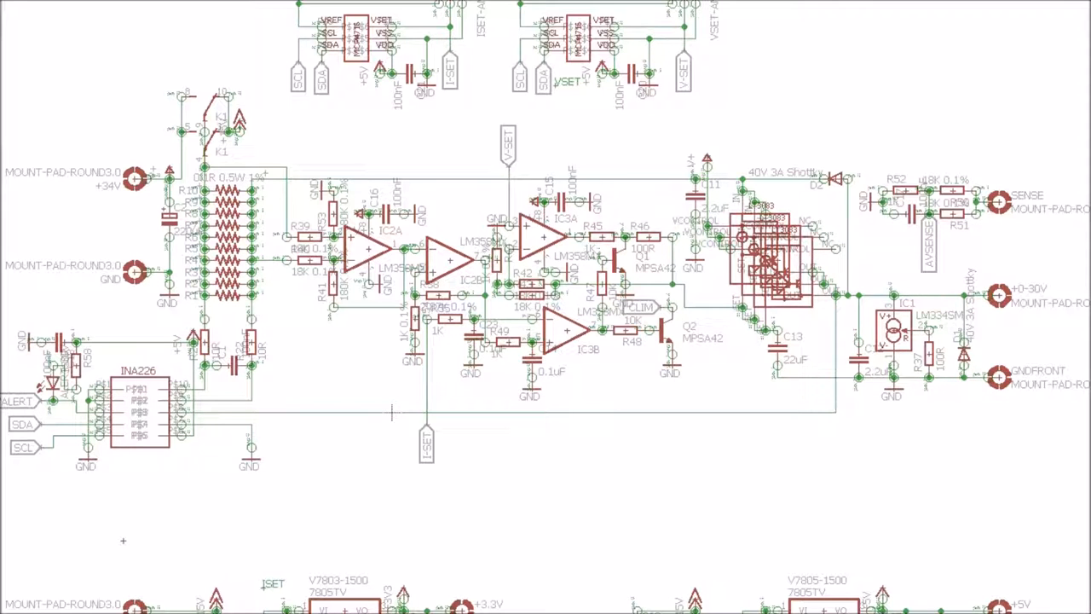
scroll("down", 3)
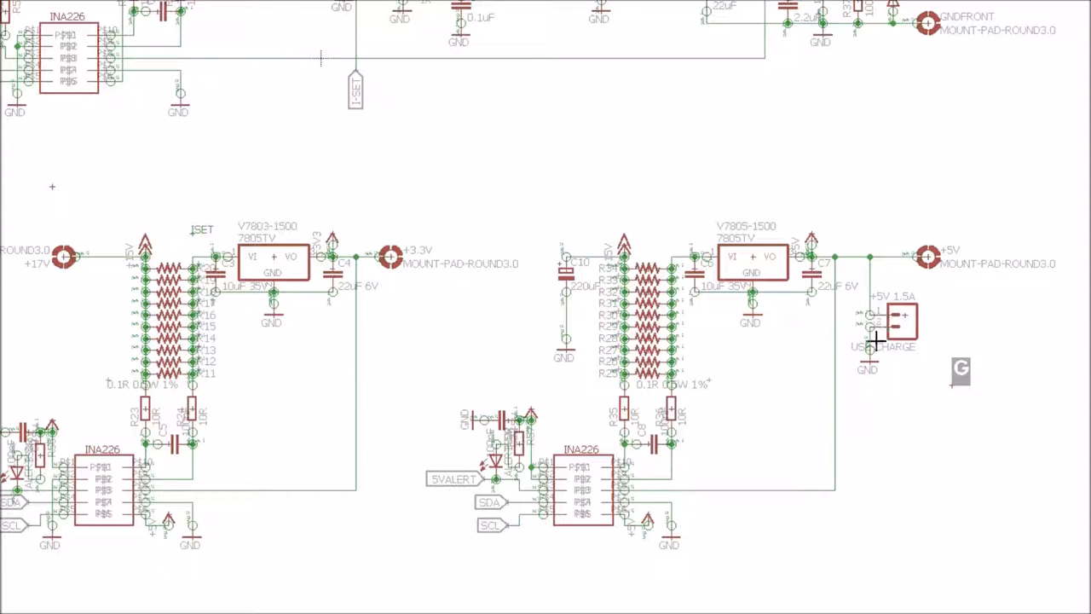
mouse_move(852, 460)
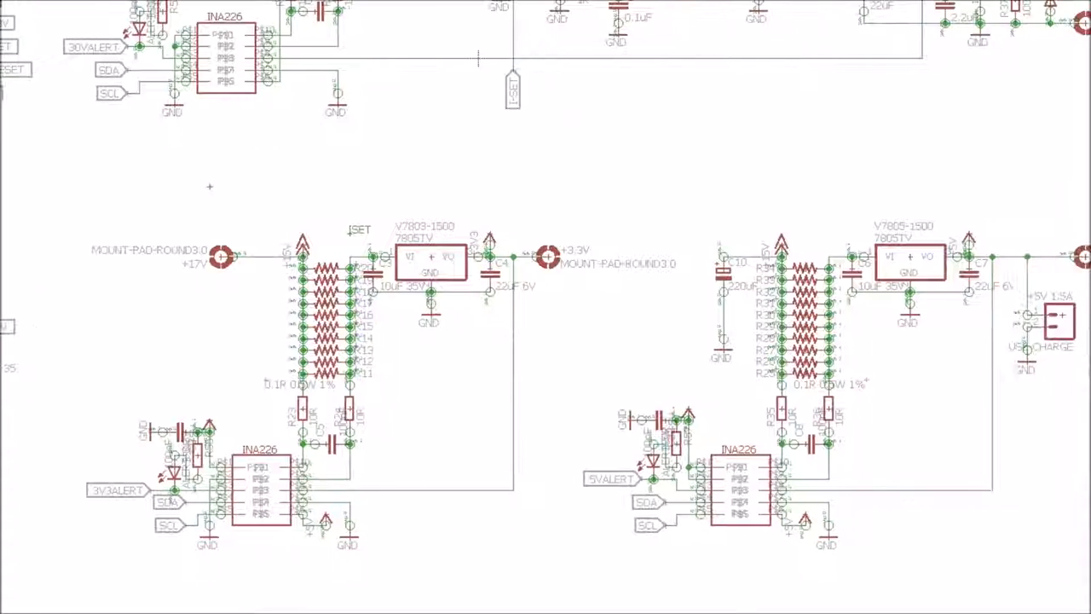
scroll("right", 3)
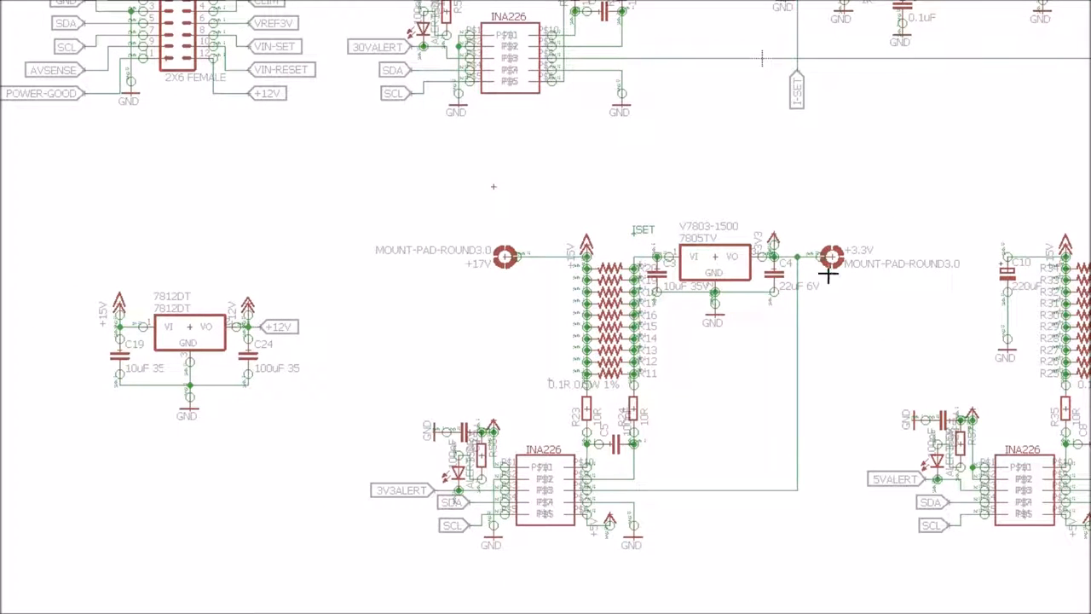
mouse_move(684, 546)
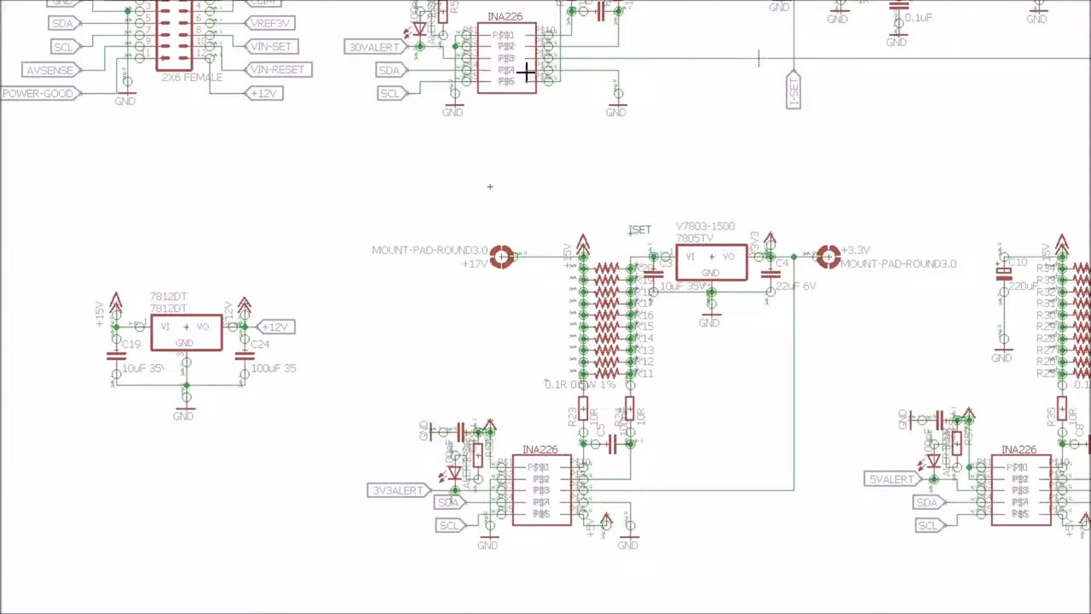
mouse_move(562, 353)
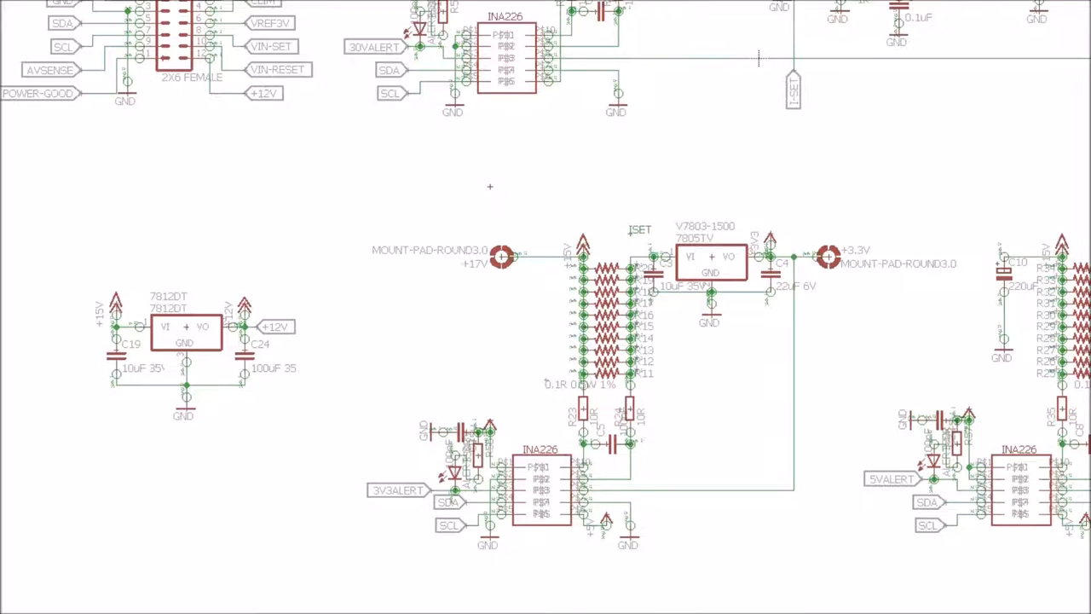
scroll("down", 3)
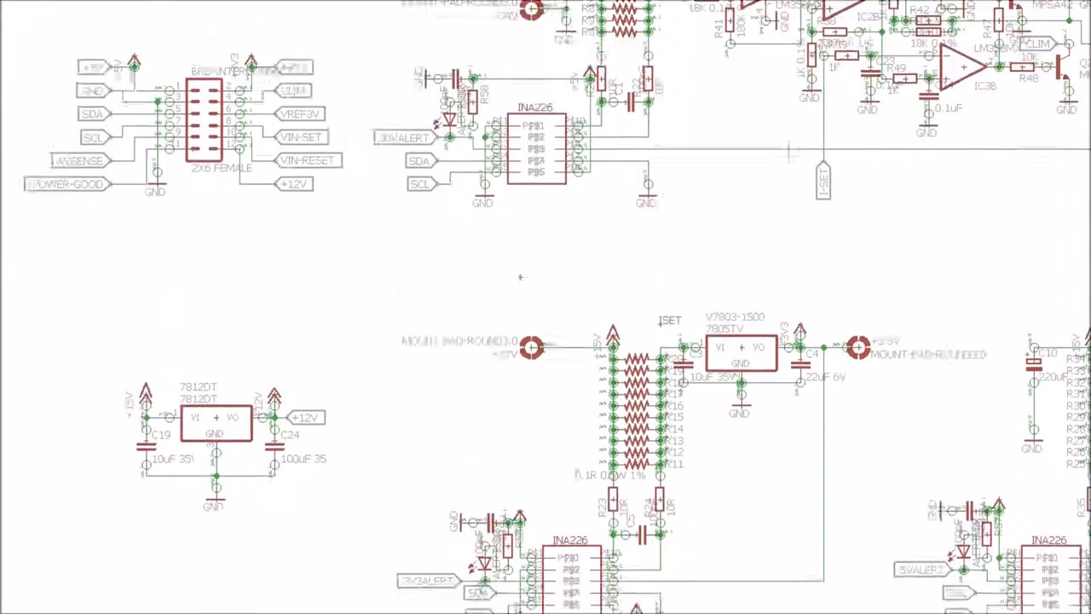
scroll("down", 3)
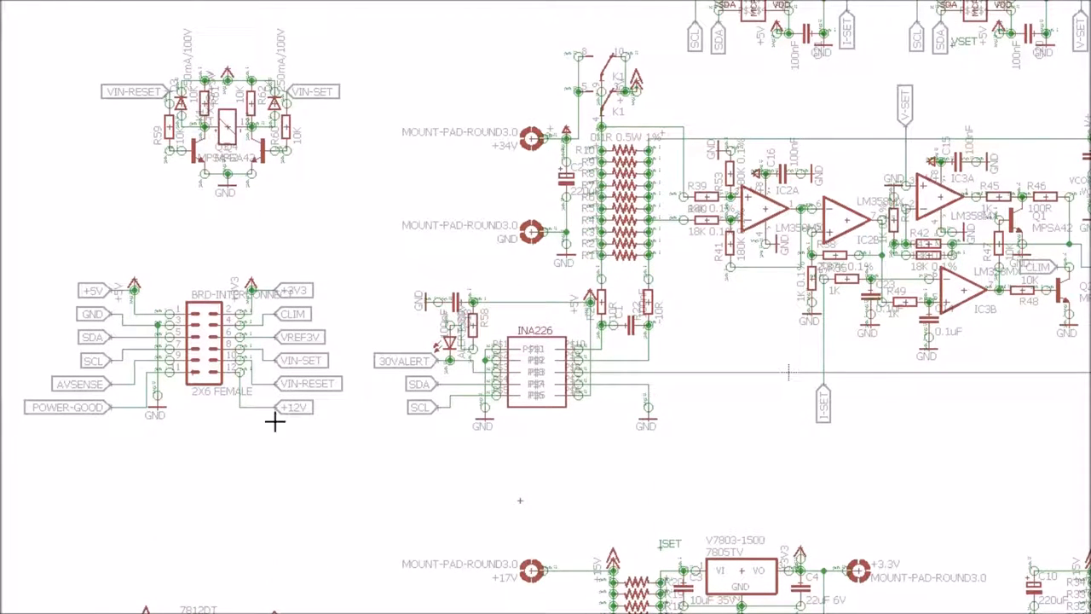
mouse_move(256, 294)
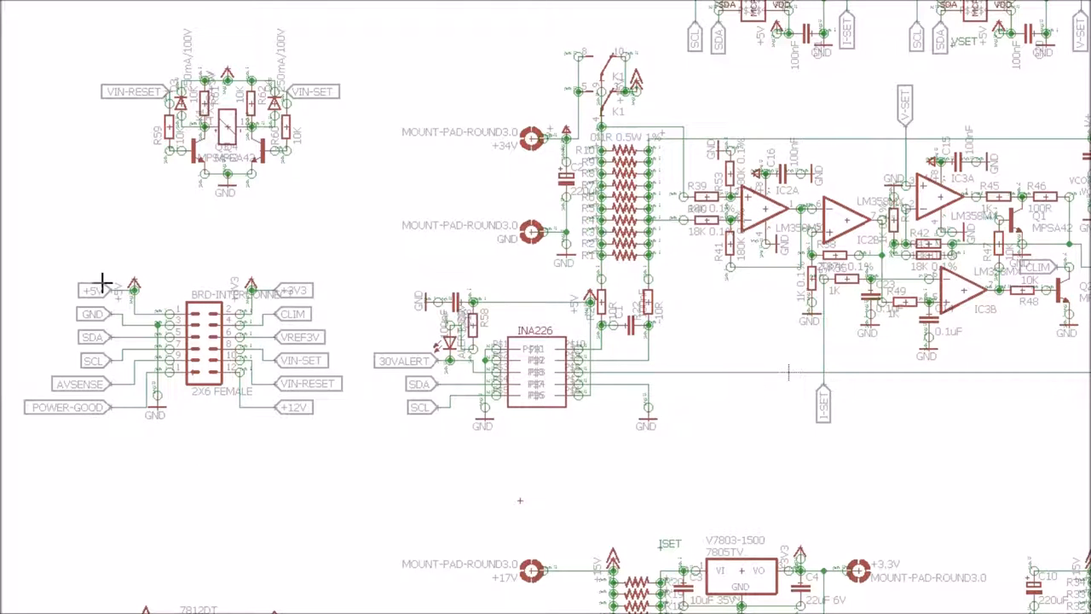
mouse_move(334, 342)
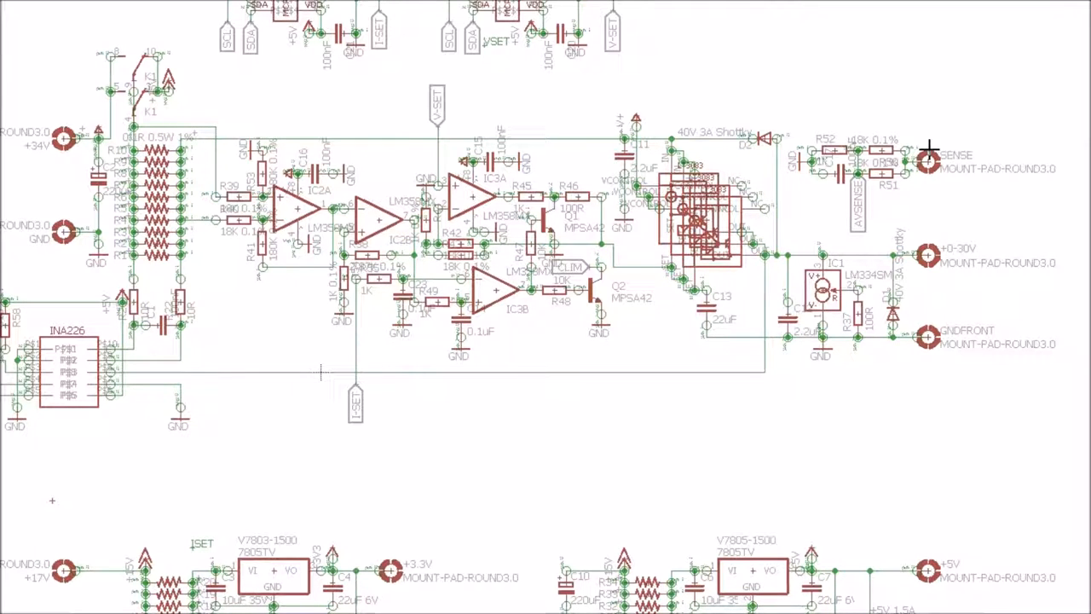
mouse_move(1047, 253)
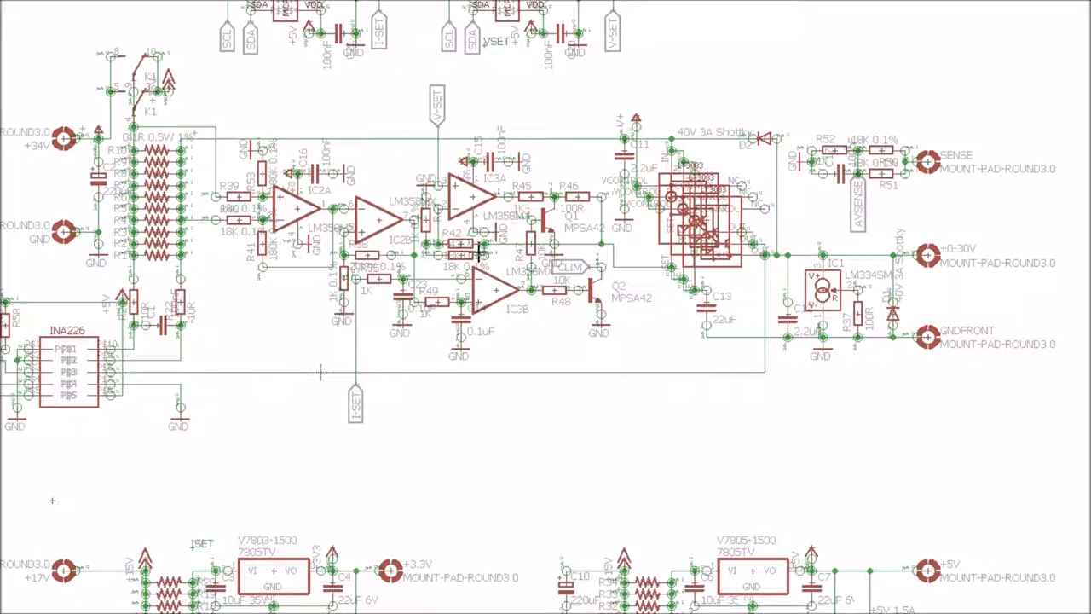
mouse_move(924, 204)
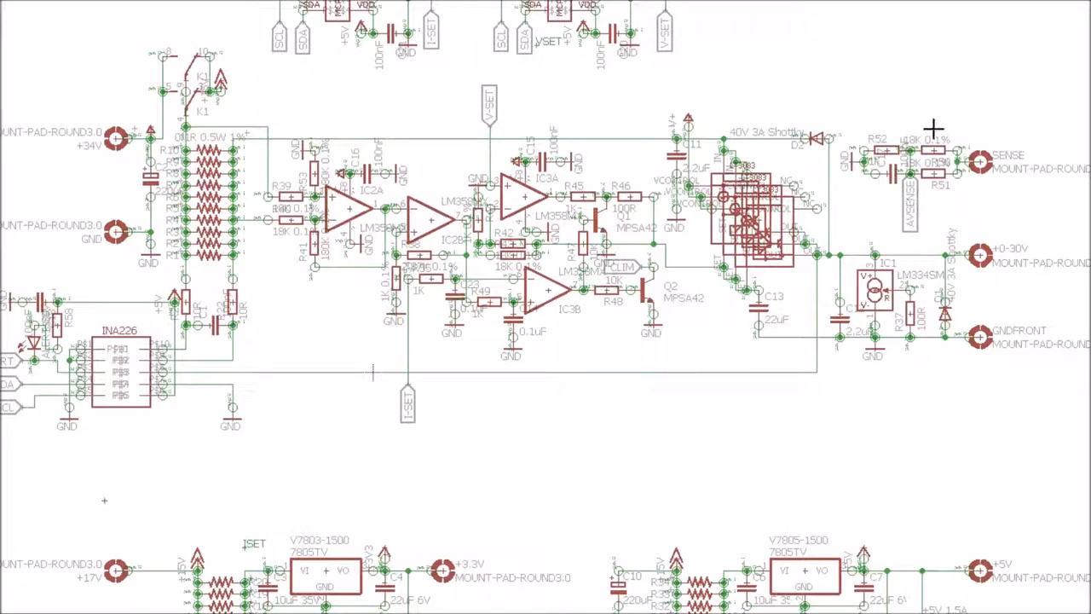
mouse_move(904, 155)
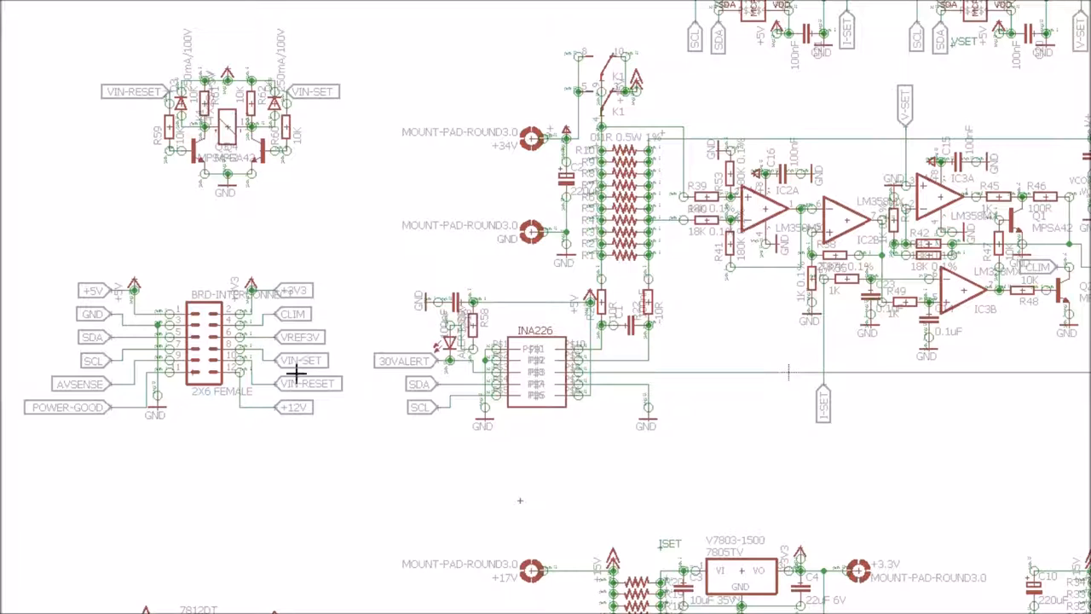
mouse_move(154, 166)
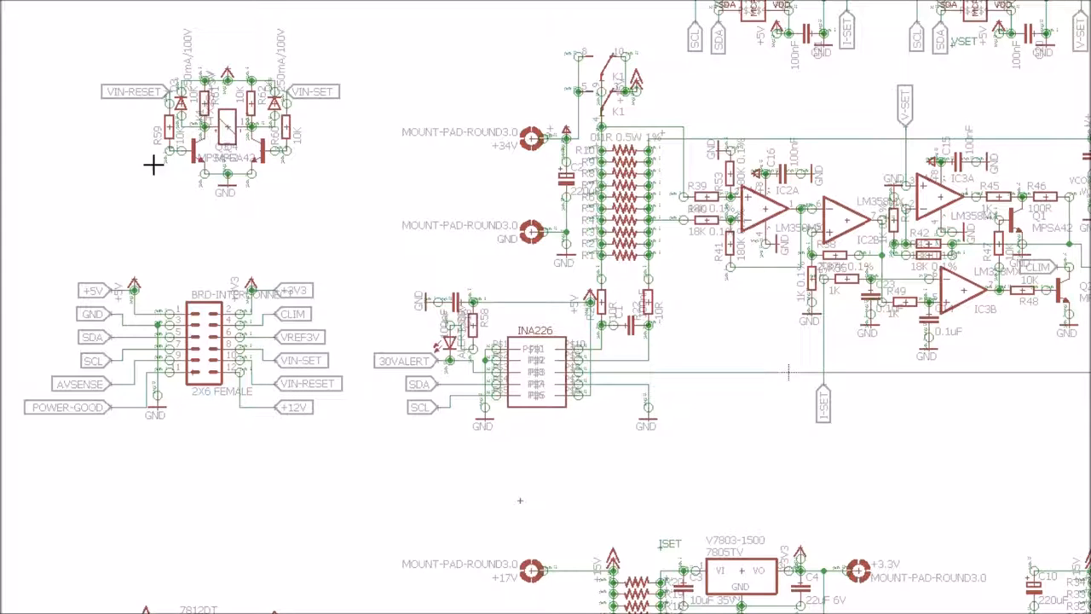
mouse_move(206, 68)
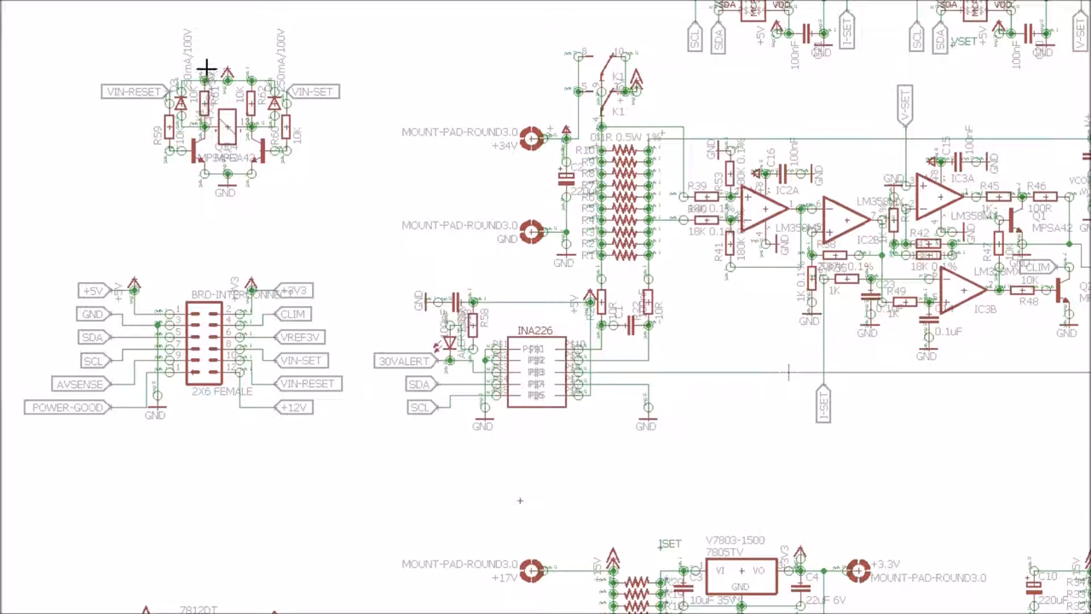
mouse_move(430, 139)
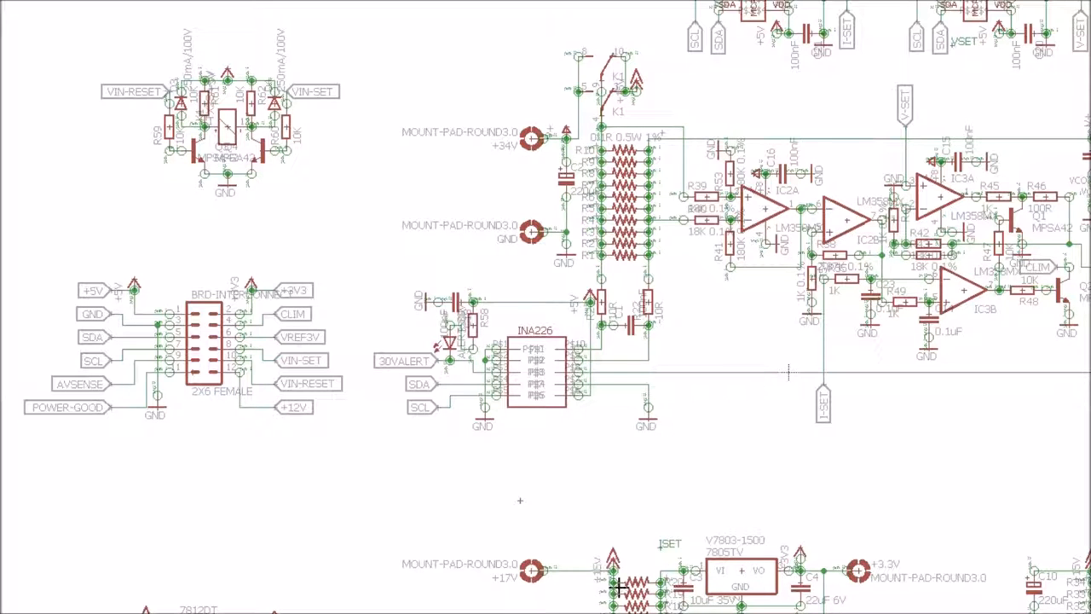
mouse_move(546, 584)
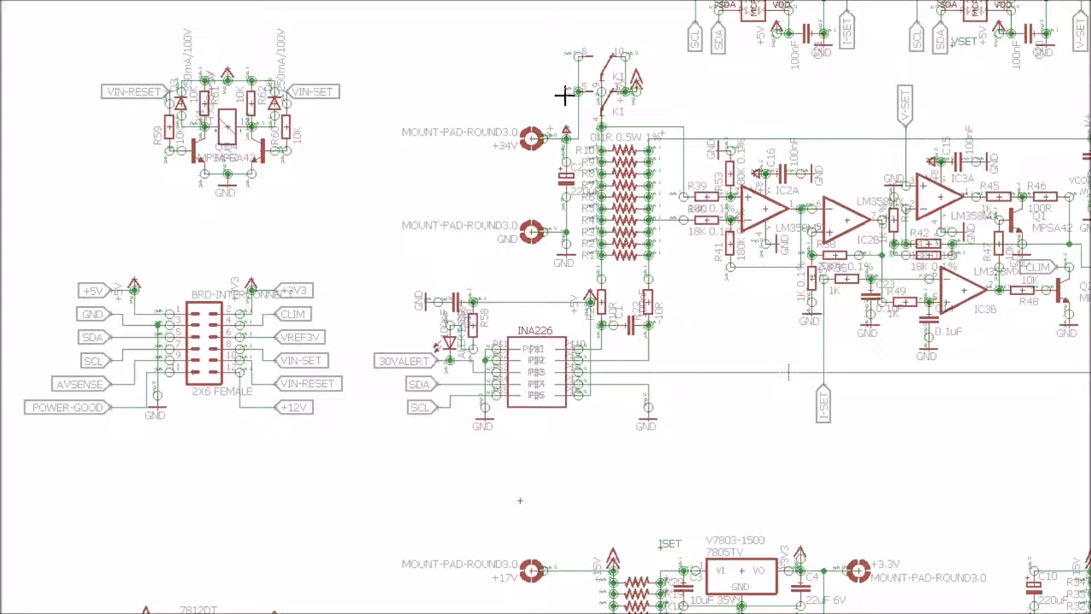
mouse_move(258, 389)
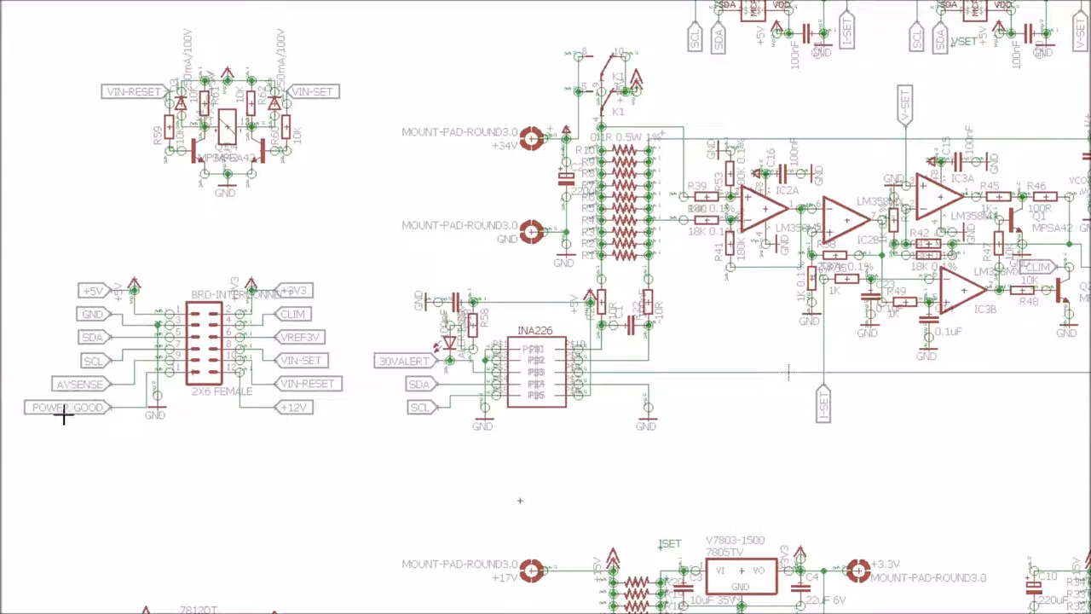
mouse_move(320, 346)
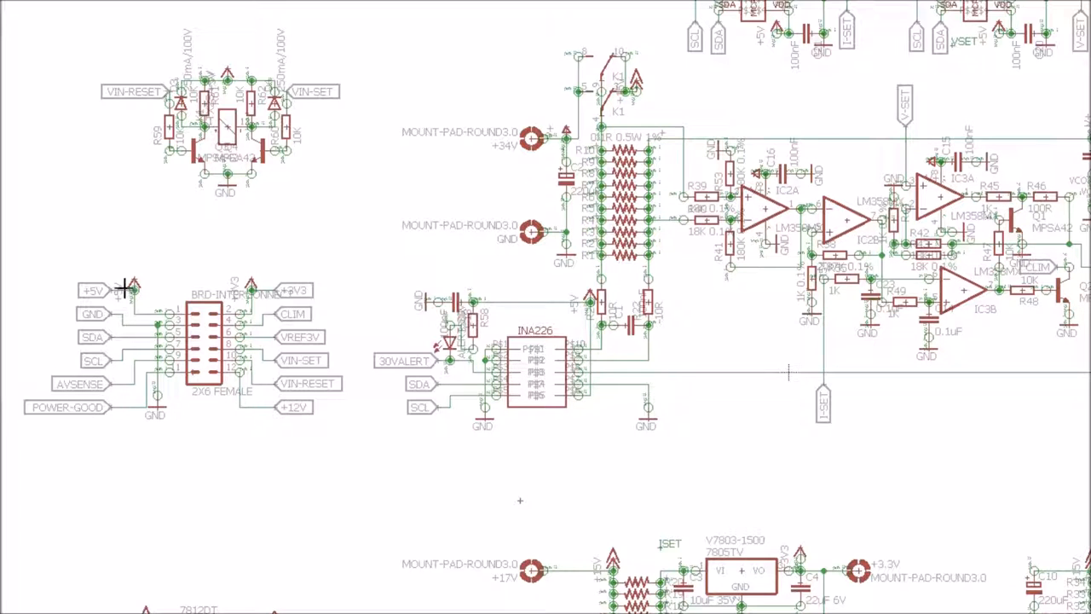
mouse_move(299, 288)
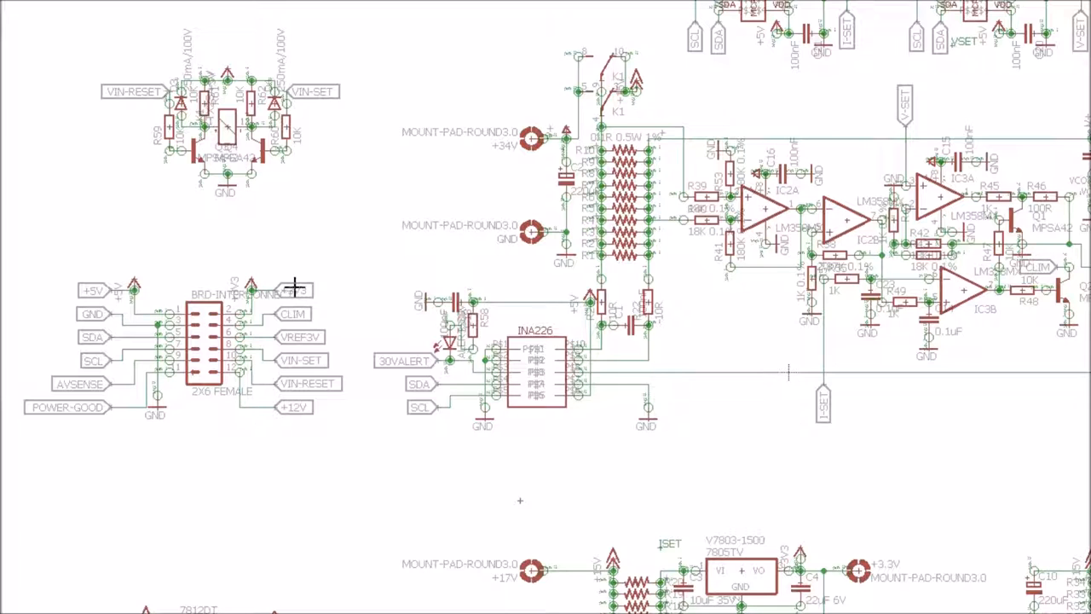
mouse_move(317, 322)
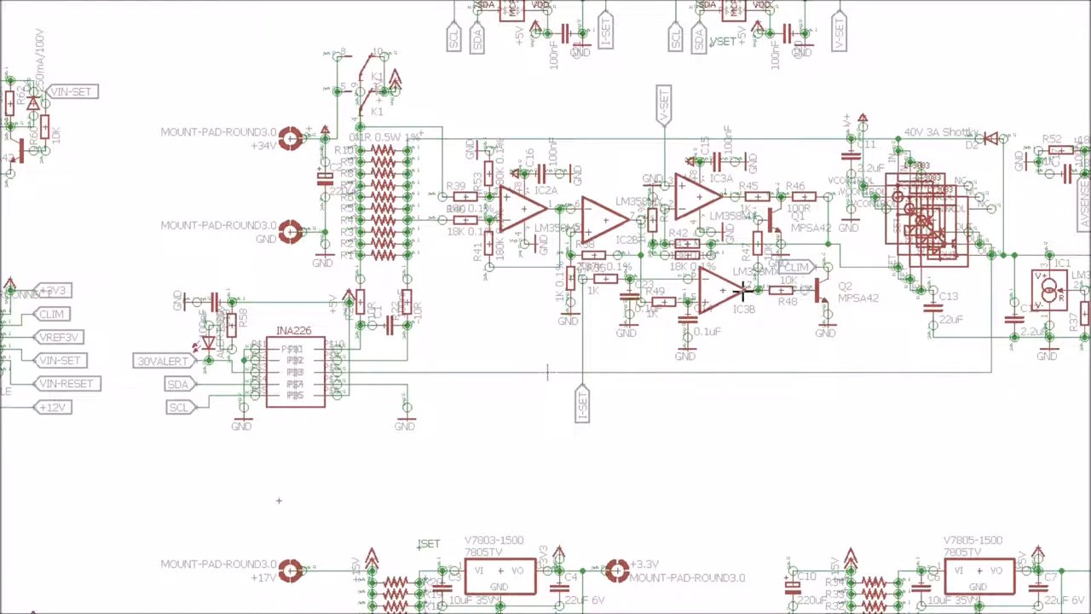
mouse_move(793, 272)
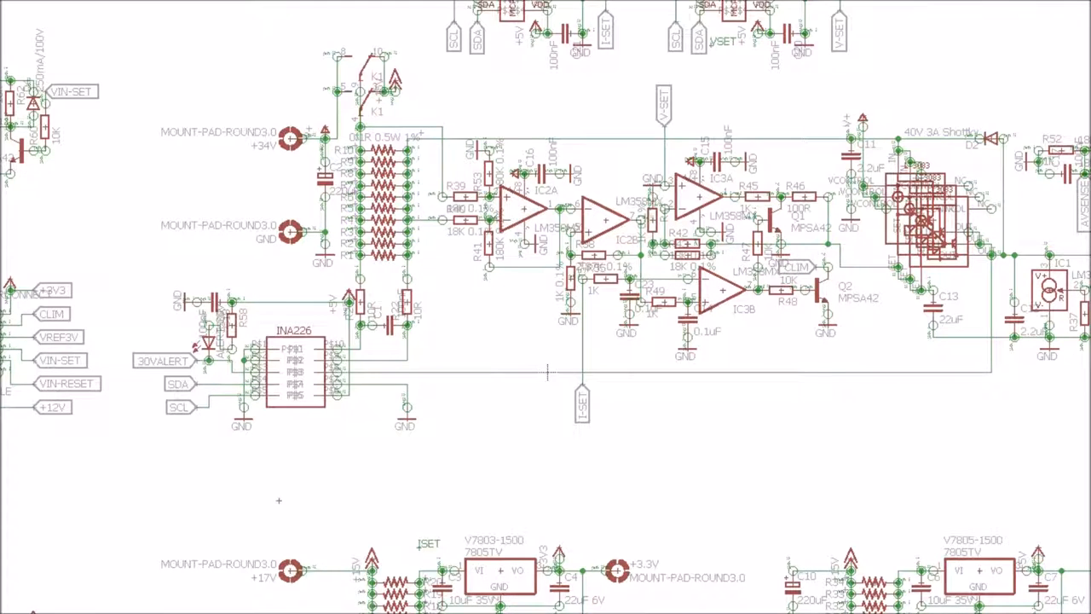
scroll("right", 3)
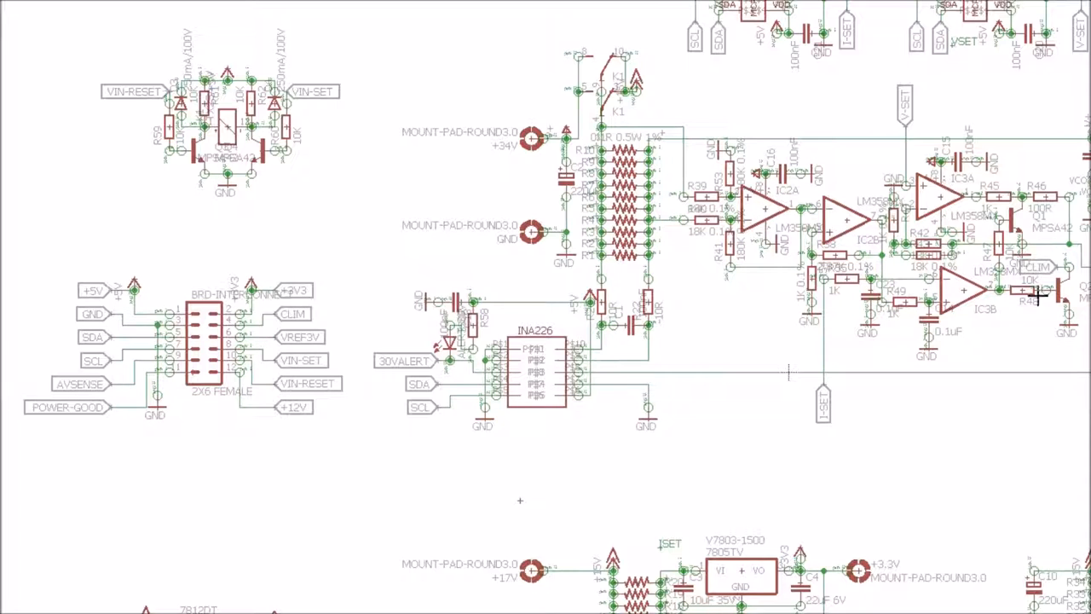
mouse_move(161, 328)
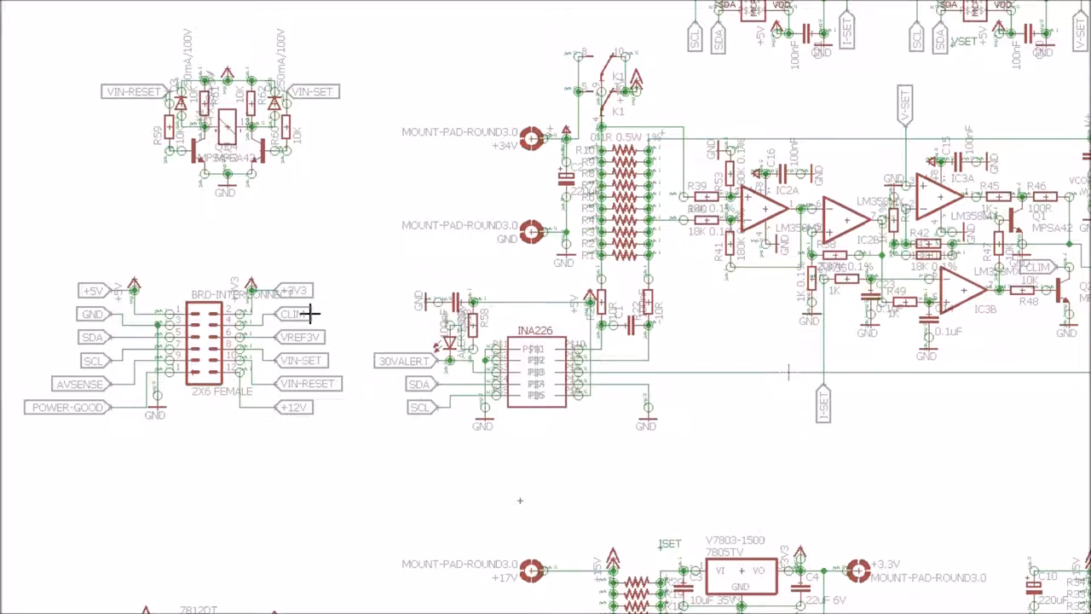
mouse_move(337, 305)
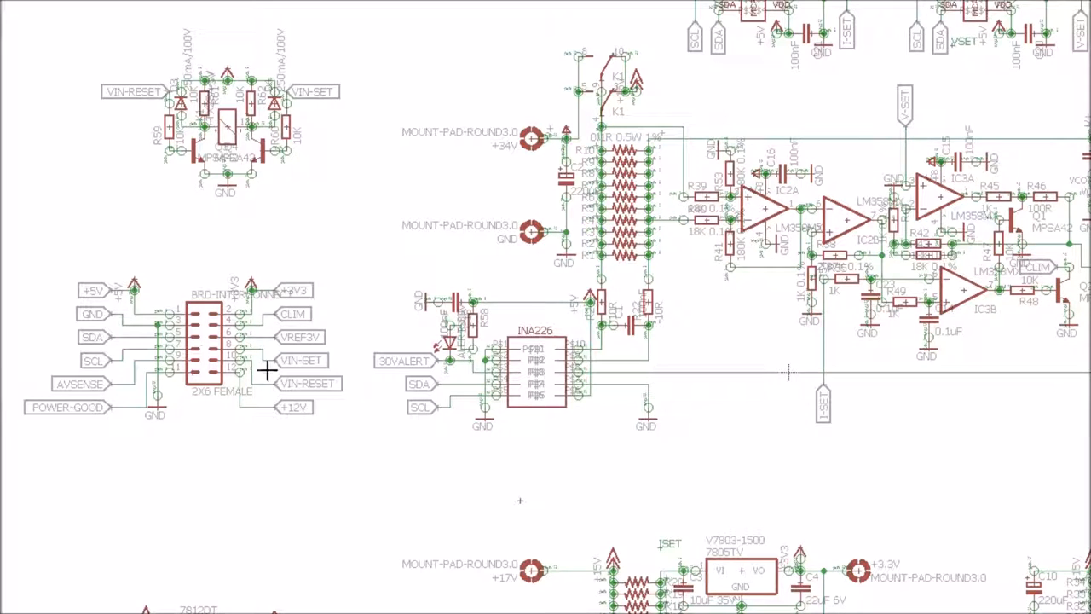
mouse_move(287, 315)
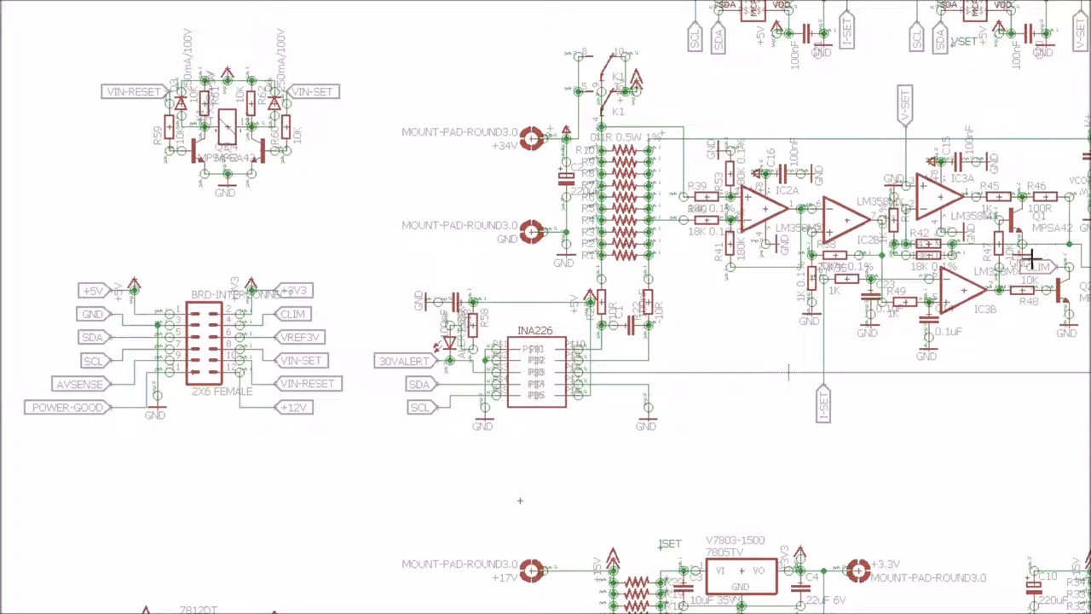
mouse_move(1023, 256)
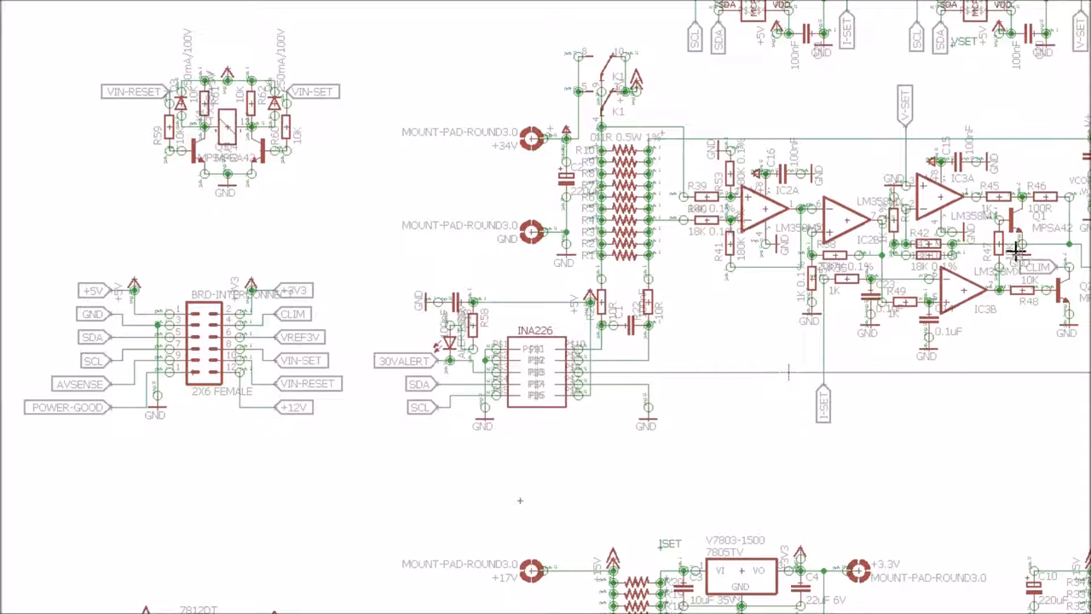
mouse_move(407, 299)
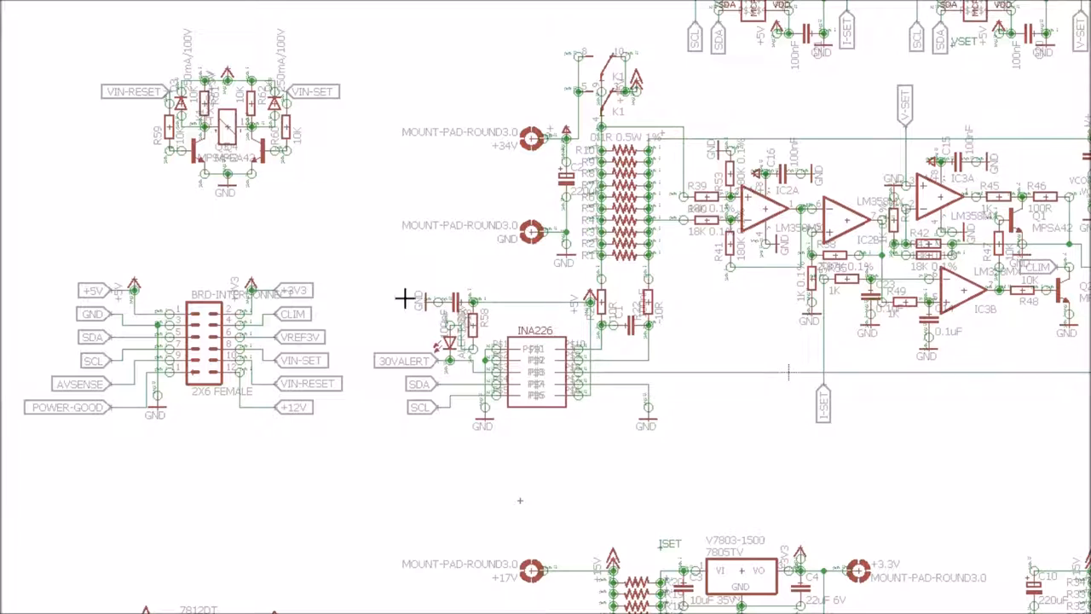
mouse_move(345, 344)
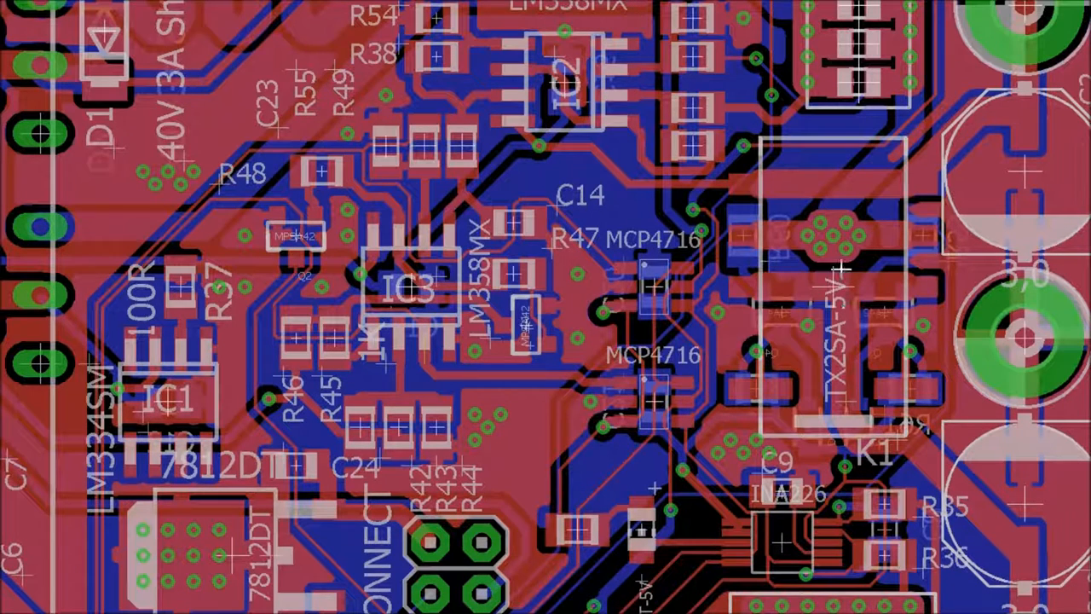
mouse_move(900, 162)
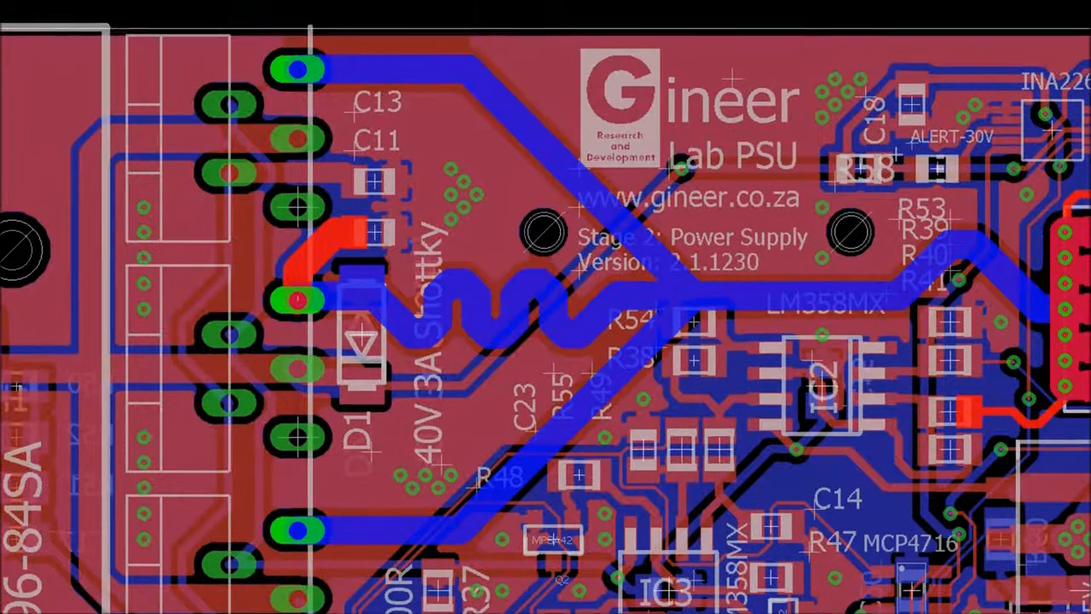
scroll("down", 3)
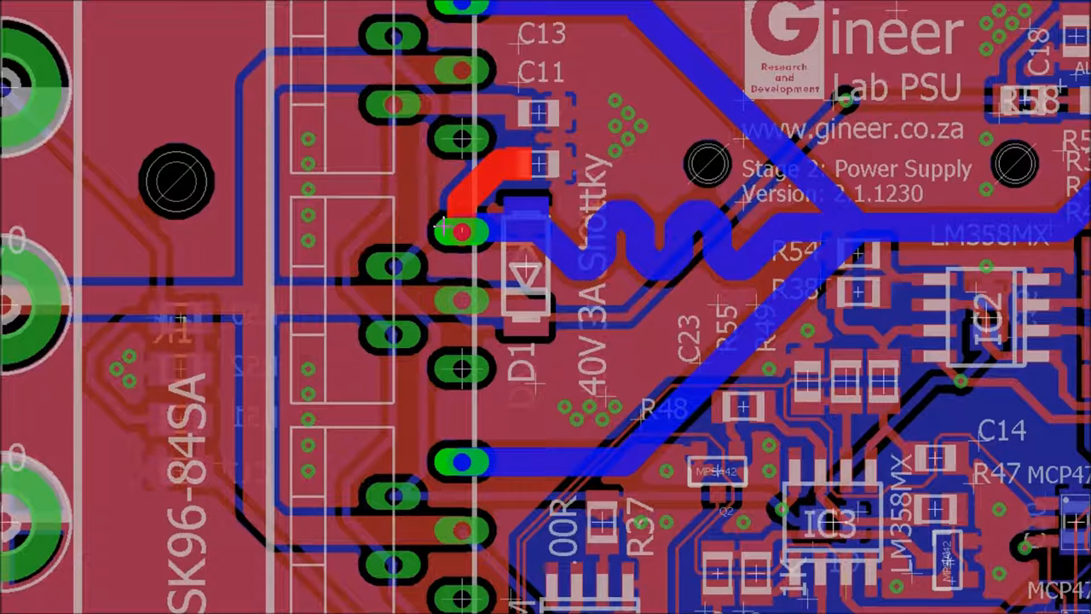
scroll("down", 3)
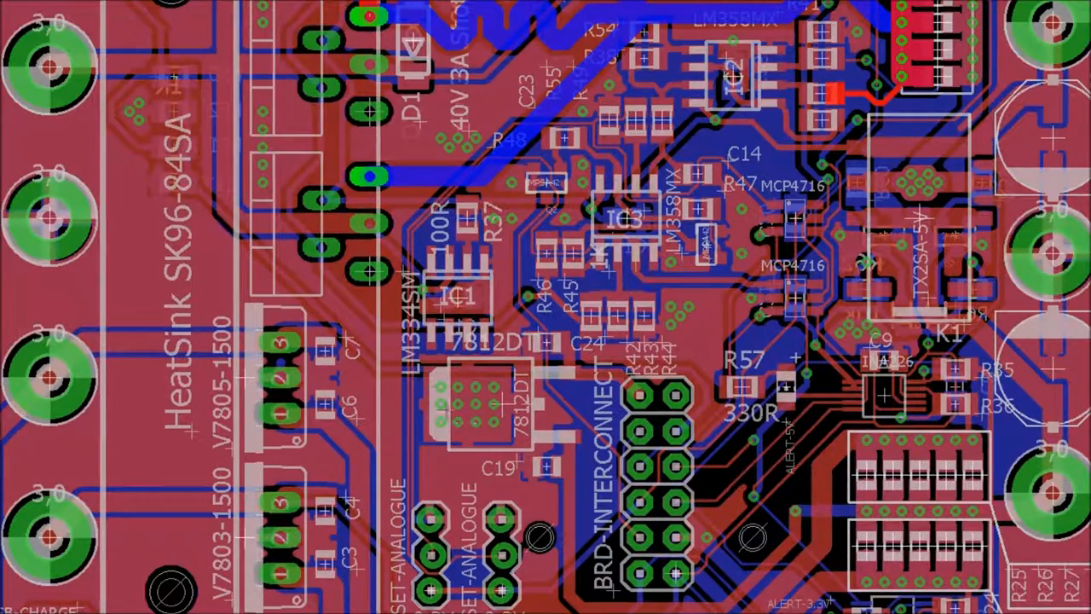
mouse_move(586, 467)
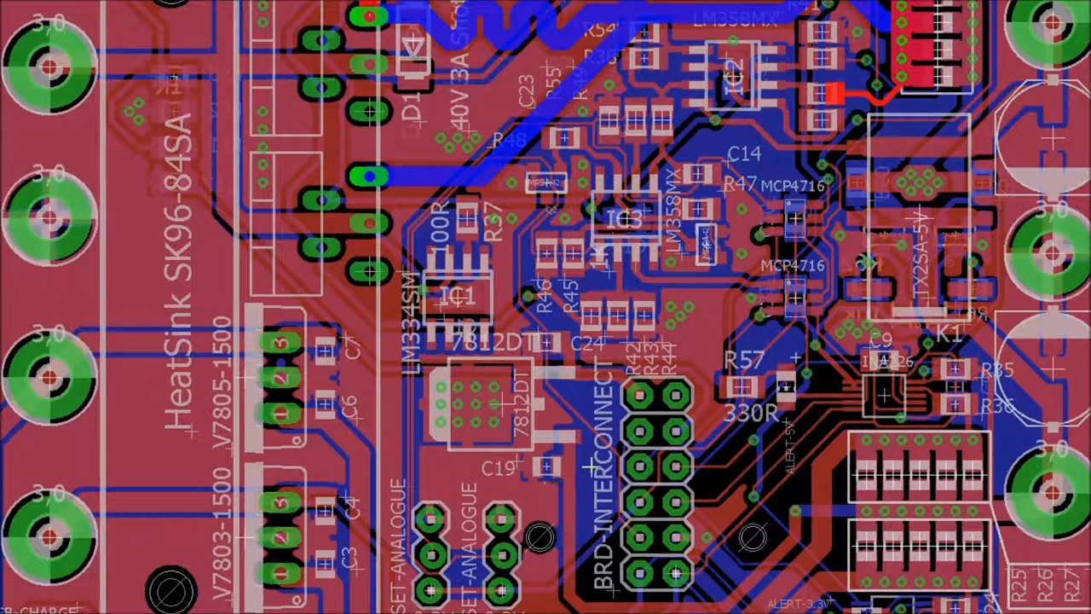